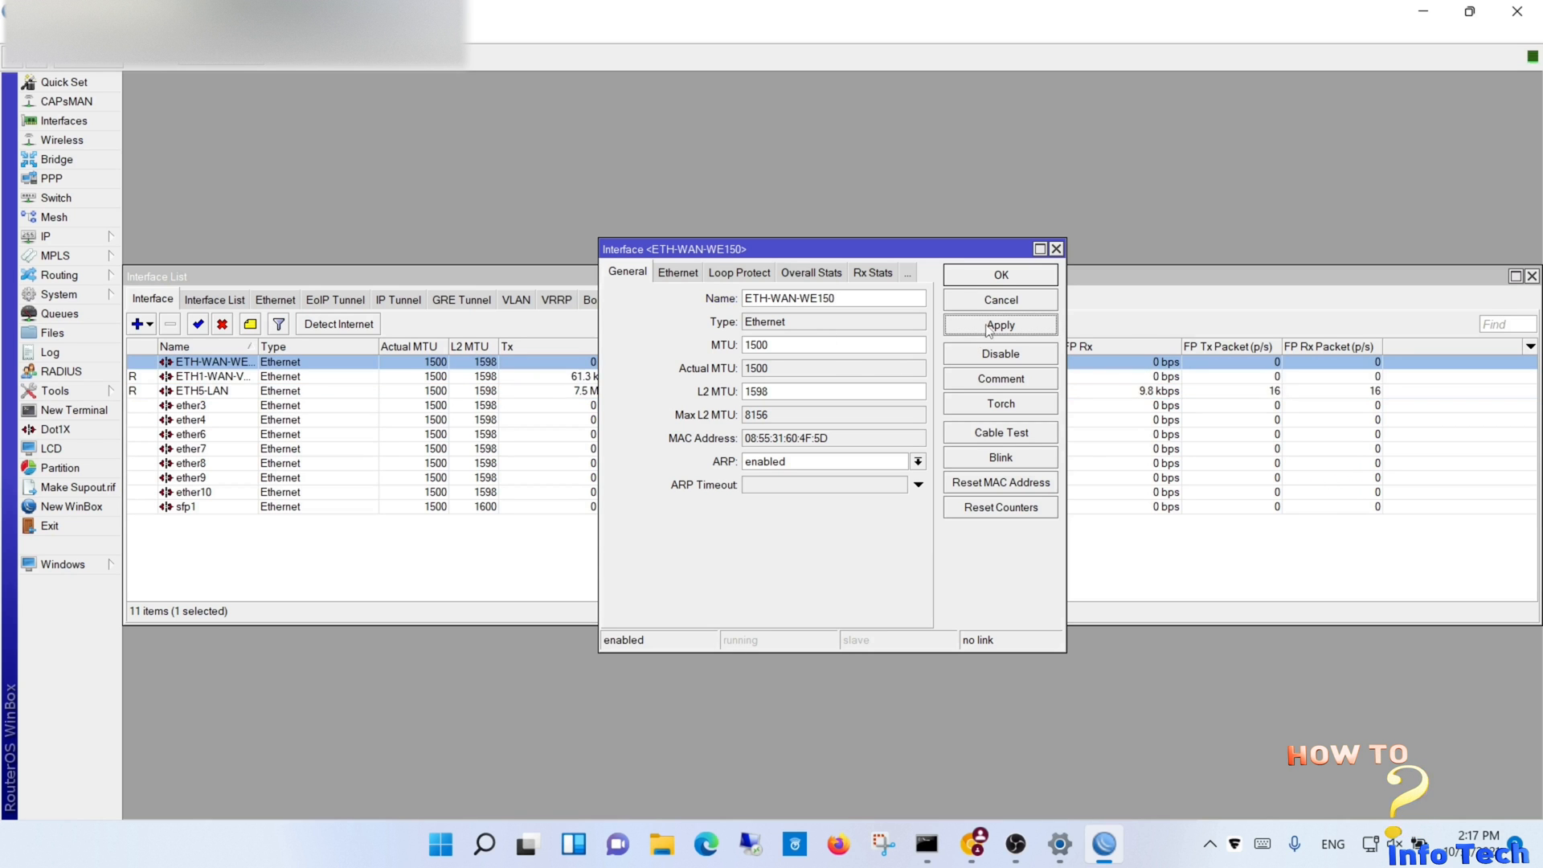
Step: Assign the address 192.168.0.9/24 to the router, making three address entries, then go to routes
left_click(999, 275)
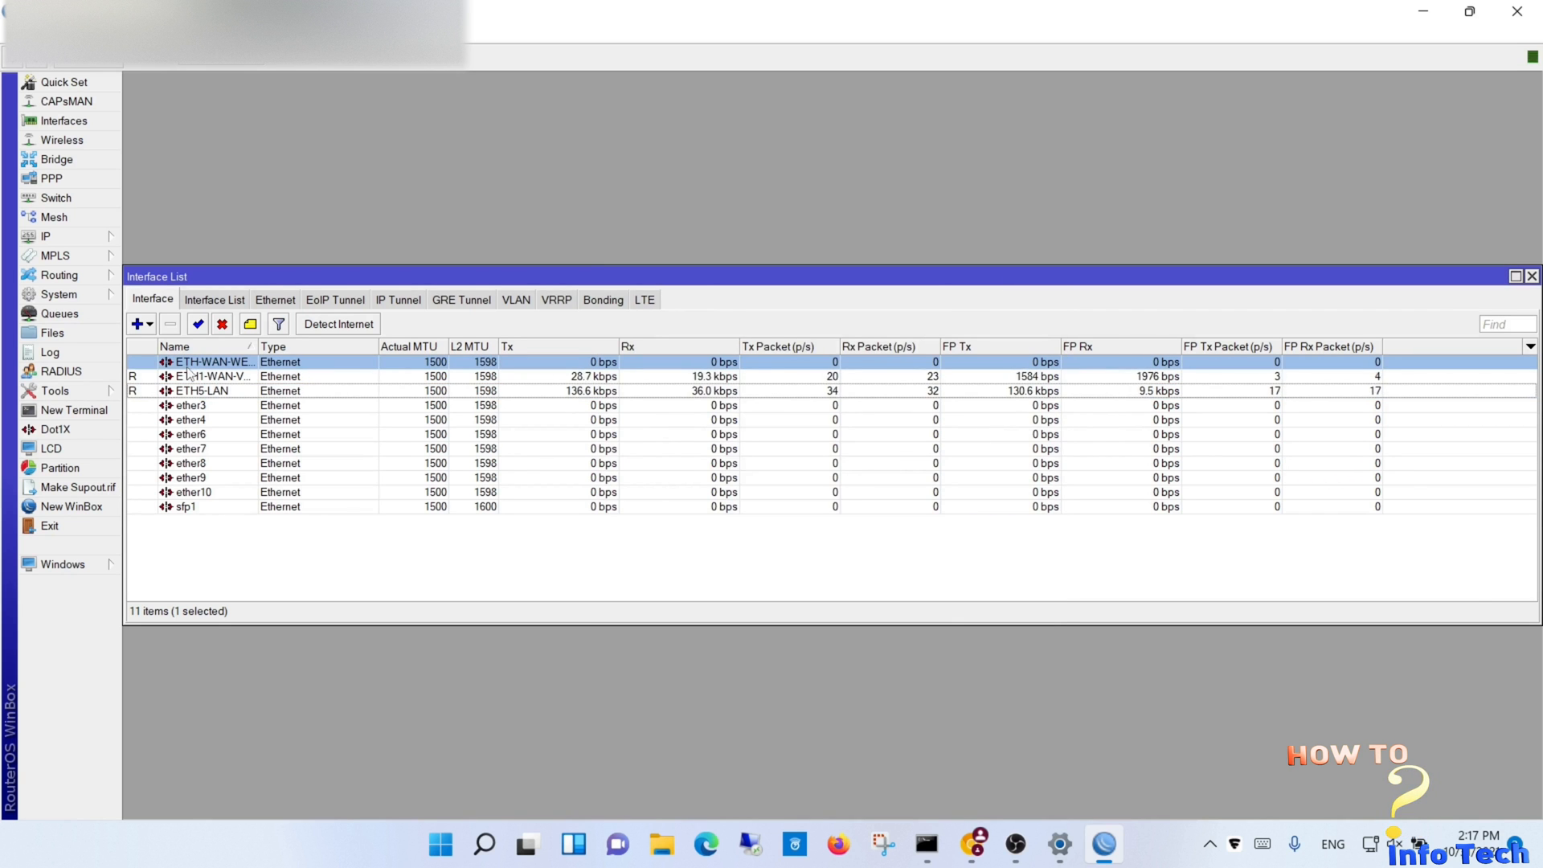
double_click(208, 362)
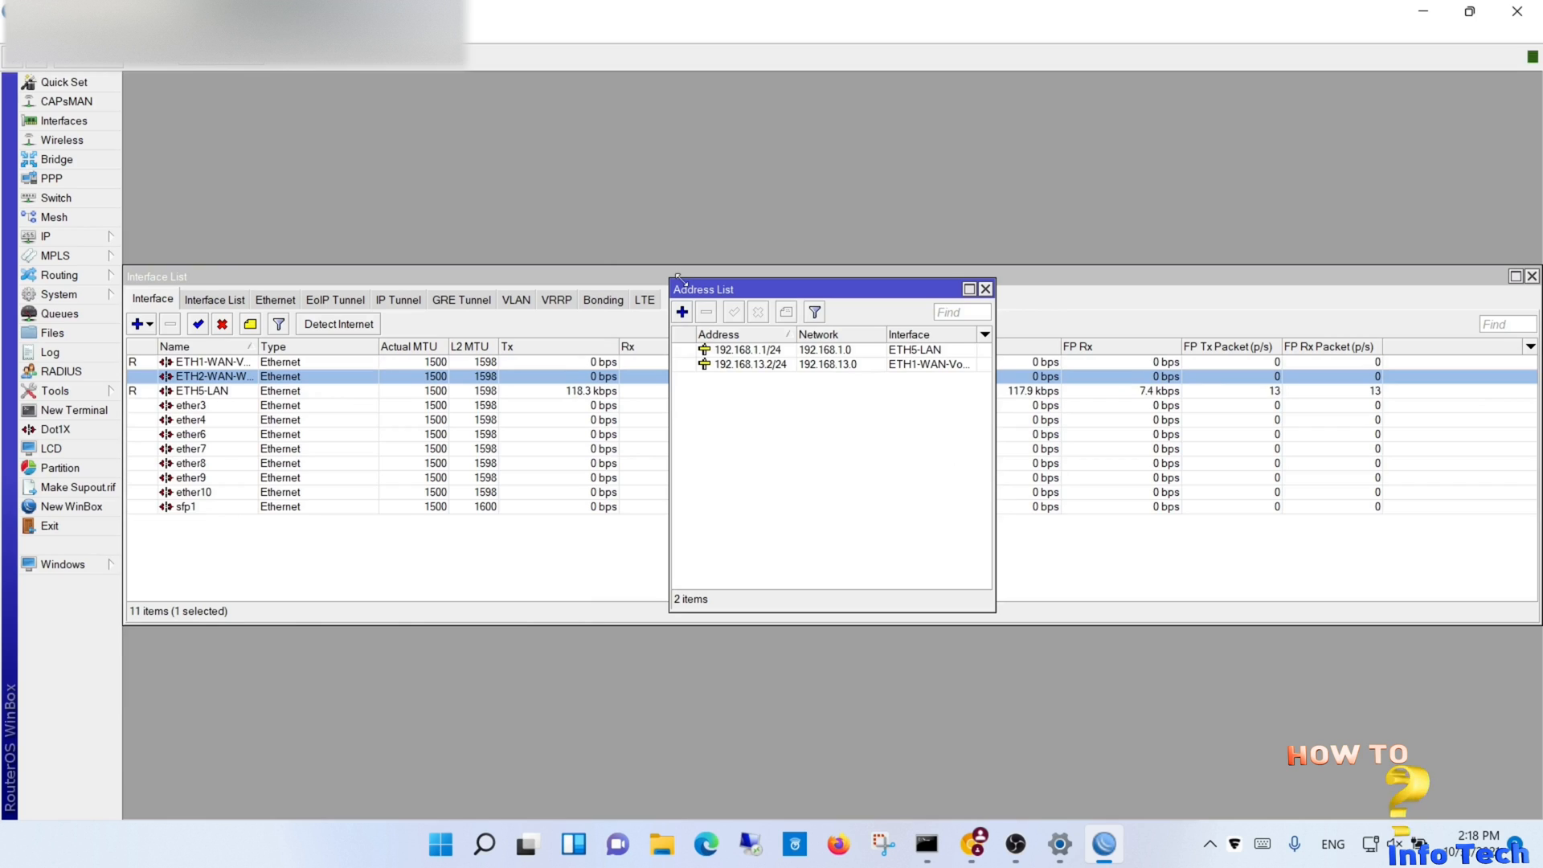
left_click(681, 311)
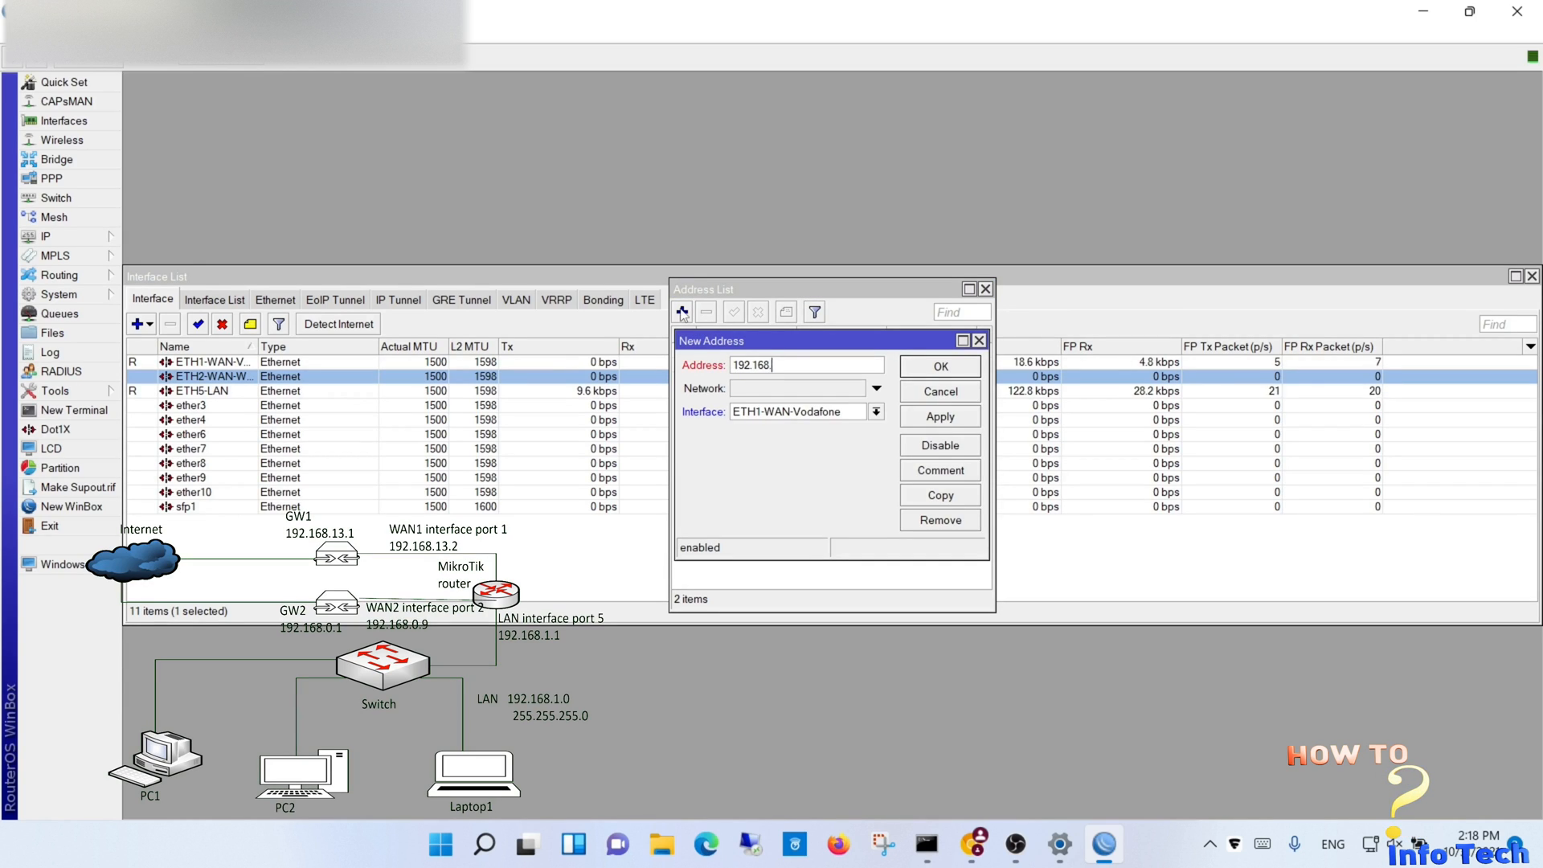
type("0.9/24")
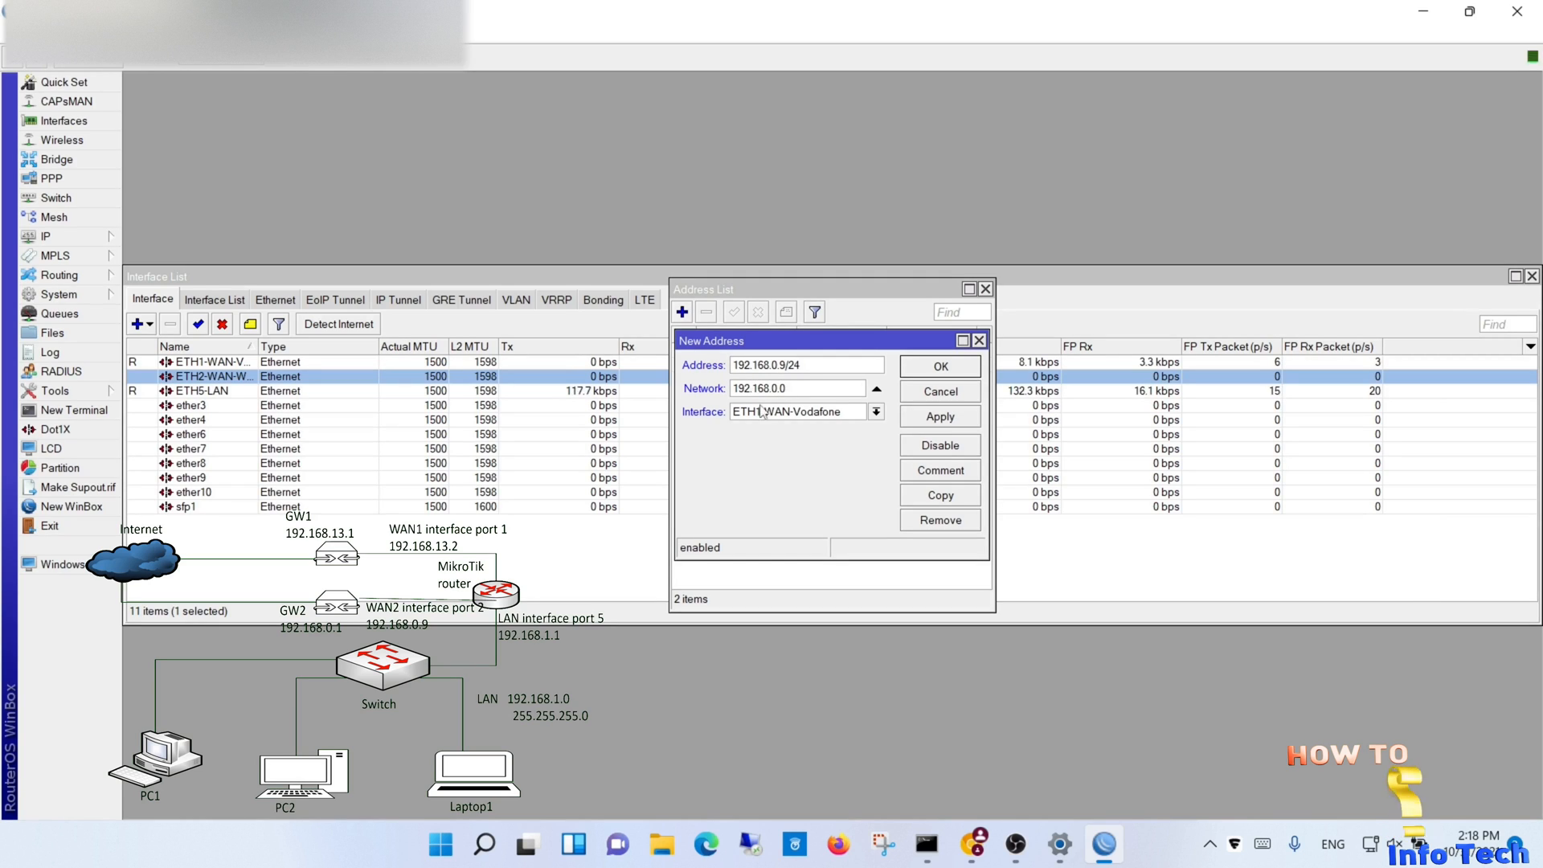
left_click(937, 366)
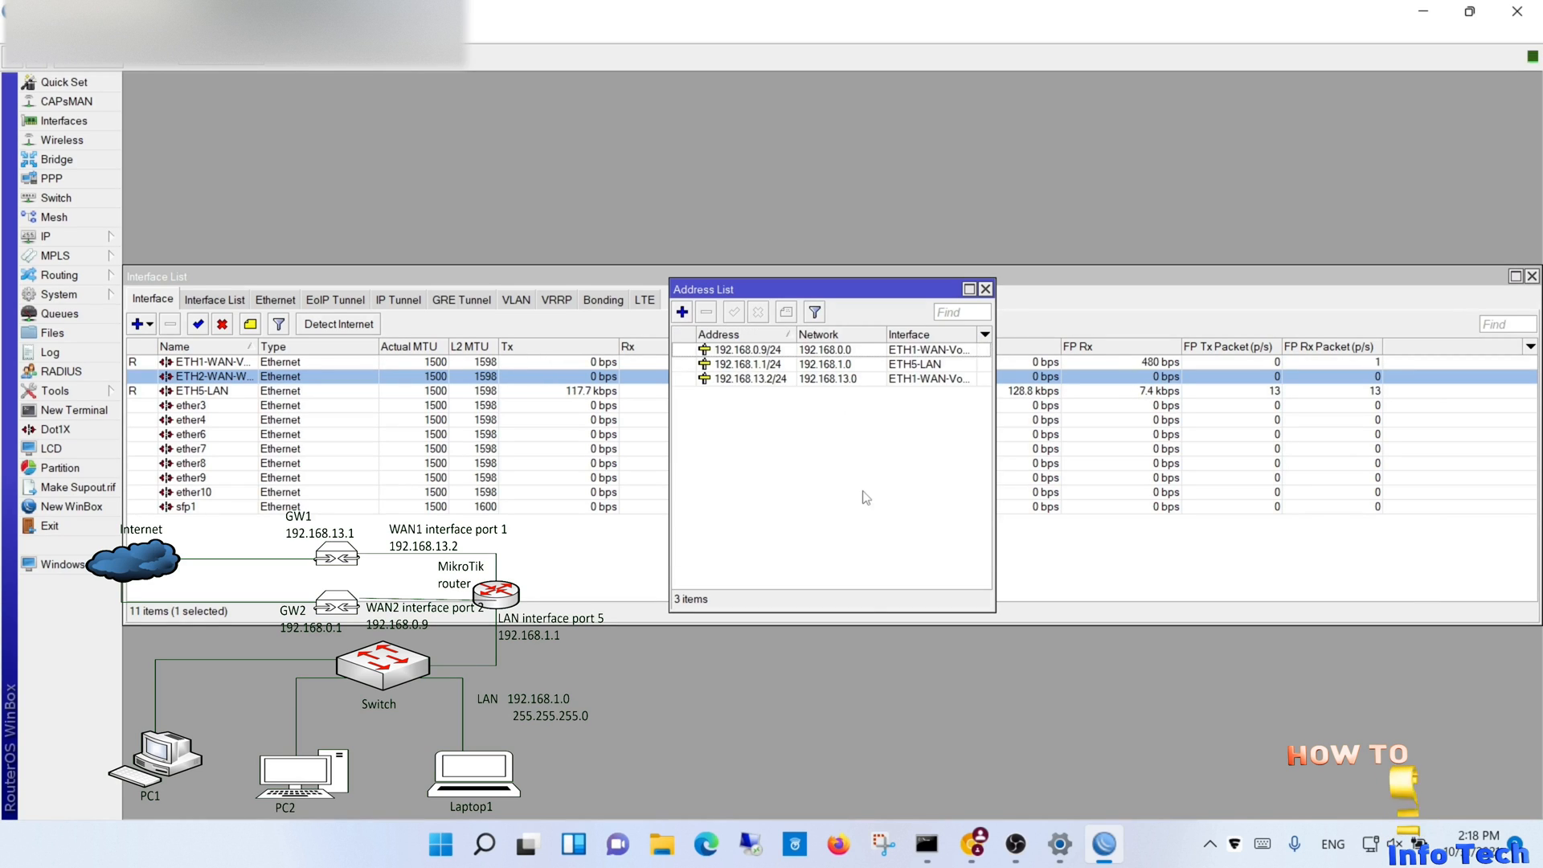
left_click(984, 287)
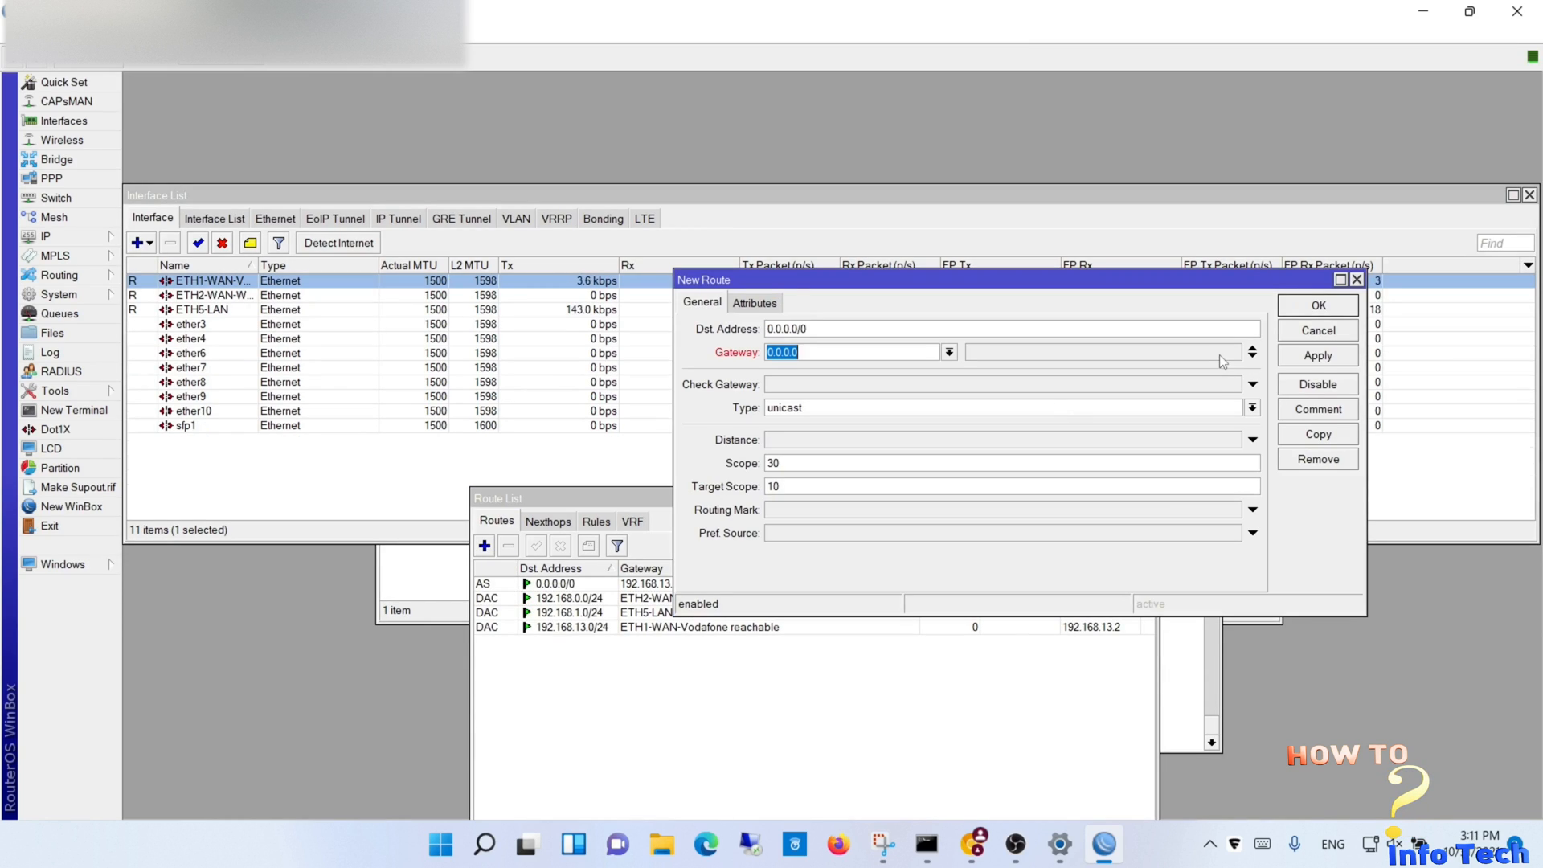
Step: Add the default route 0.0.0.0/0 via gateway 192.168.0.1
type("192.168.0.1")
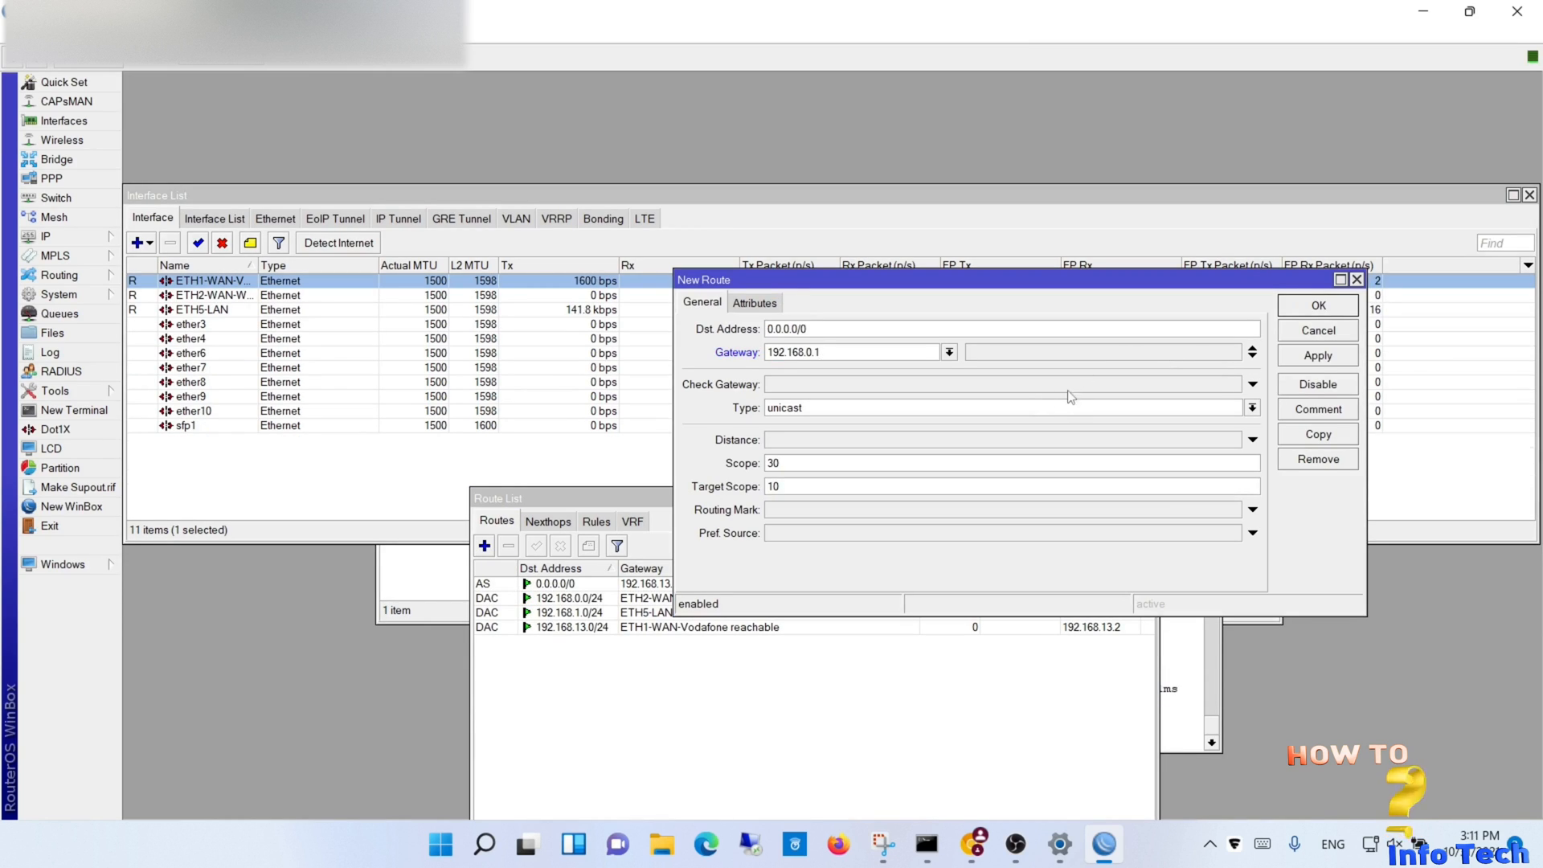
left_click(1317, 305)
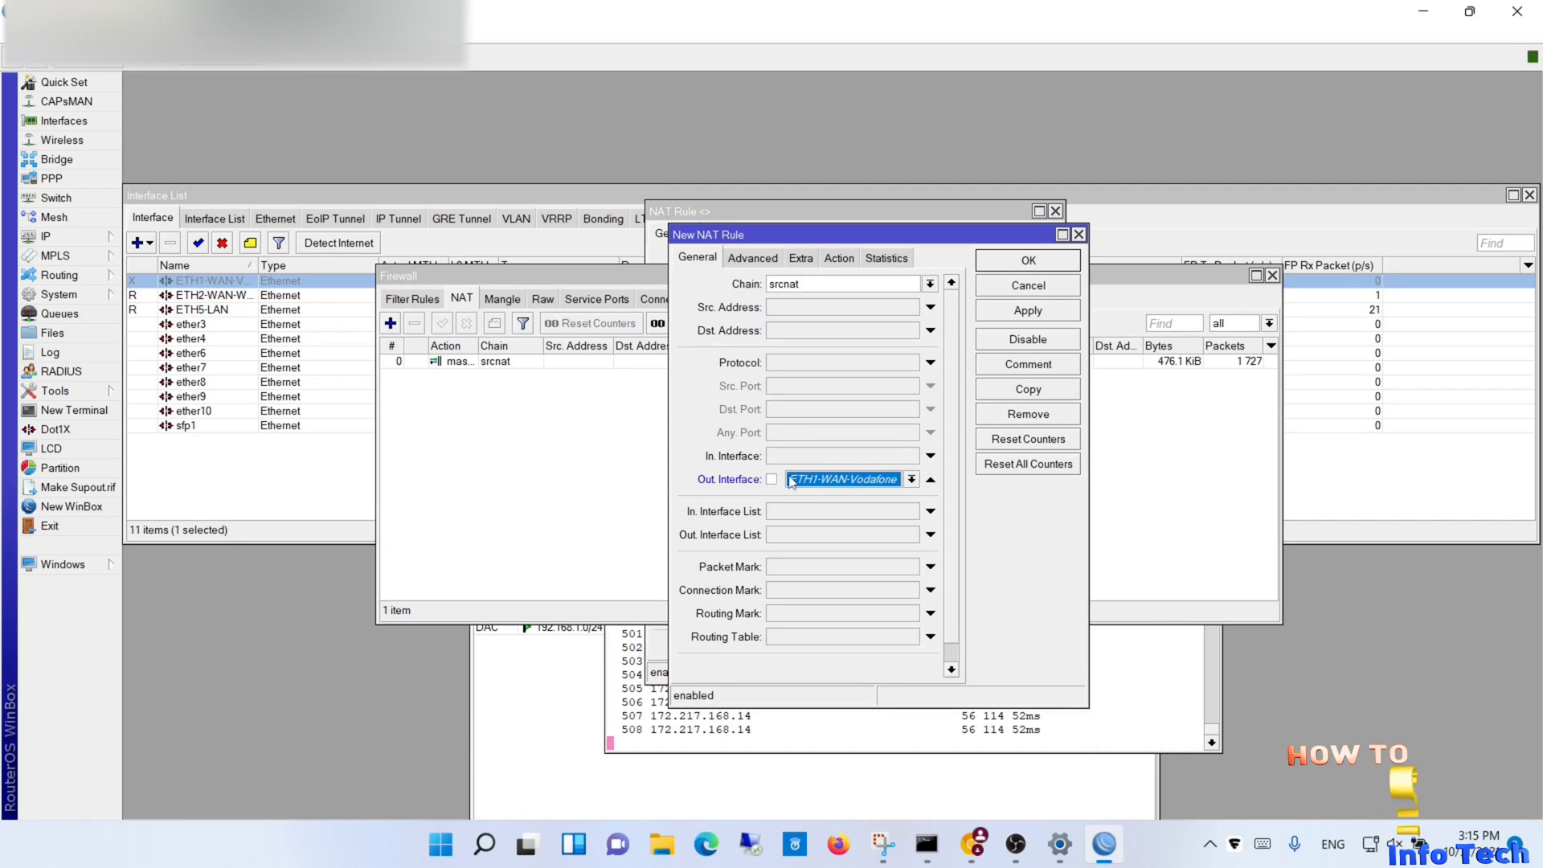
Step: Make the second srcnat rule a masquerade and save it, giving two masquerade rules
left_click(839, 257)
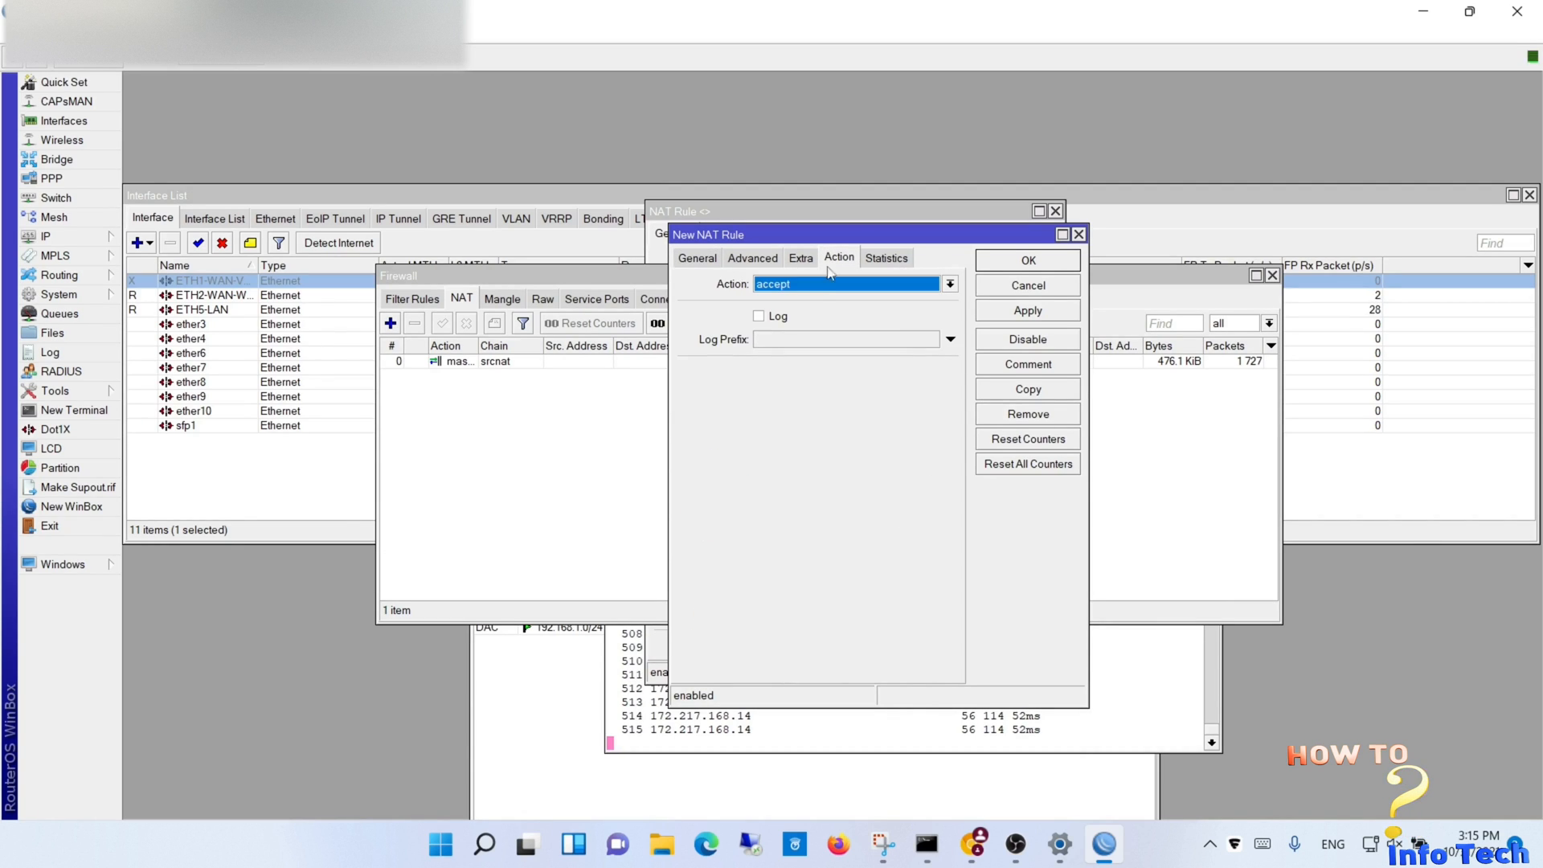
left_click(948, 283)
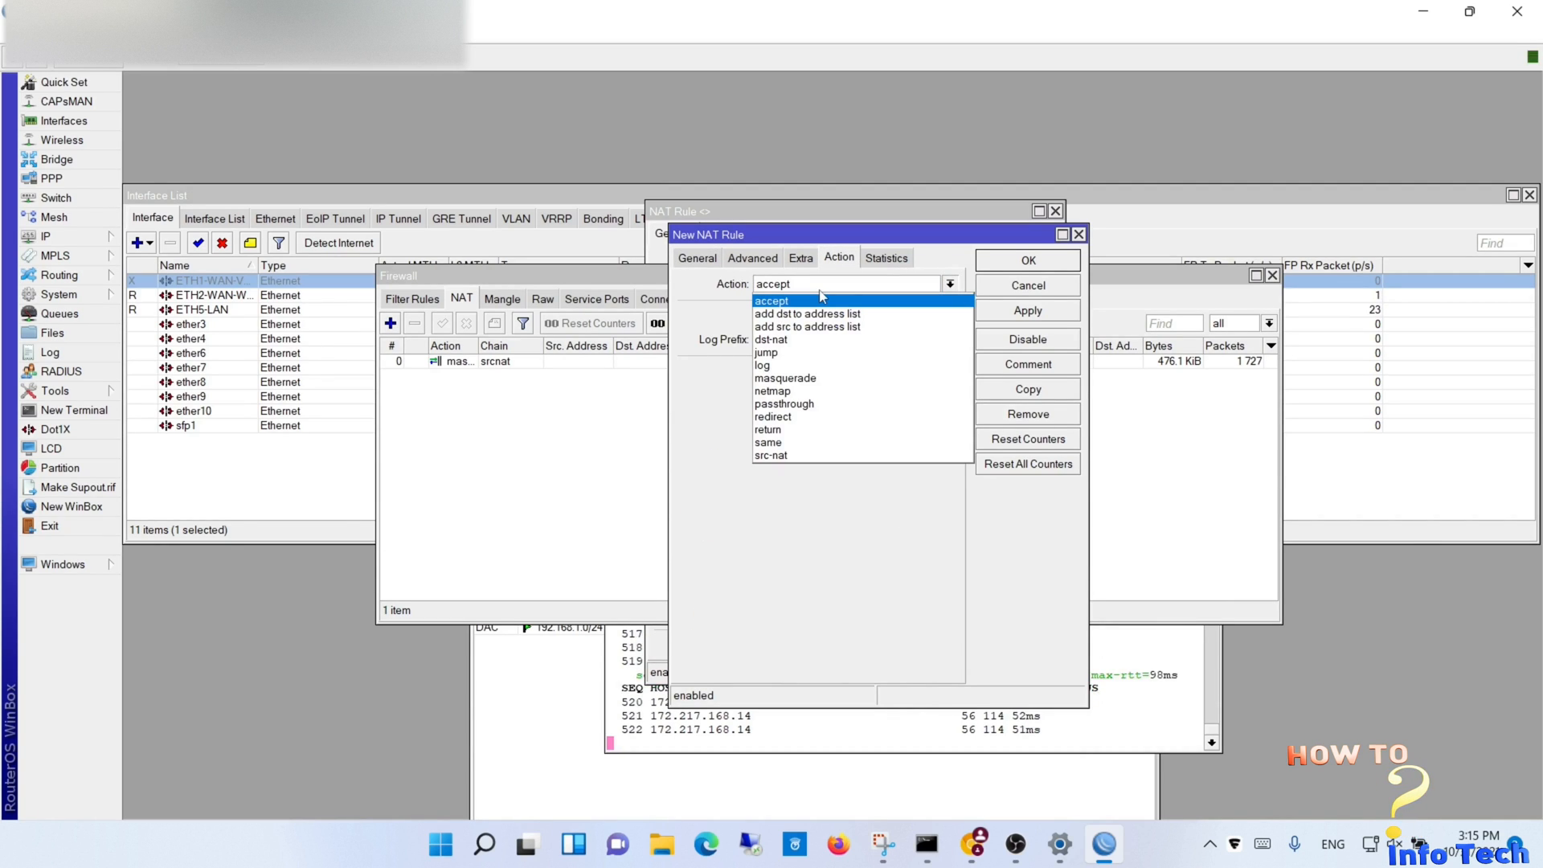
left_click(786, 378)
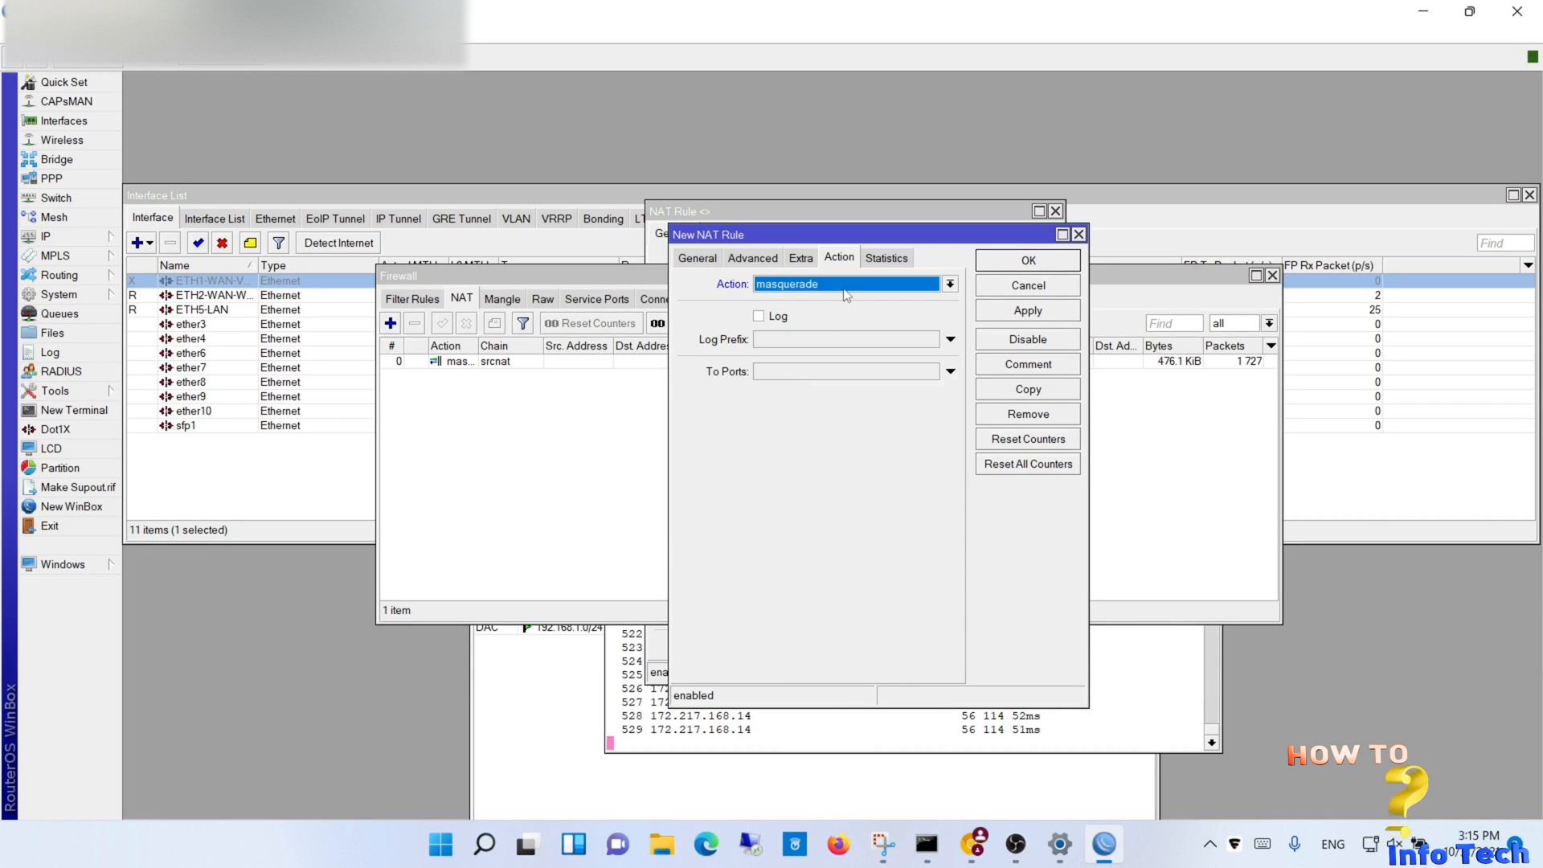
left_click(1028, 310)
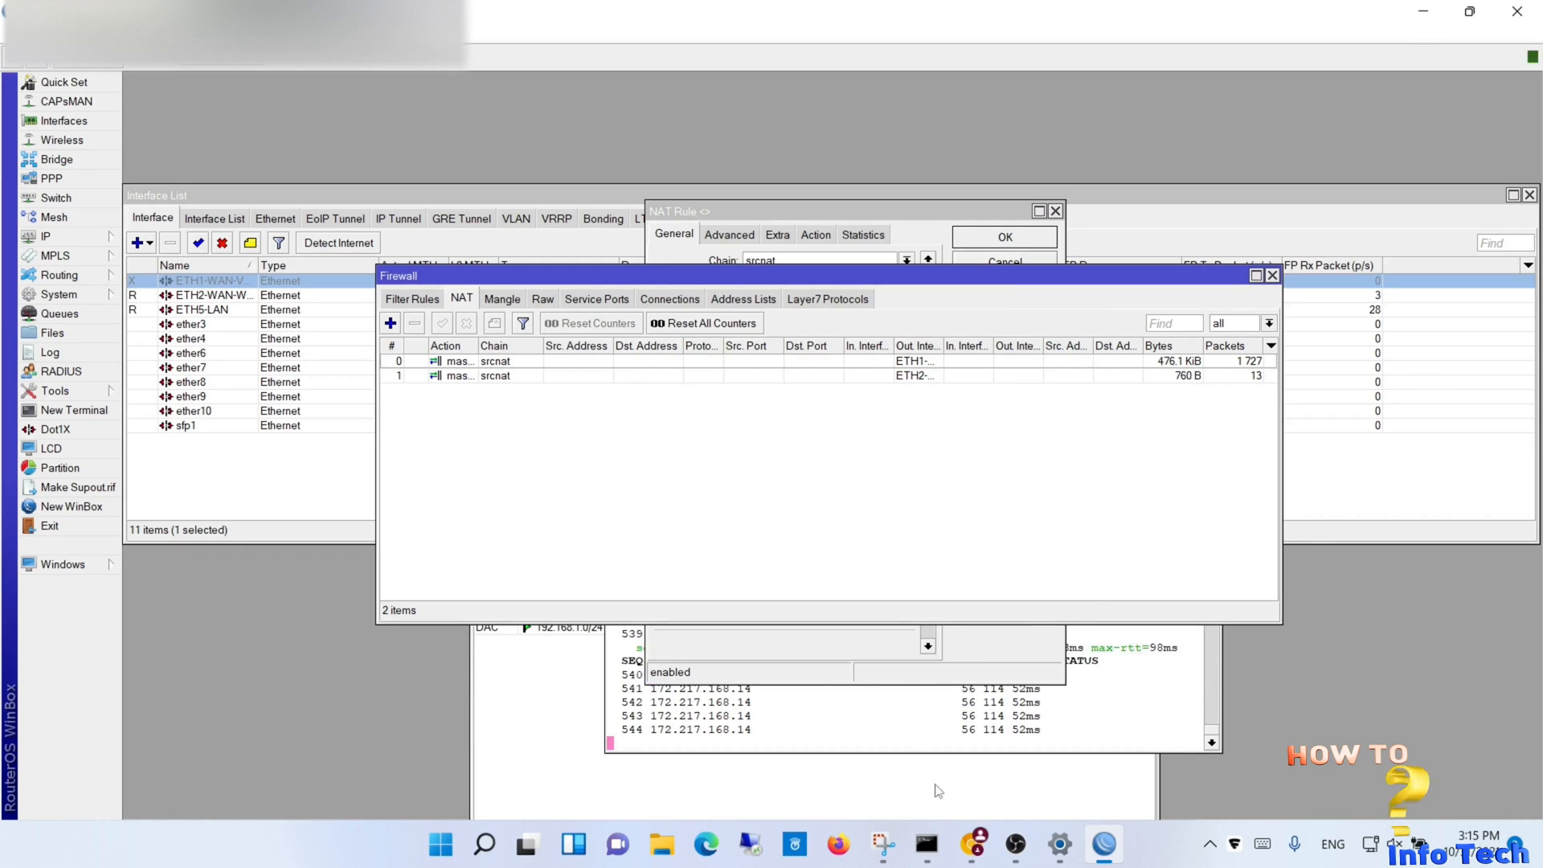
left_click(923, 844)
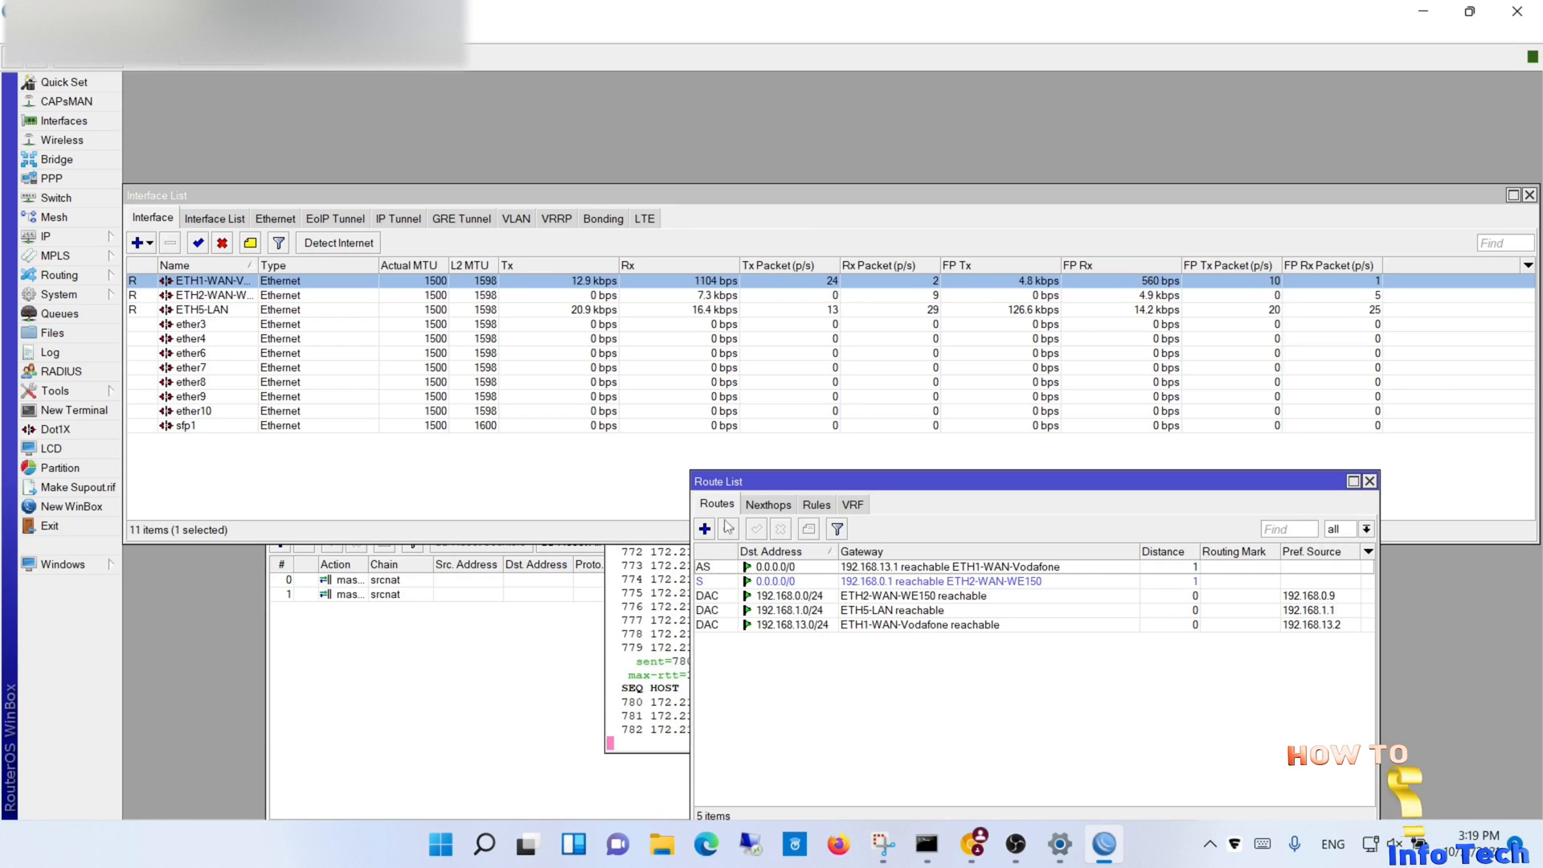
Step: Disable the default route through gateway 192.168.13.1
left_click(782, 529)
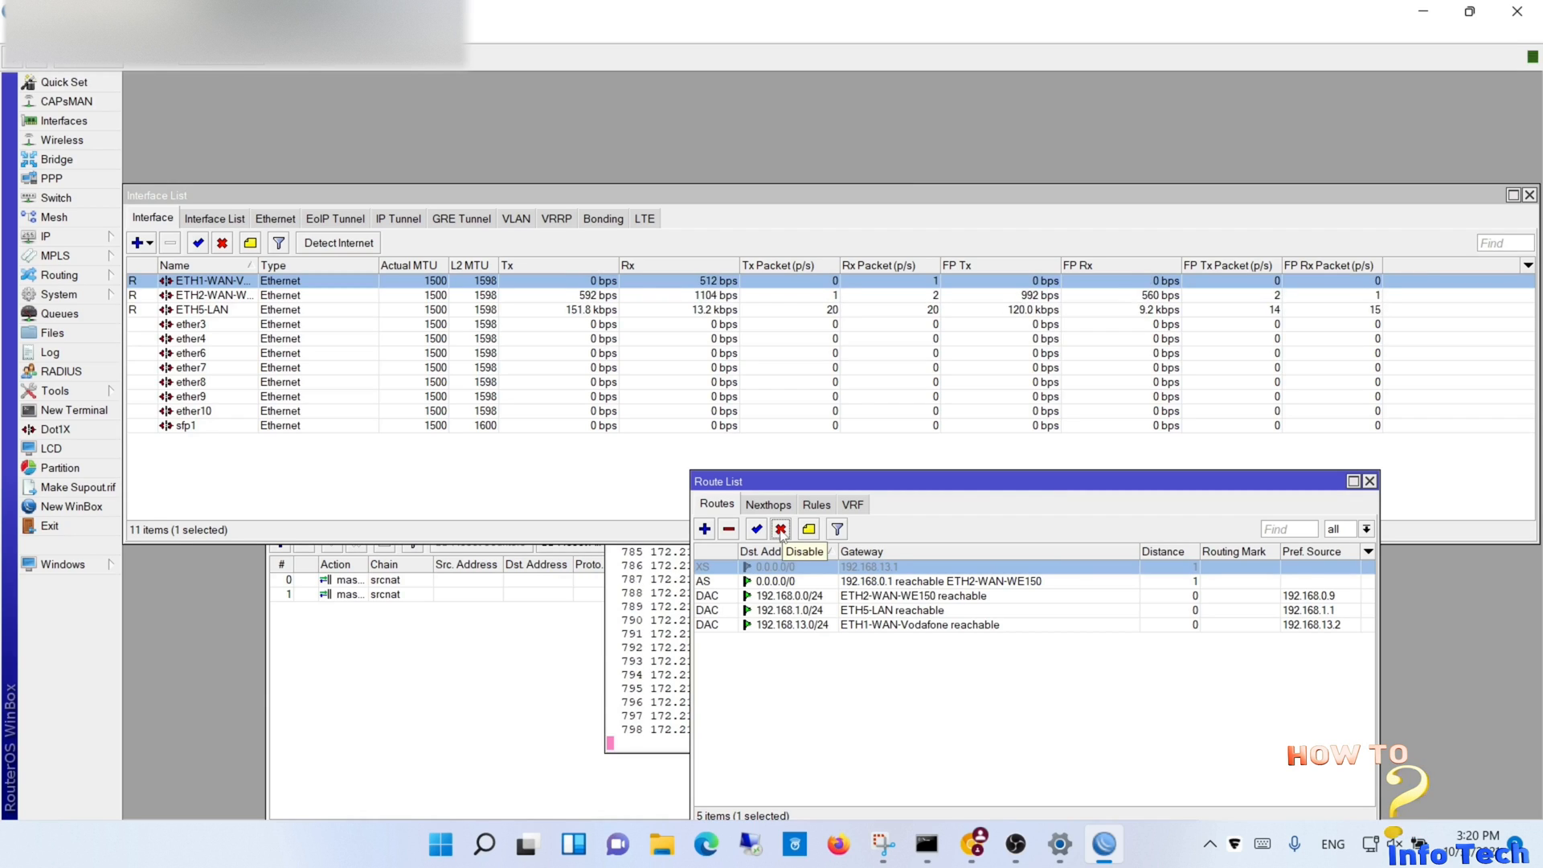
left_click(781, 529)
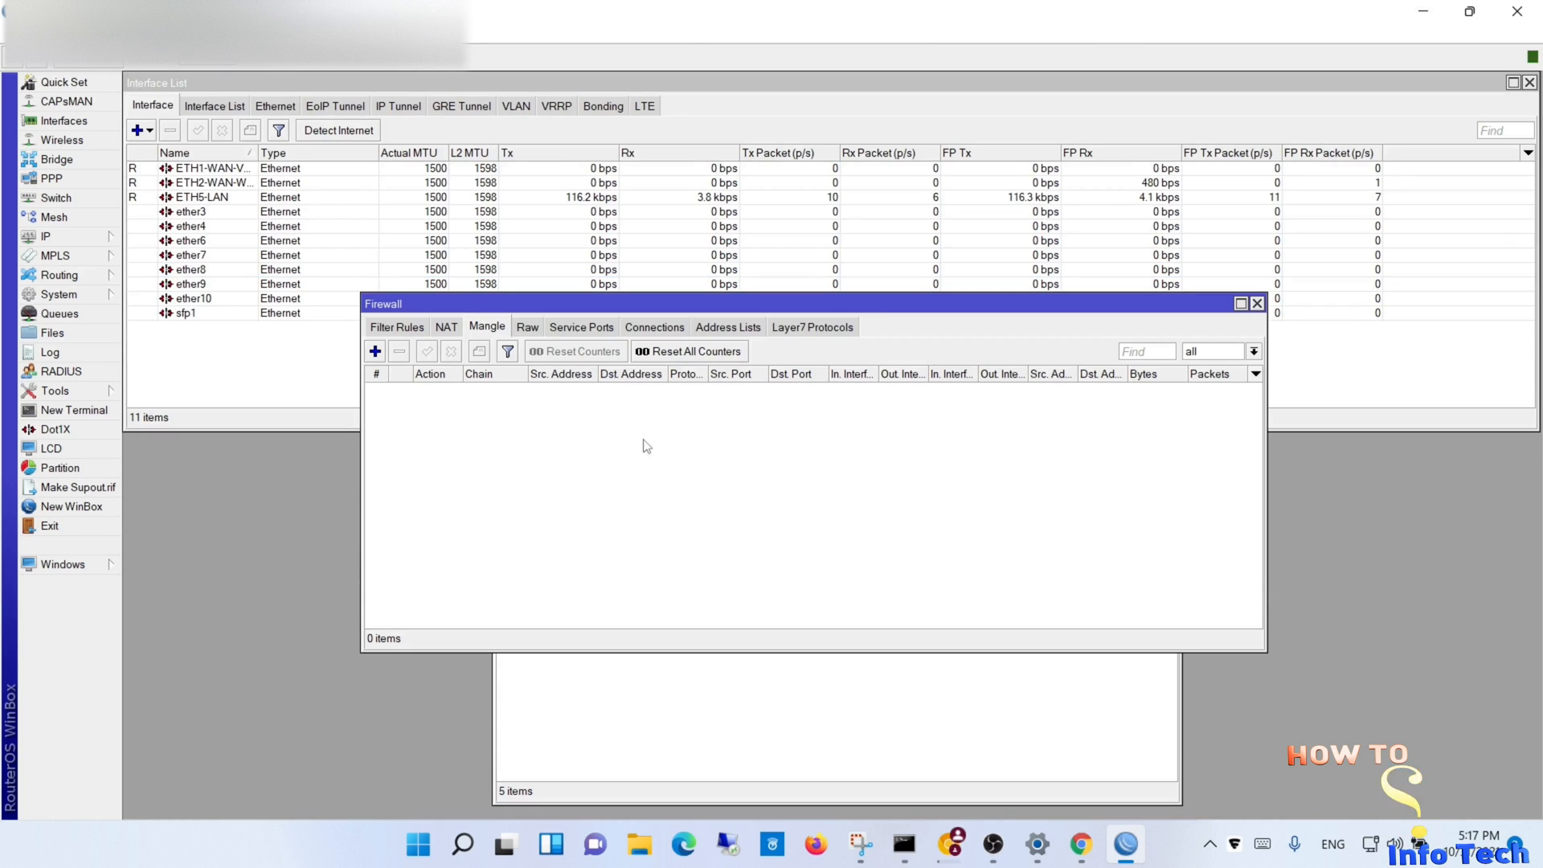
Step: Start a prerouting mangle rule for source 192.168.1.0/24 matching only new connections
left_click(375, 352)
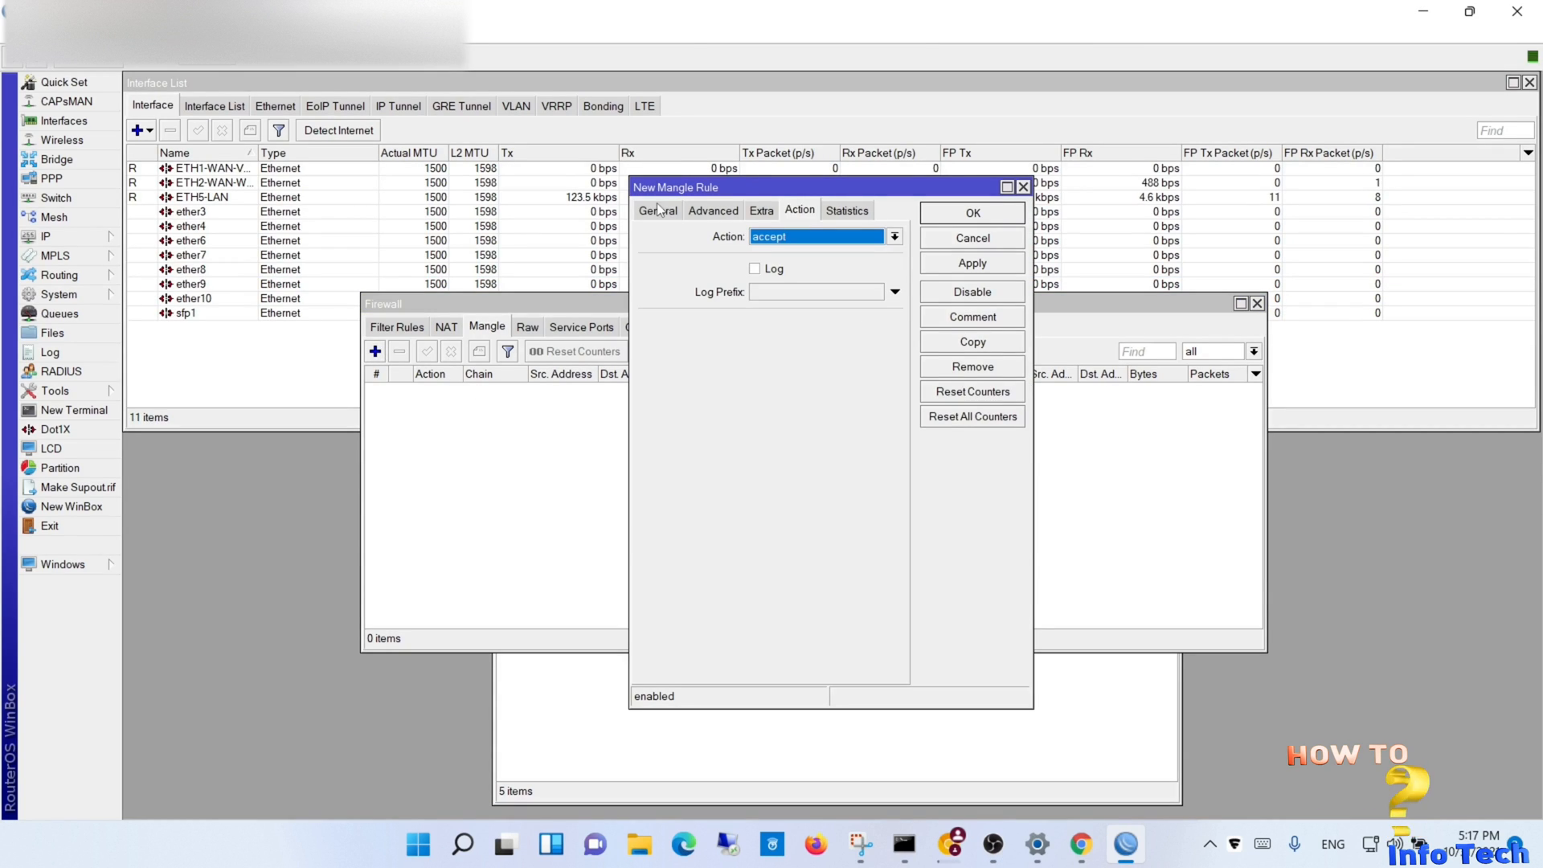
left_click(656, 209)
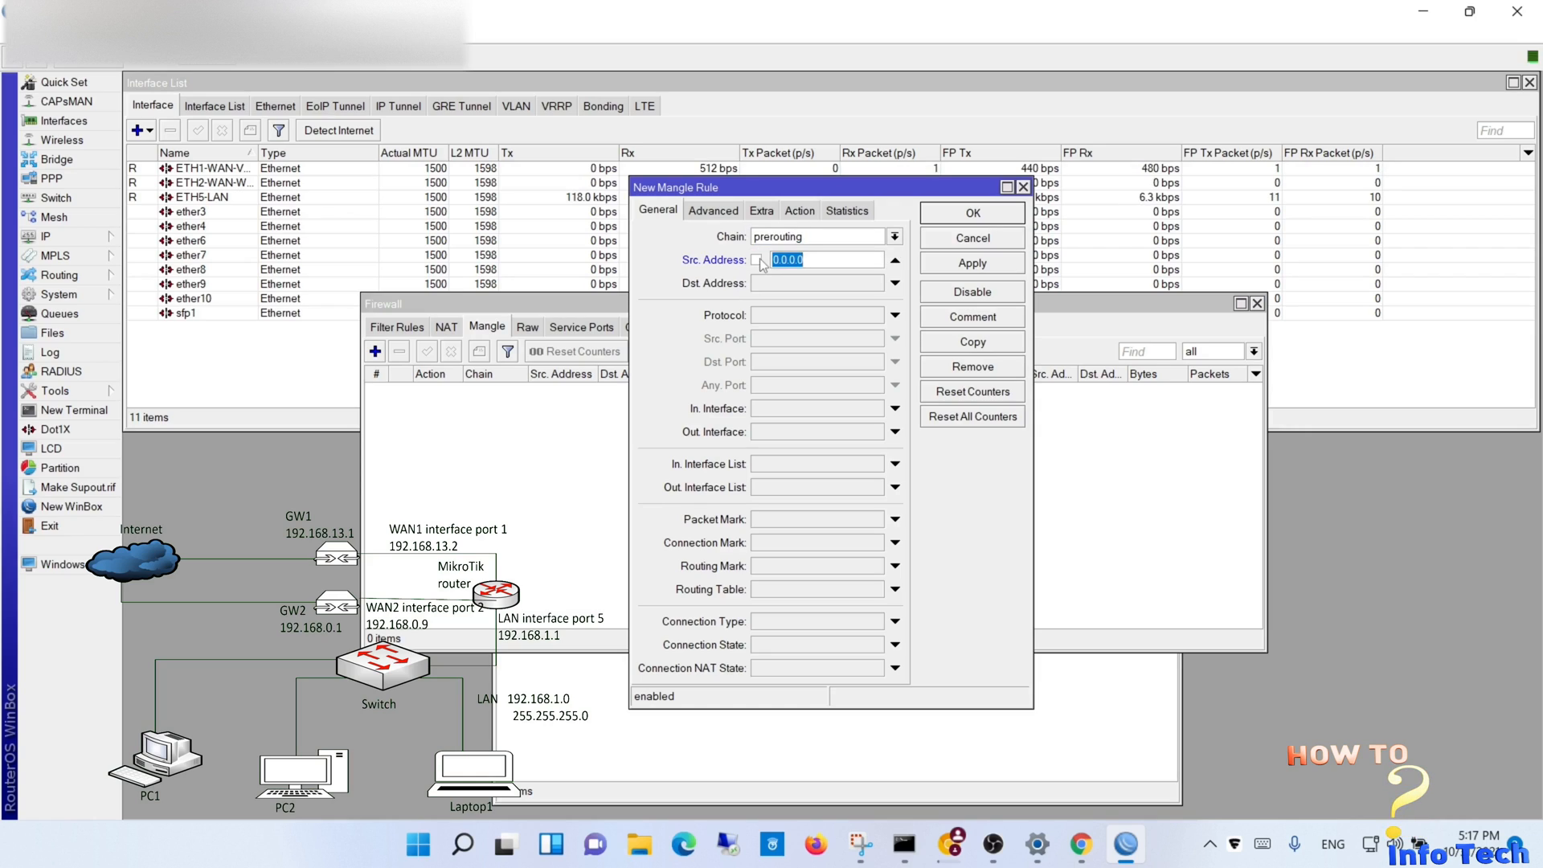
type("192.168.1.0/")
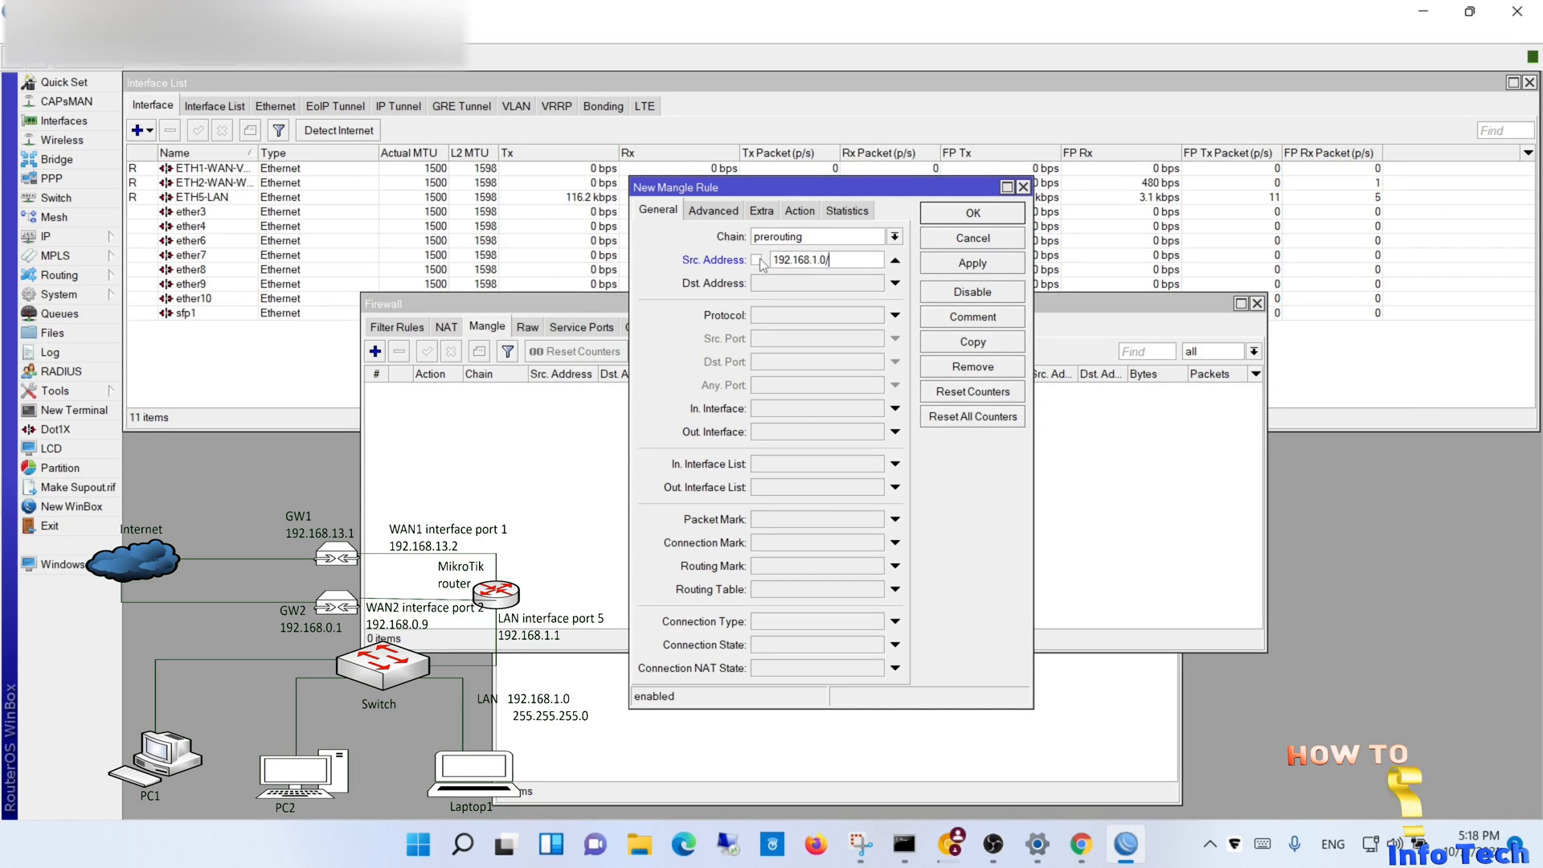
type("24")
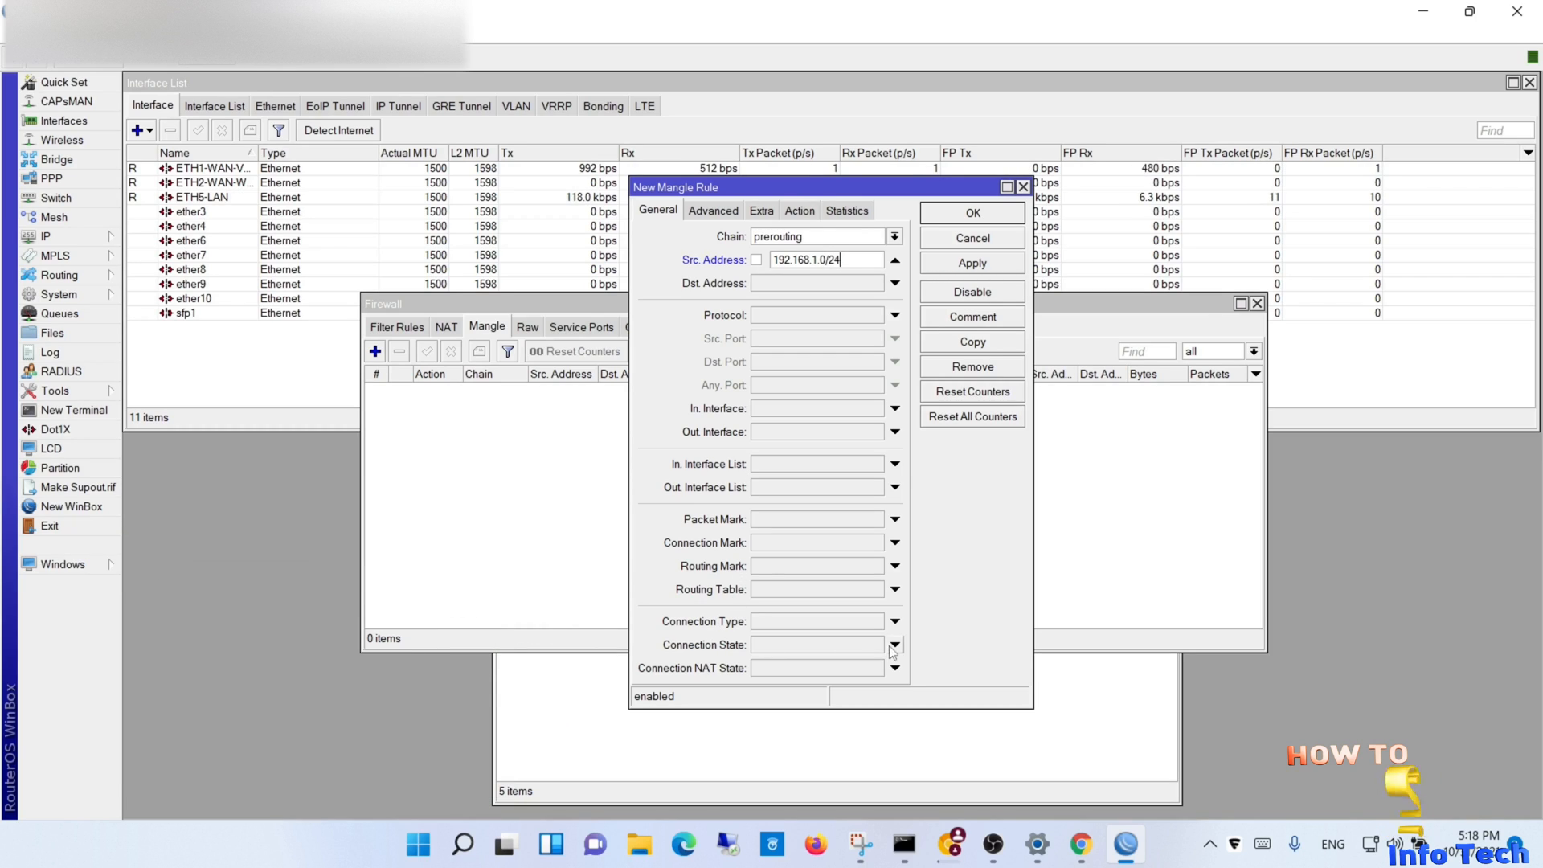
left_click(893, 645)
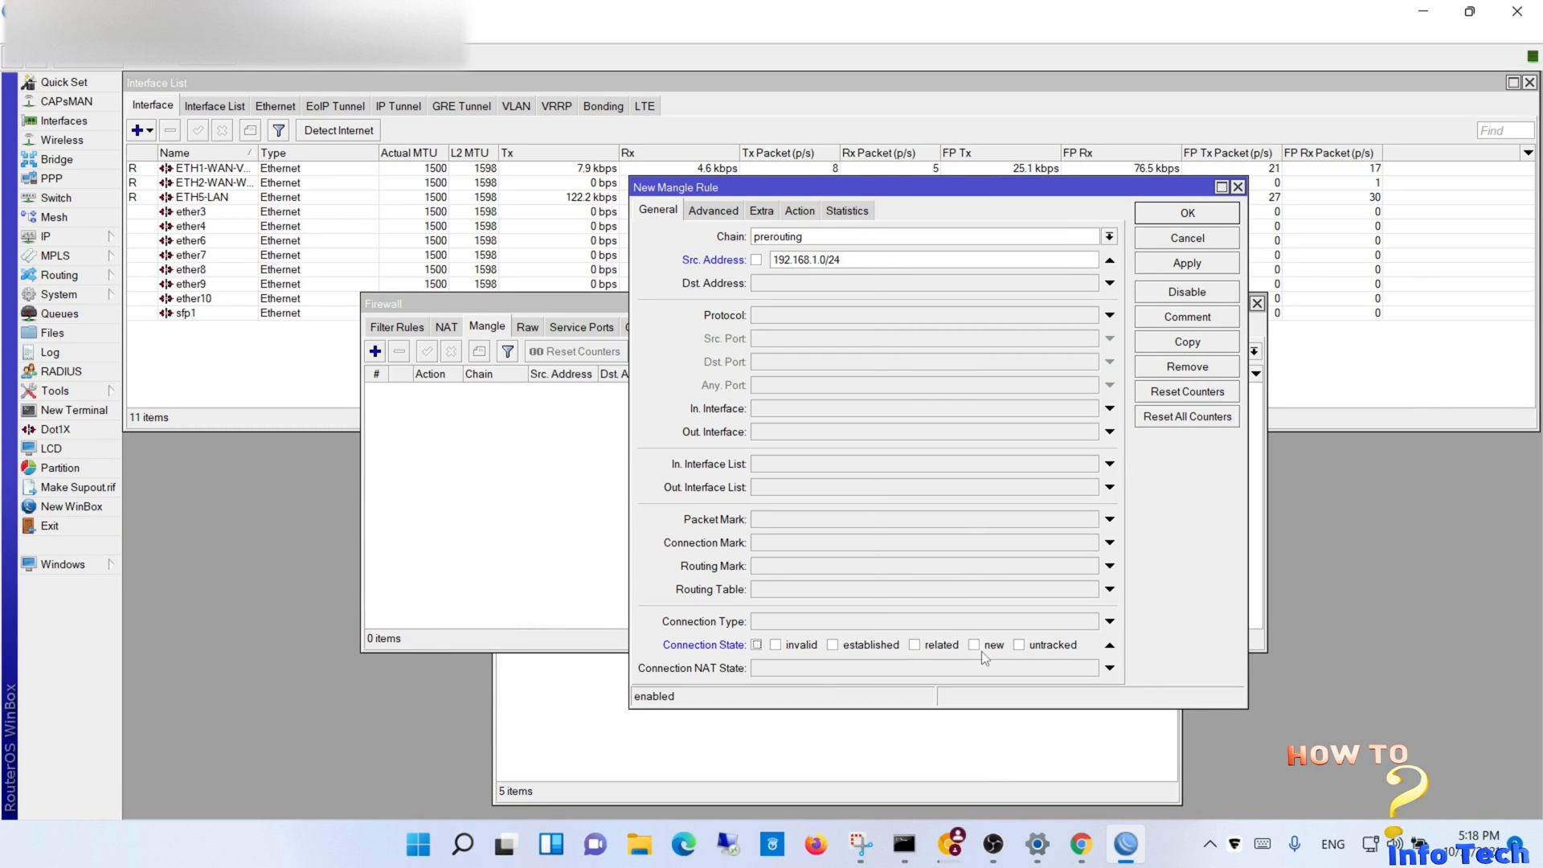
left_click(974, 645)
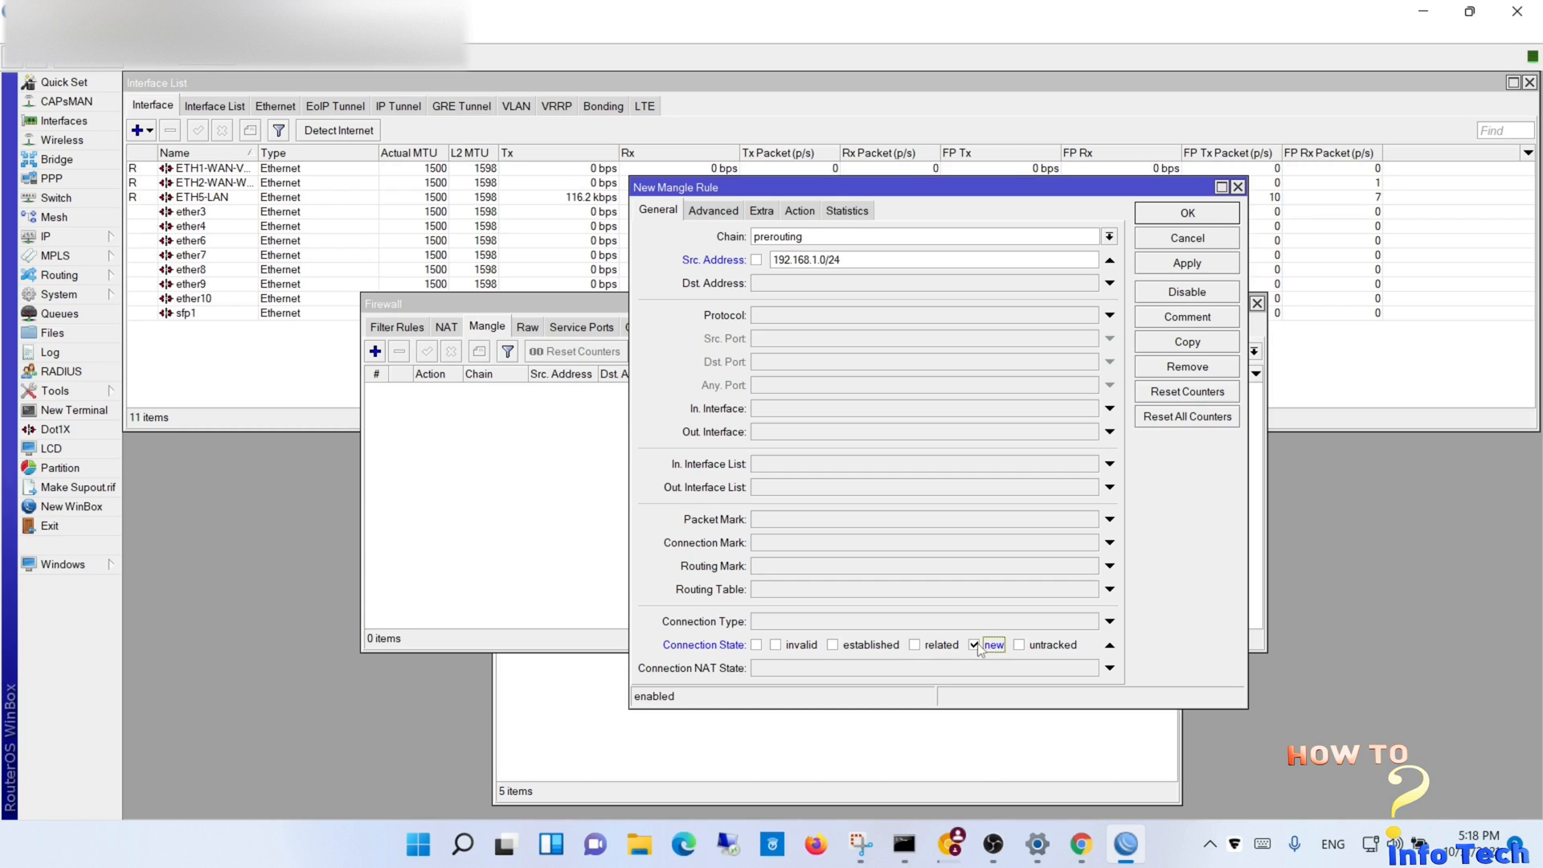
mouse_move(767, 221)
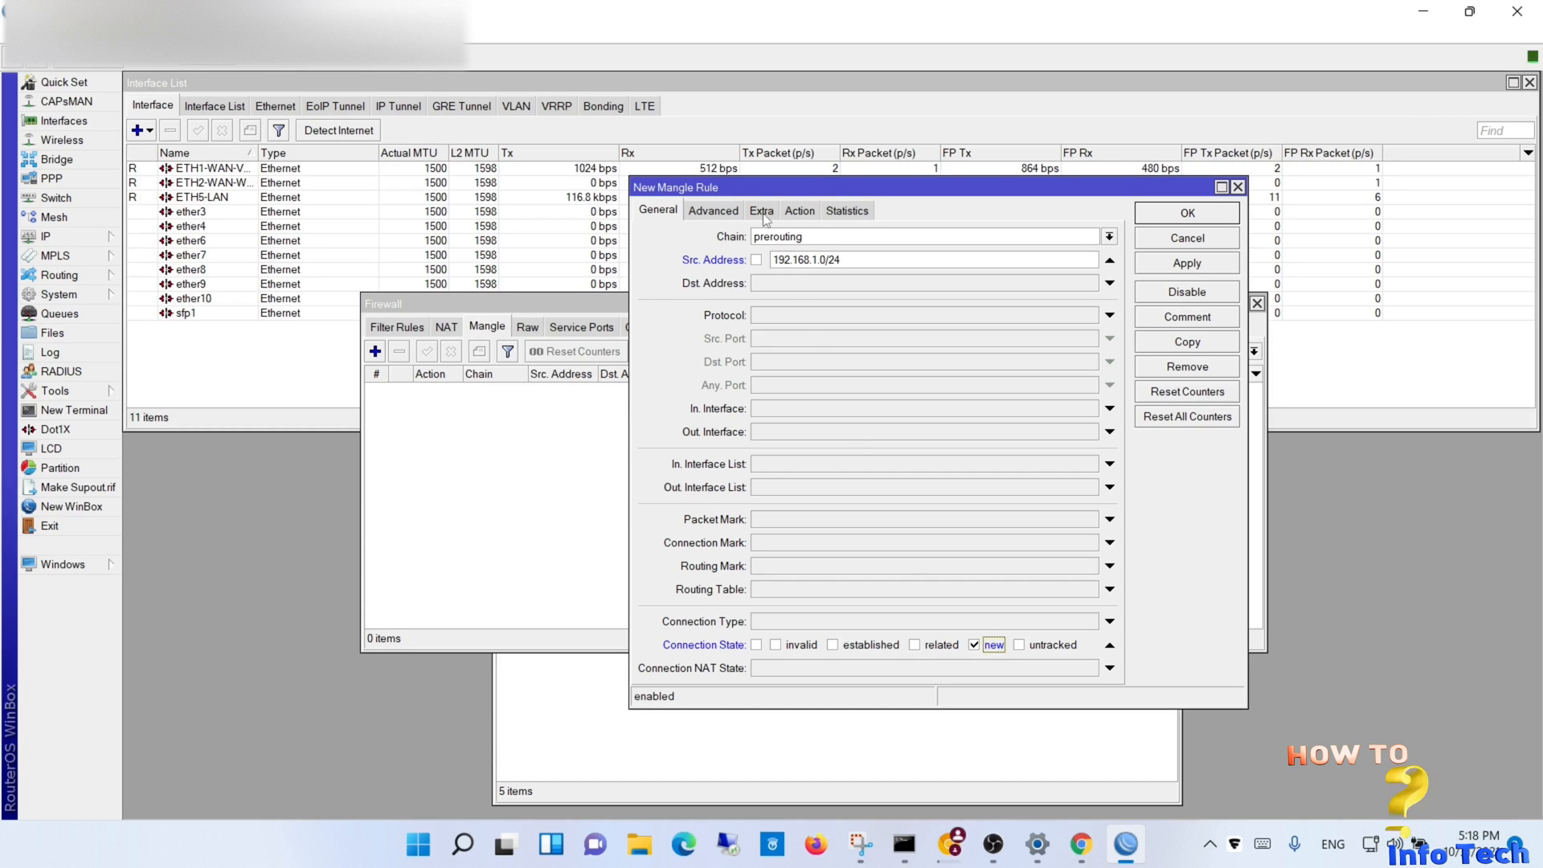
left_click(760, 209)
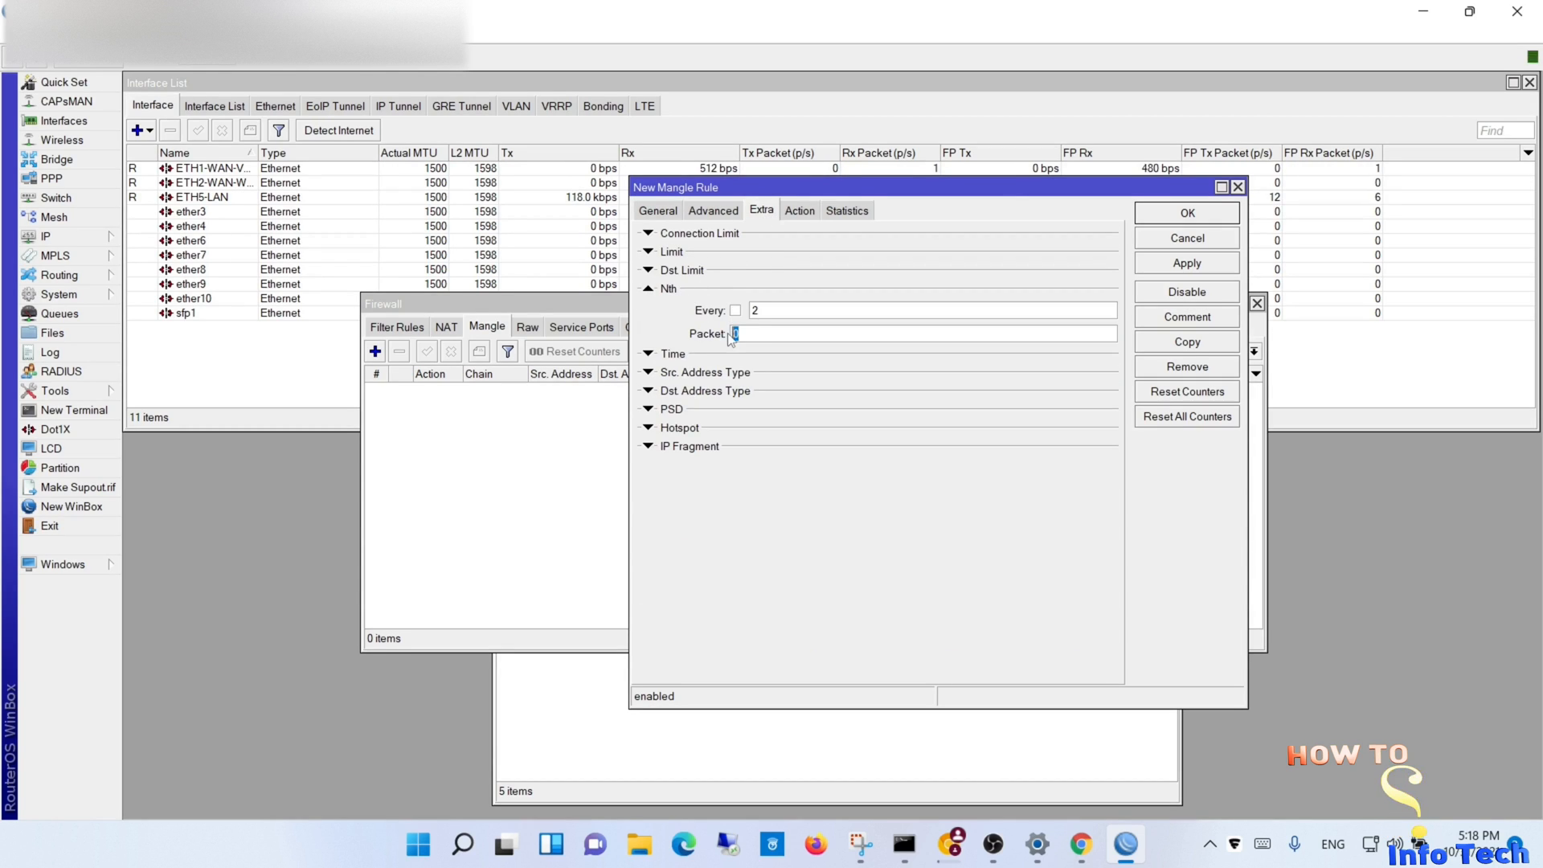
Step: Set its action to mark connection with mark vodafone and save it
left_click(799, 209)
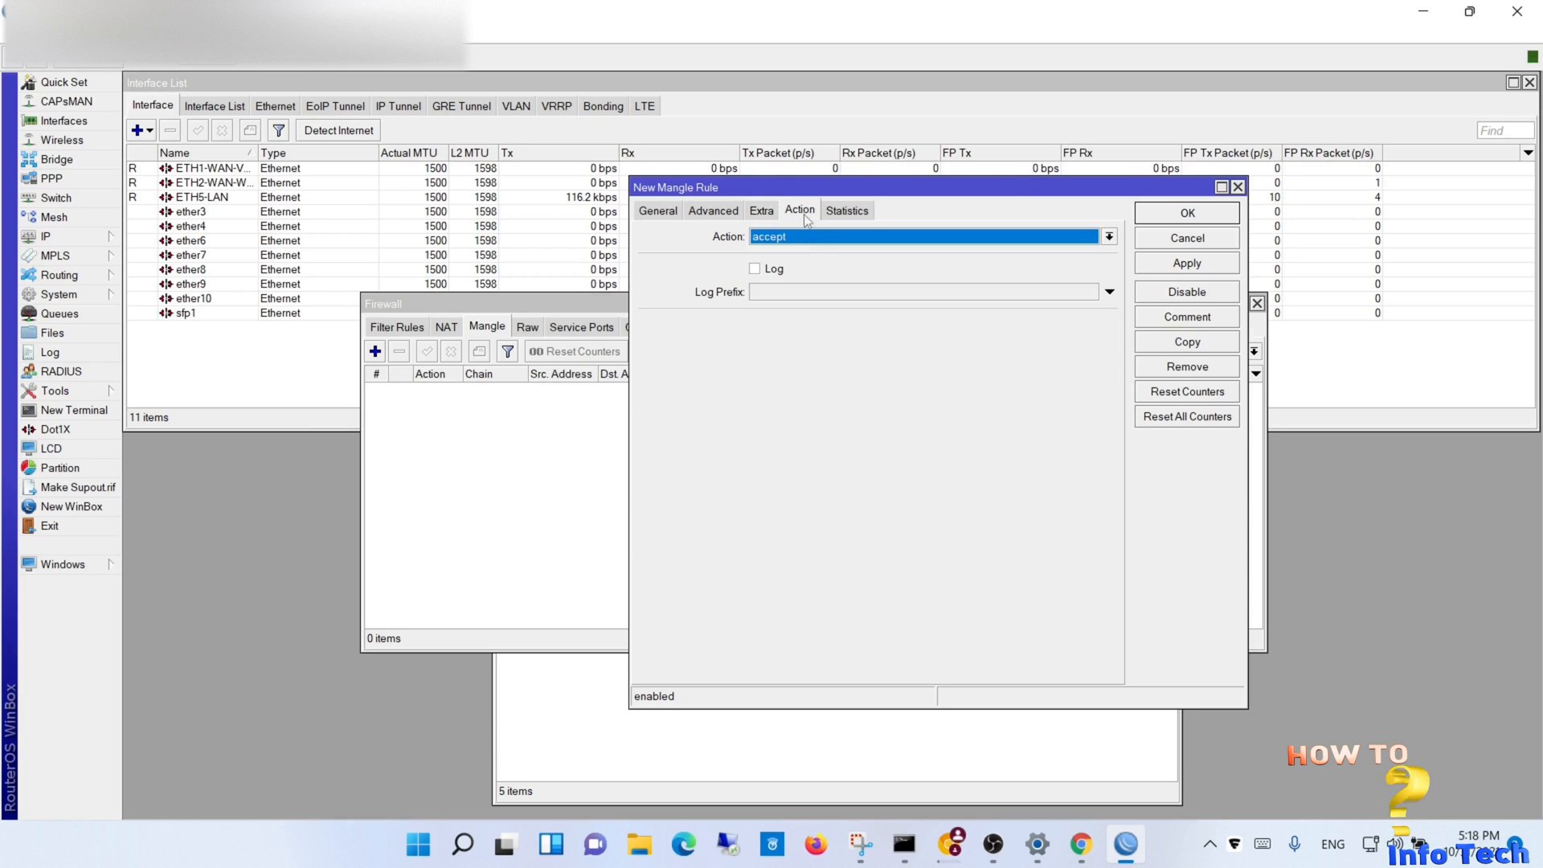
left_click(1108, 236)
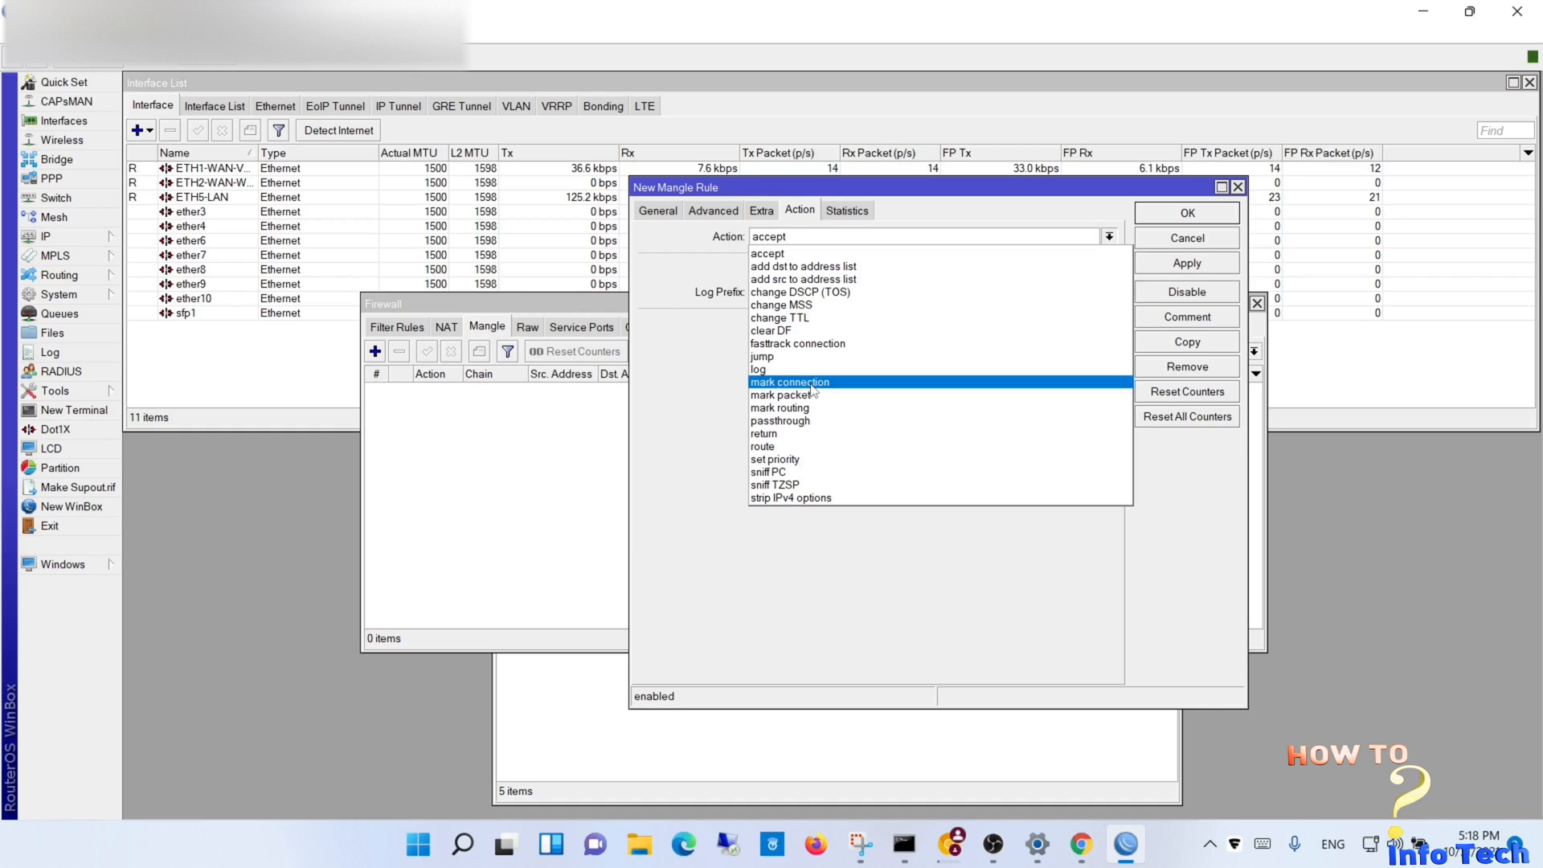
left_click(790, 383)
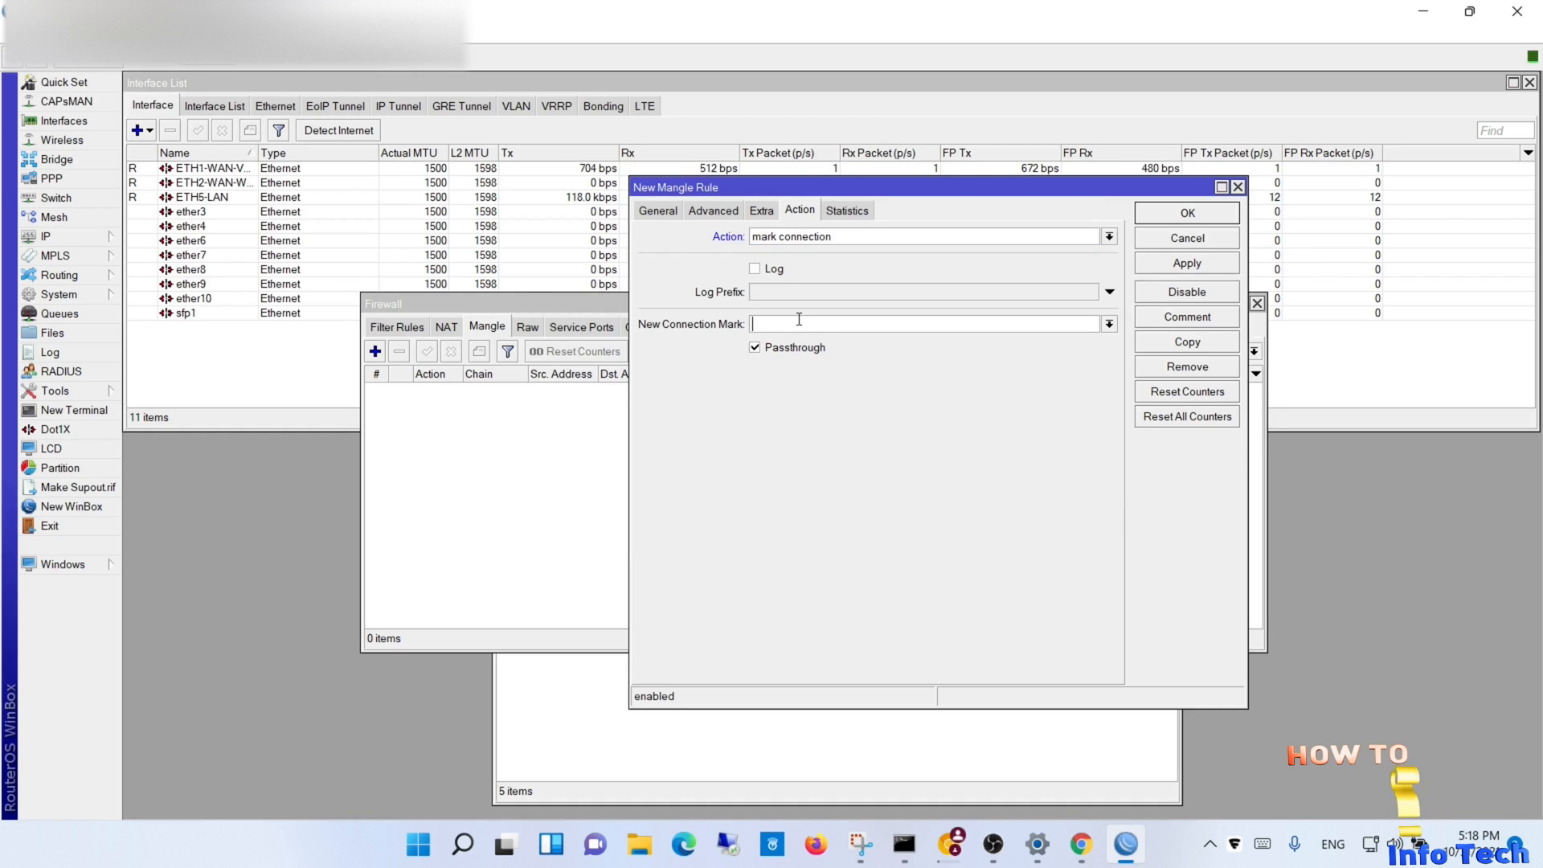
type("vodafone")
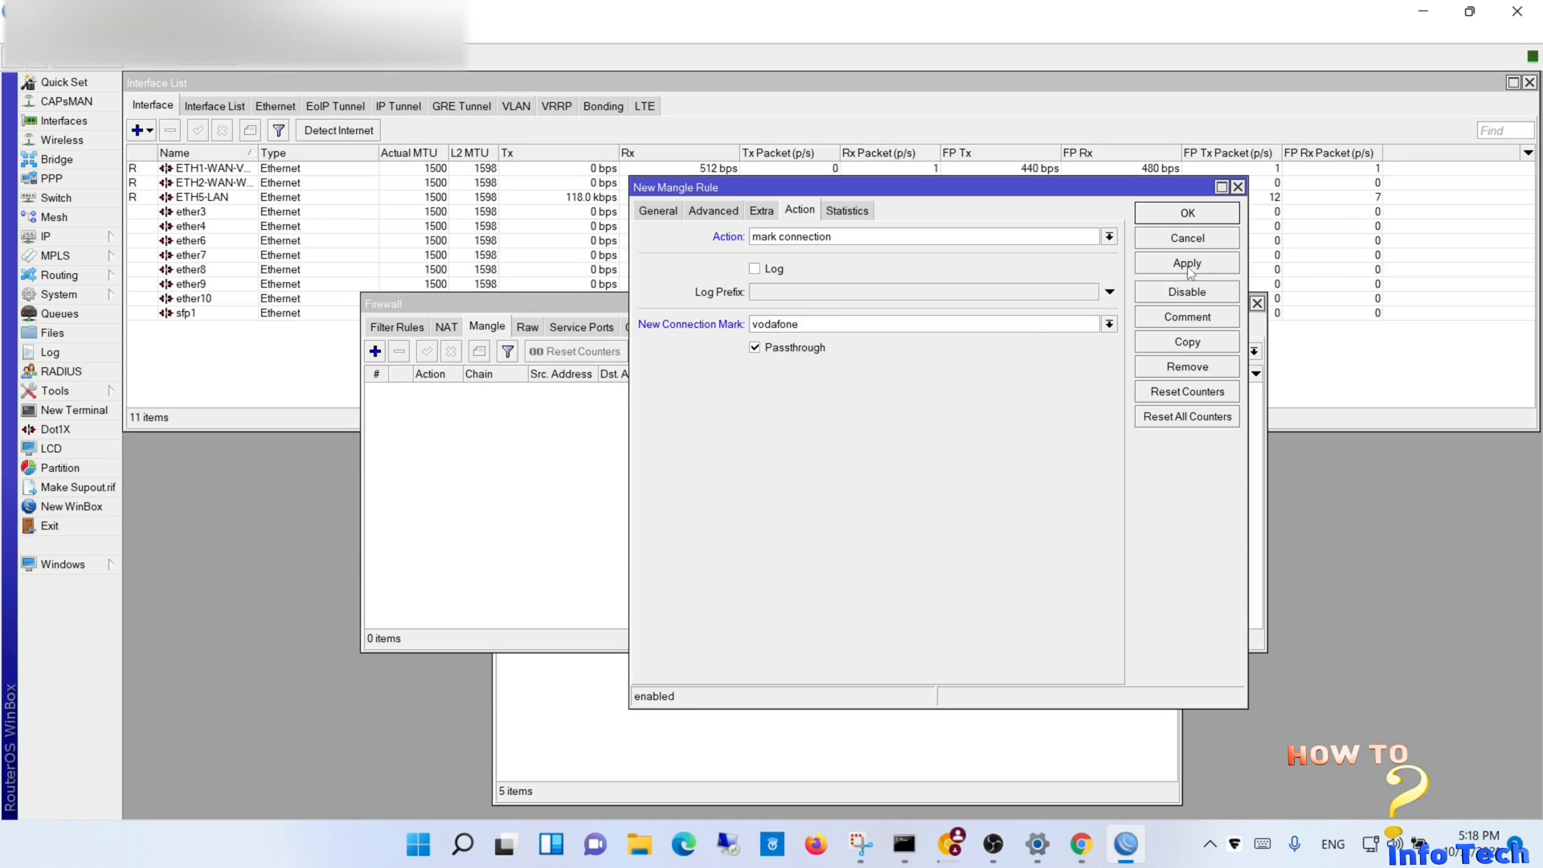
left_click(1186, 212)
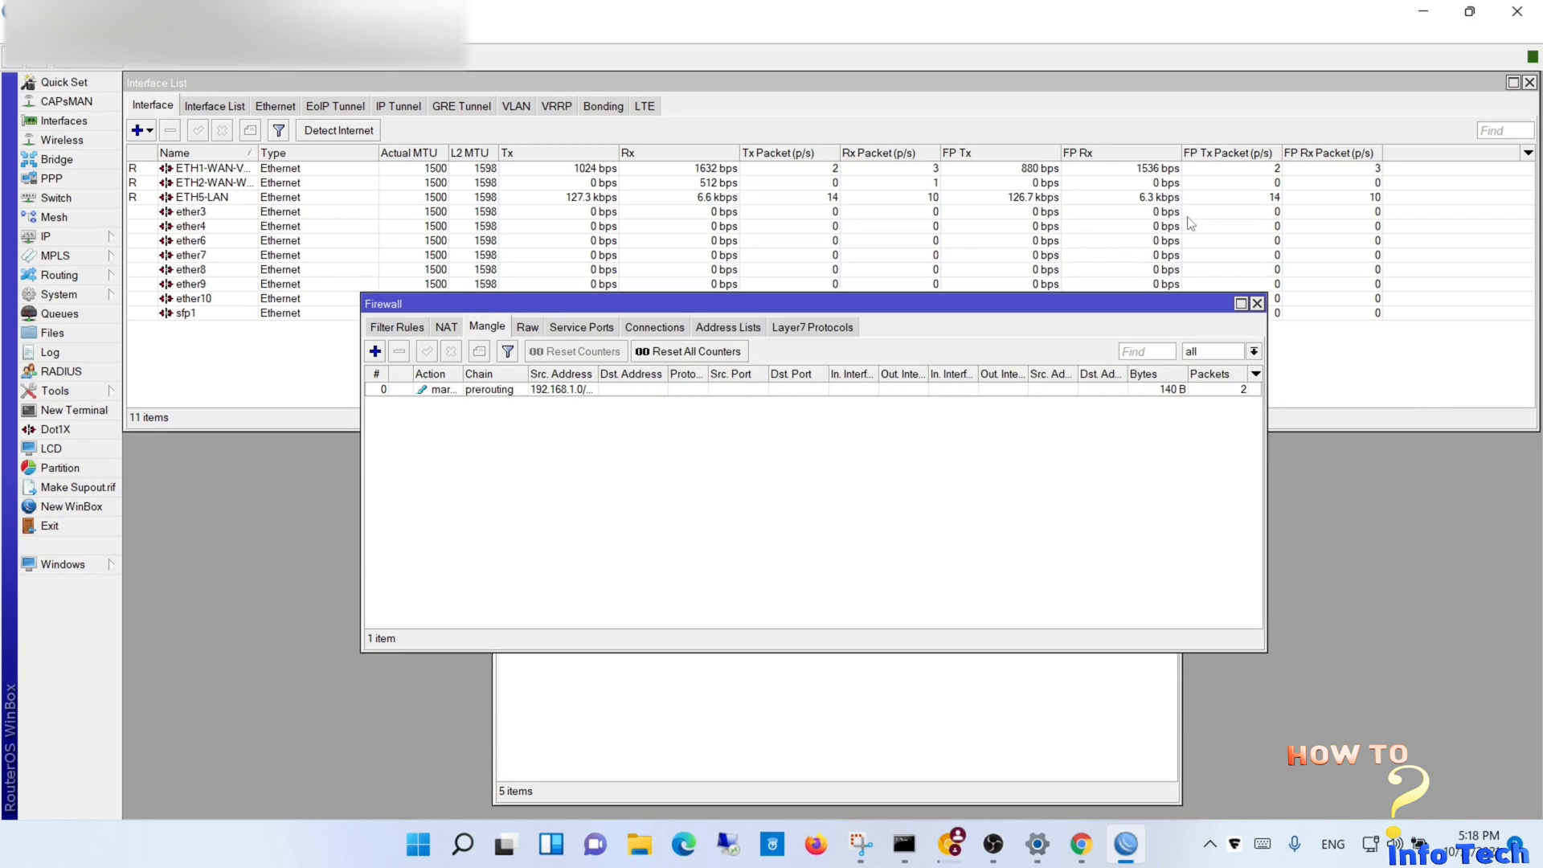
mouse_move(830, 417)
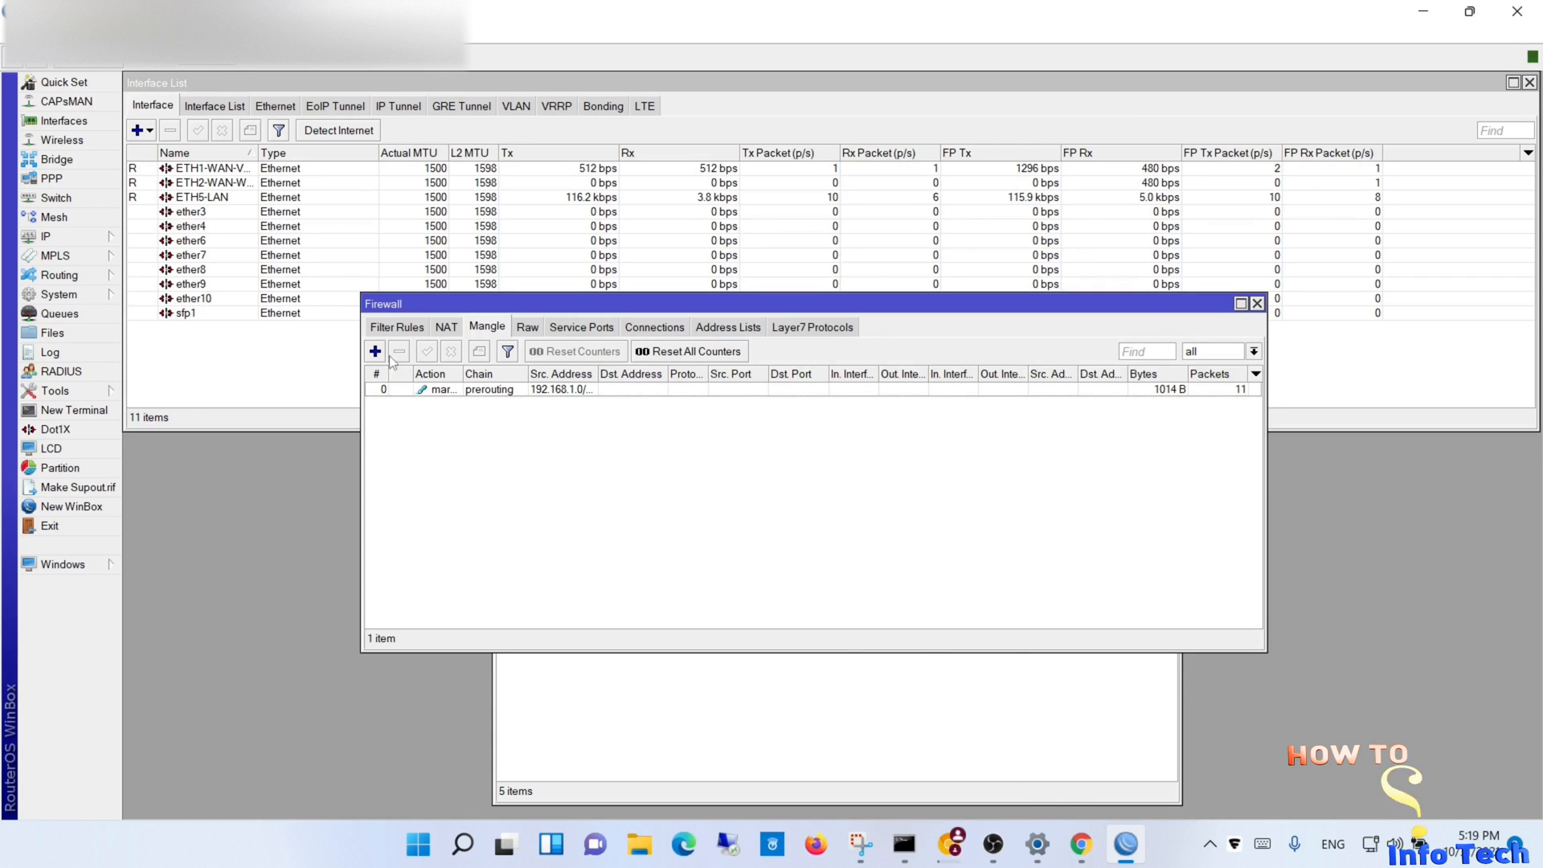
Step: Start a second prerouting rule for 192.168.1.0/24 matching every 2nd connection via Nth
left_click(375, 353)
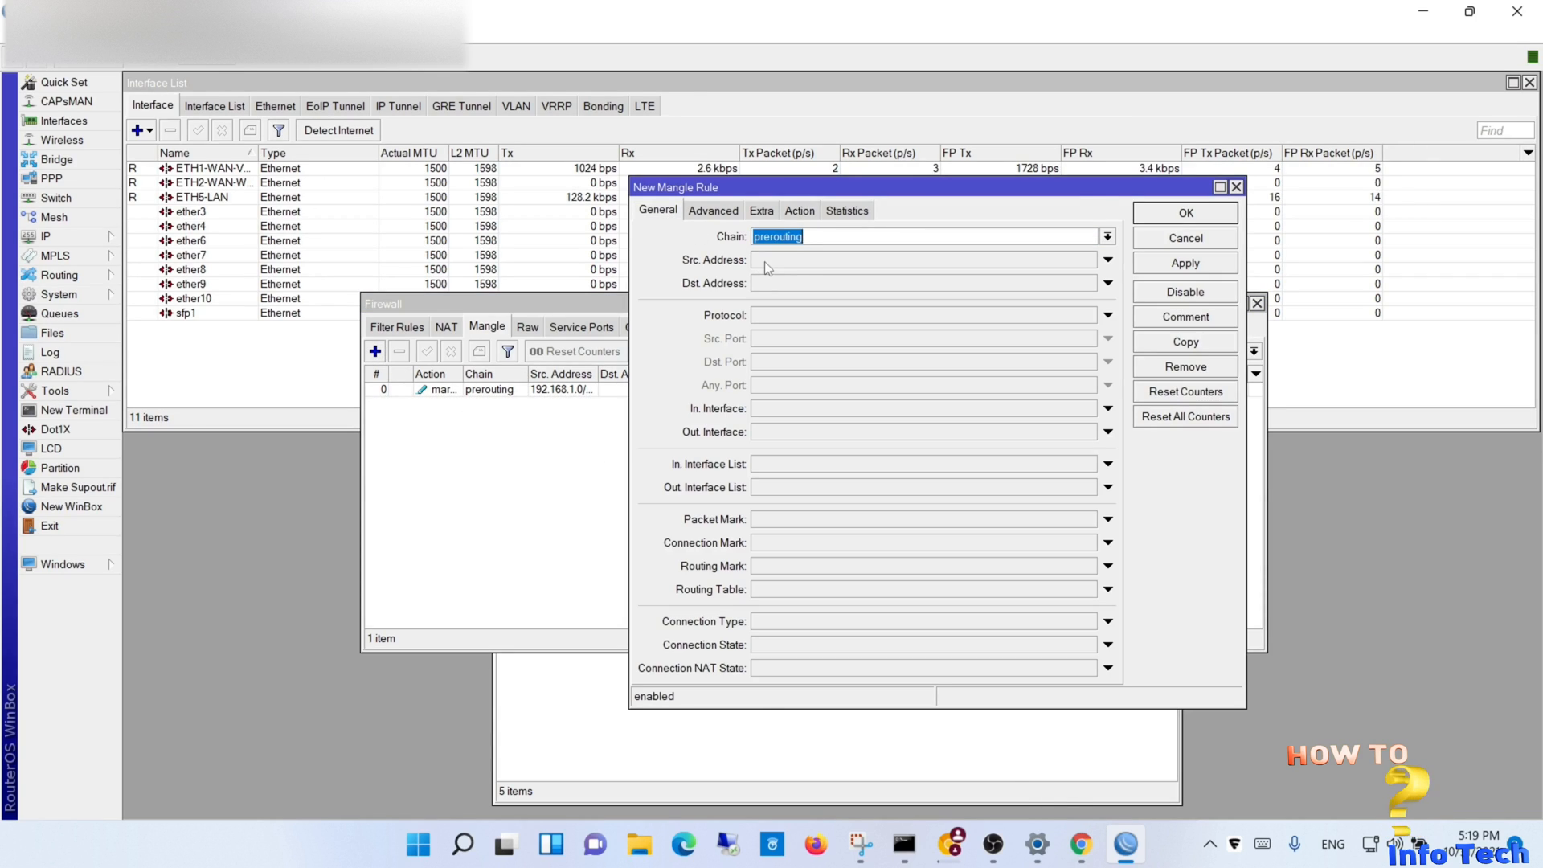
type("192.168")
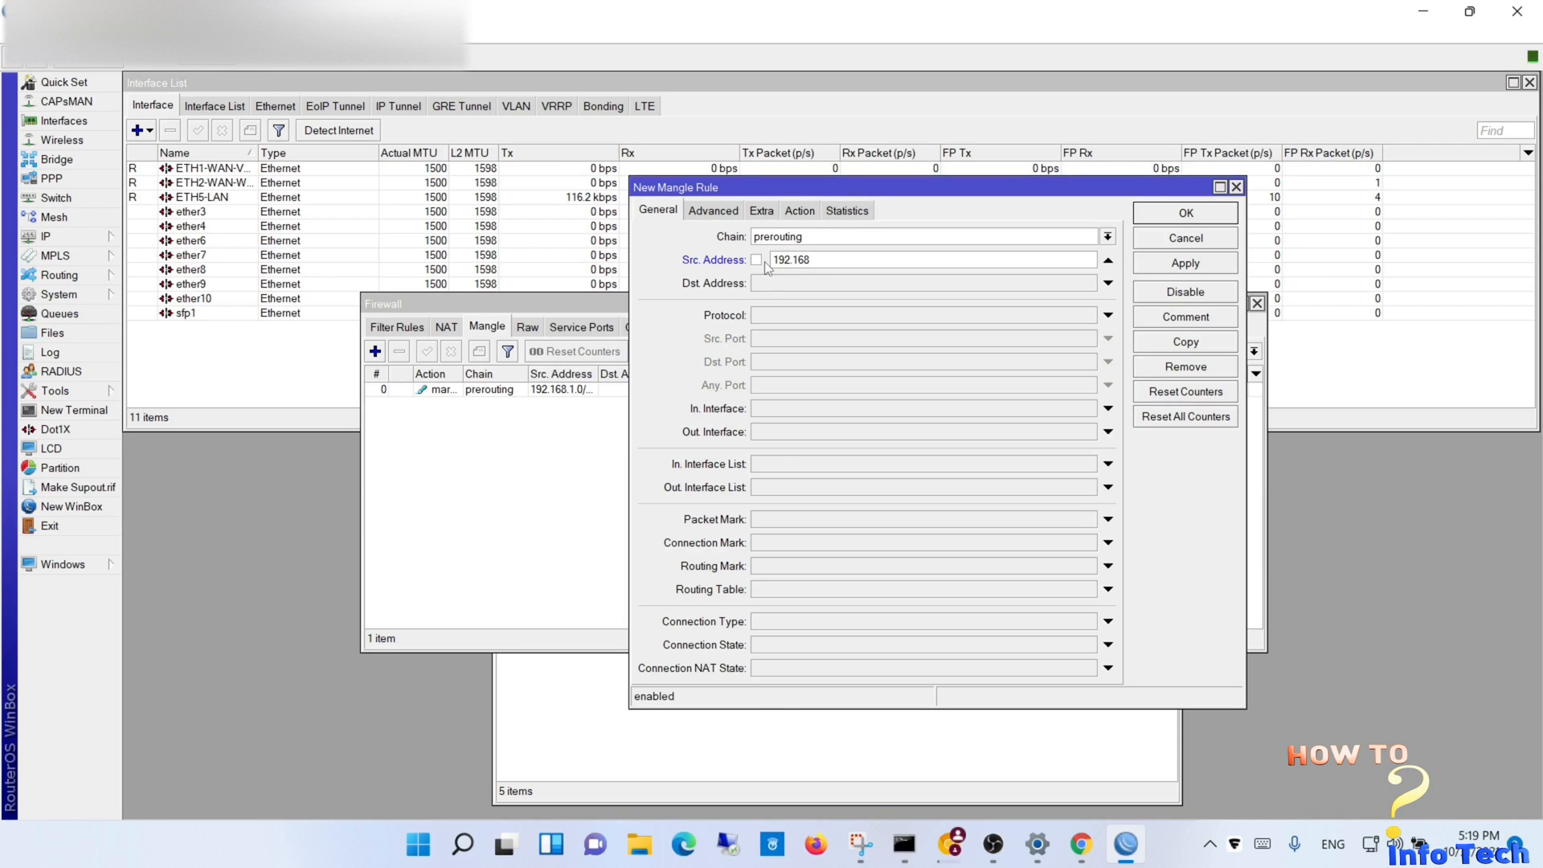
type(".1.0/24")
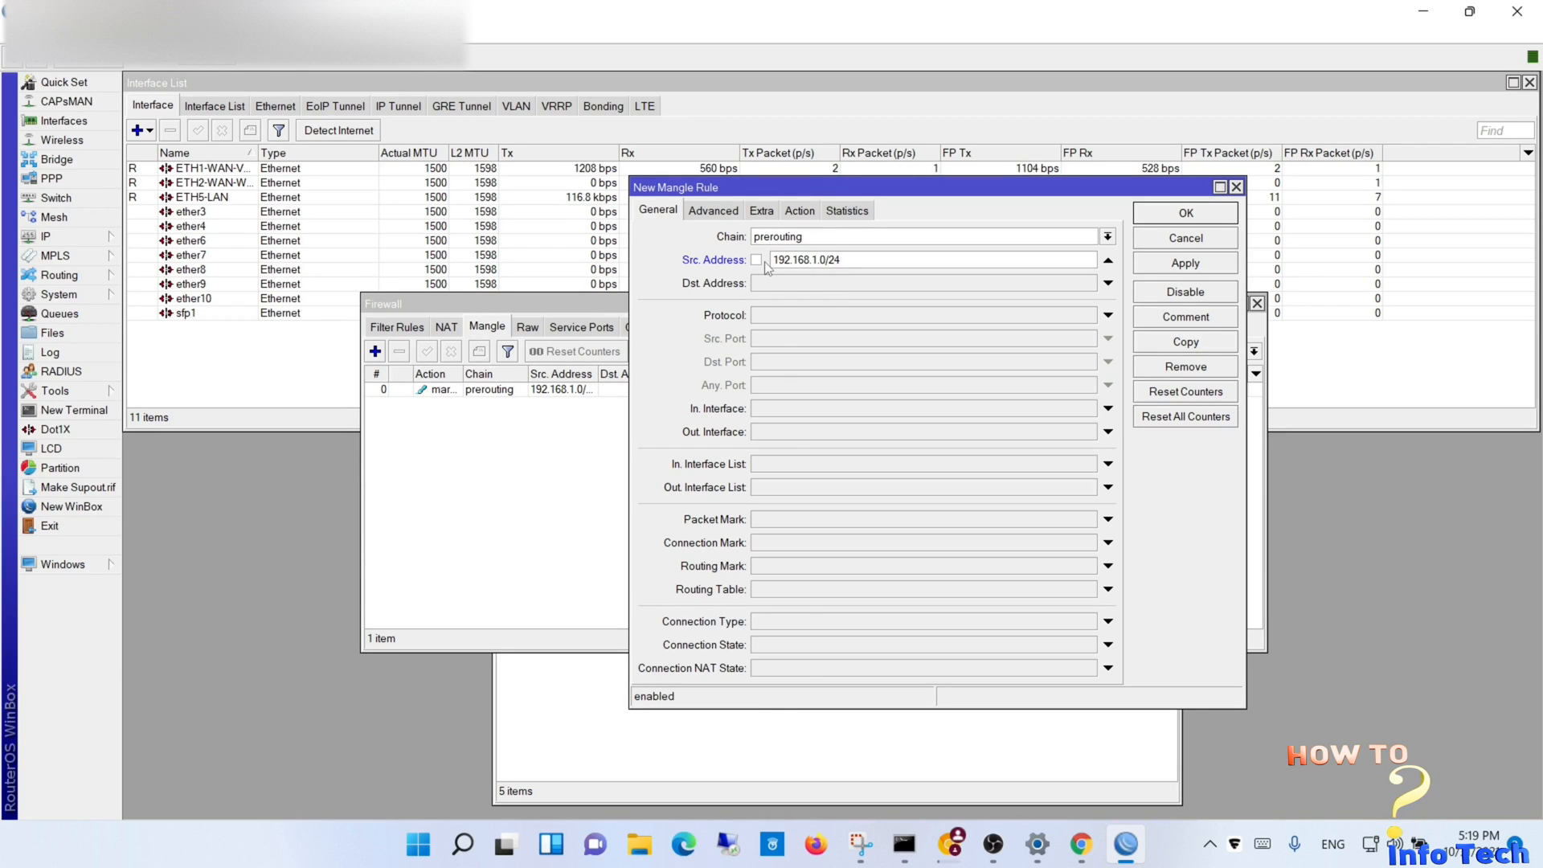
left_click(1110, 668)
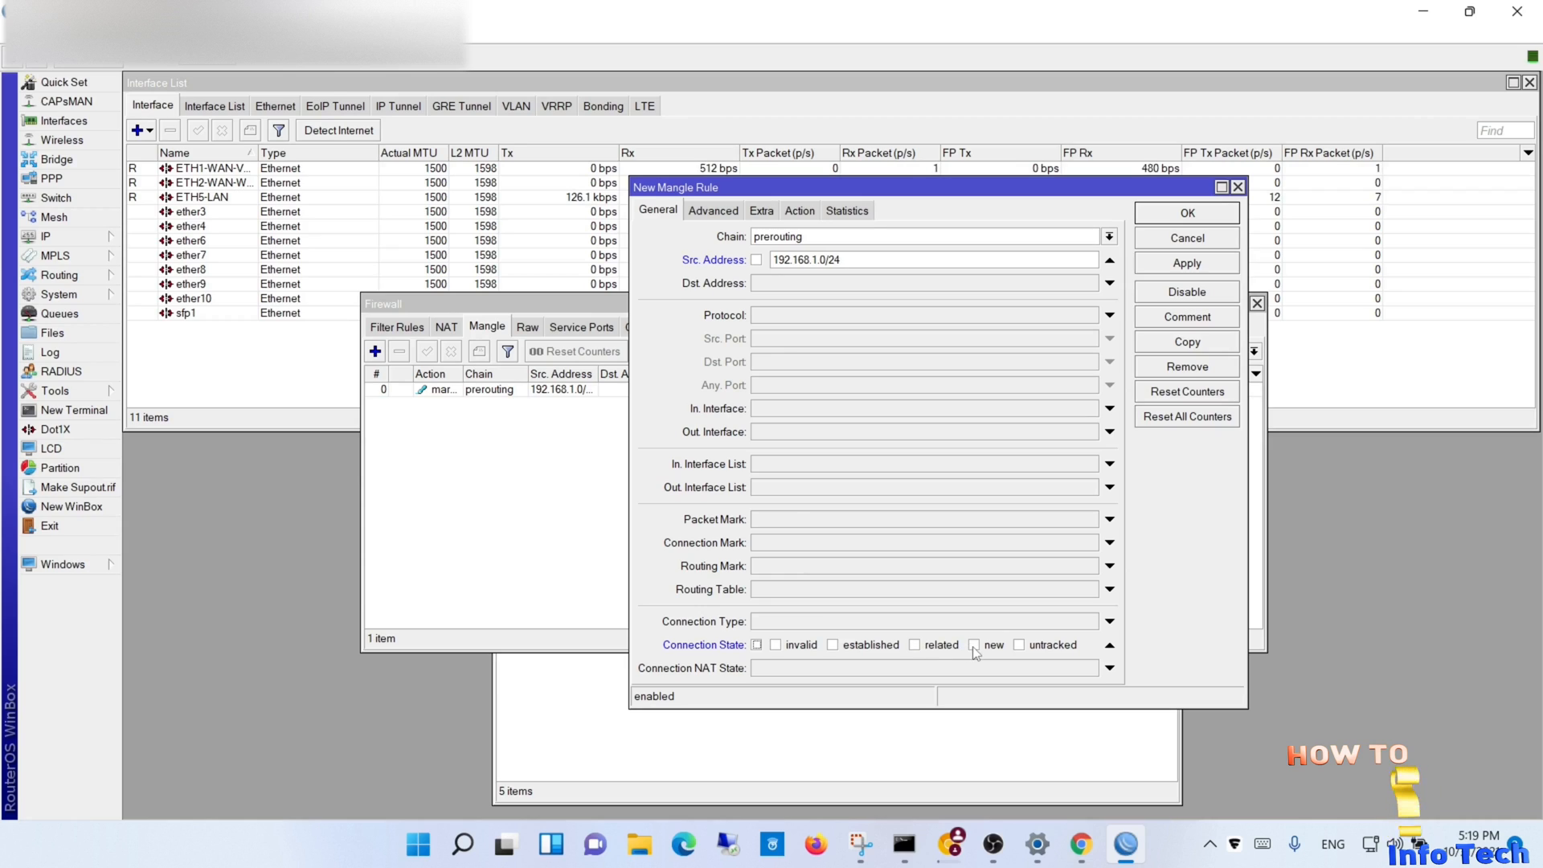
left_click(760, 209)
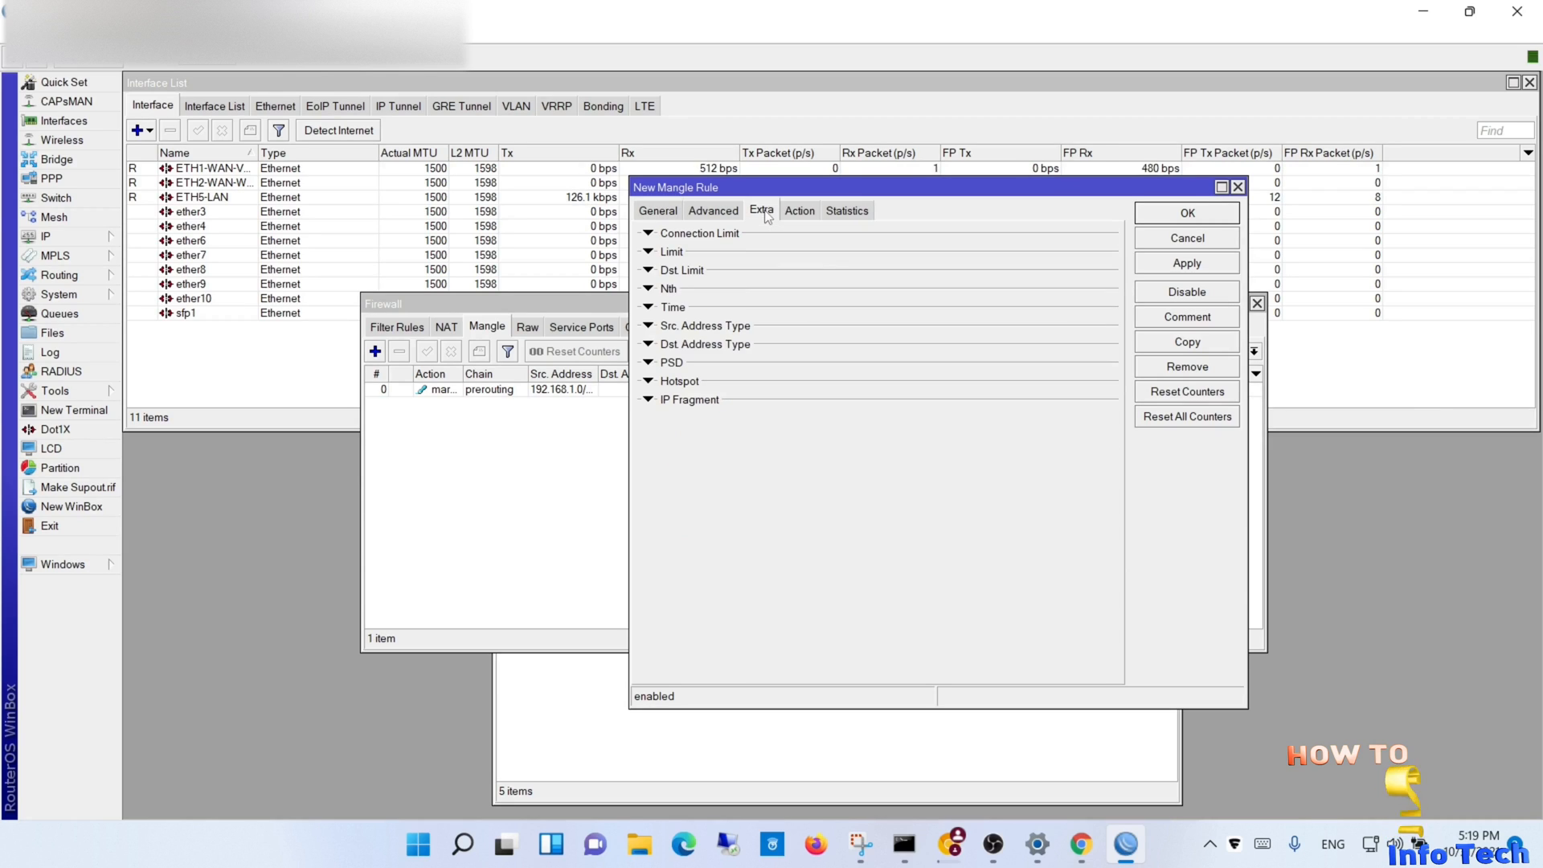
left_click(667, 287)
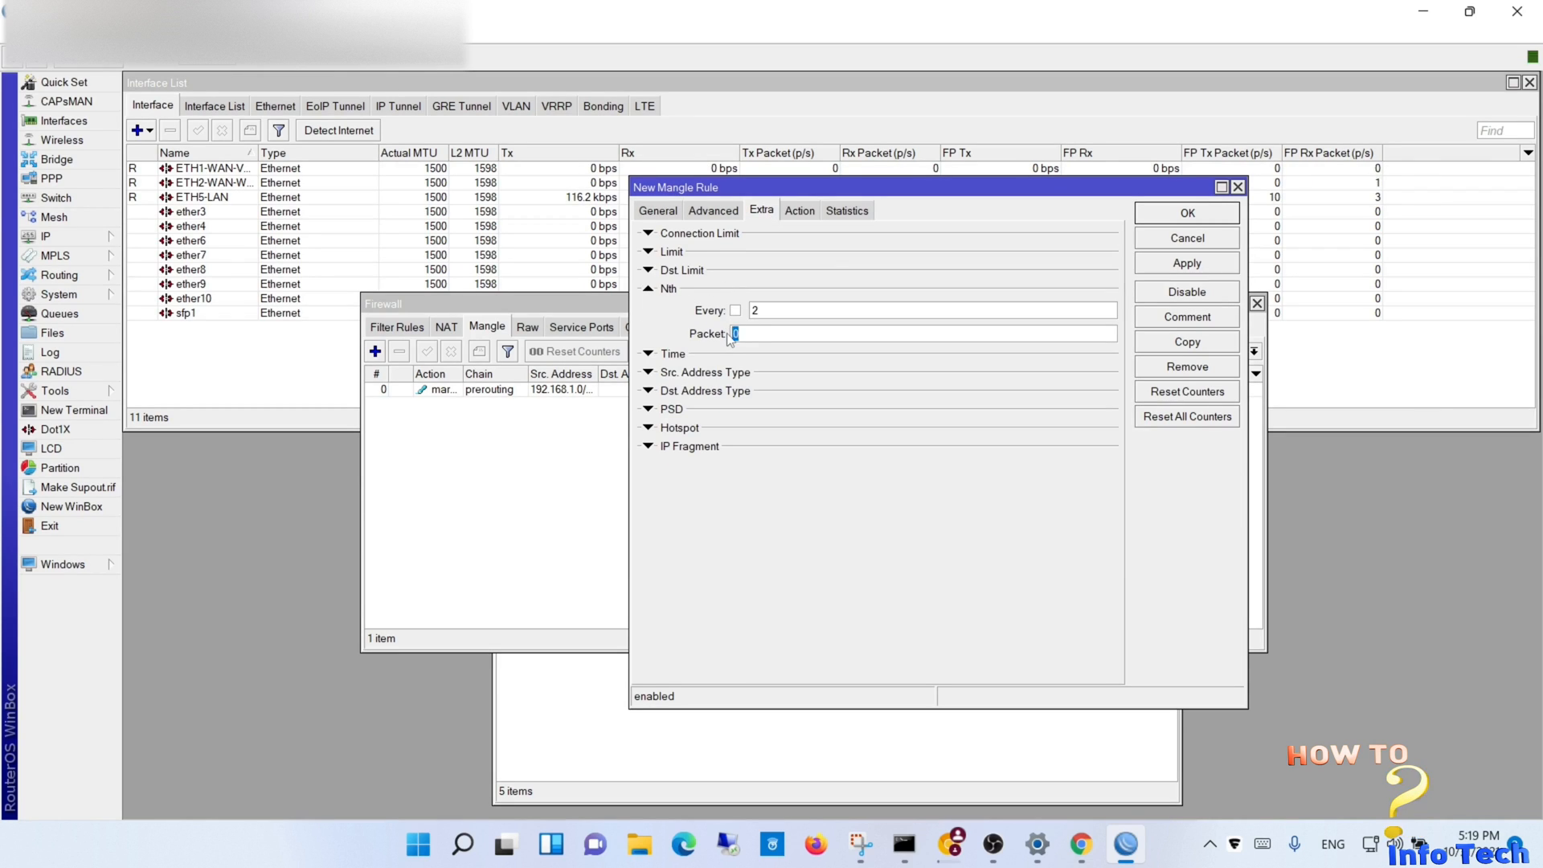
Step: Set its action to mark connection with mark WE and save it
left_click(799, 209)
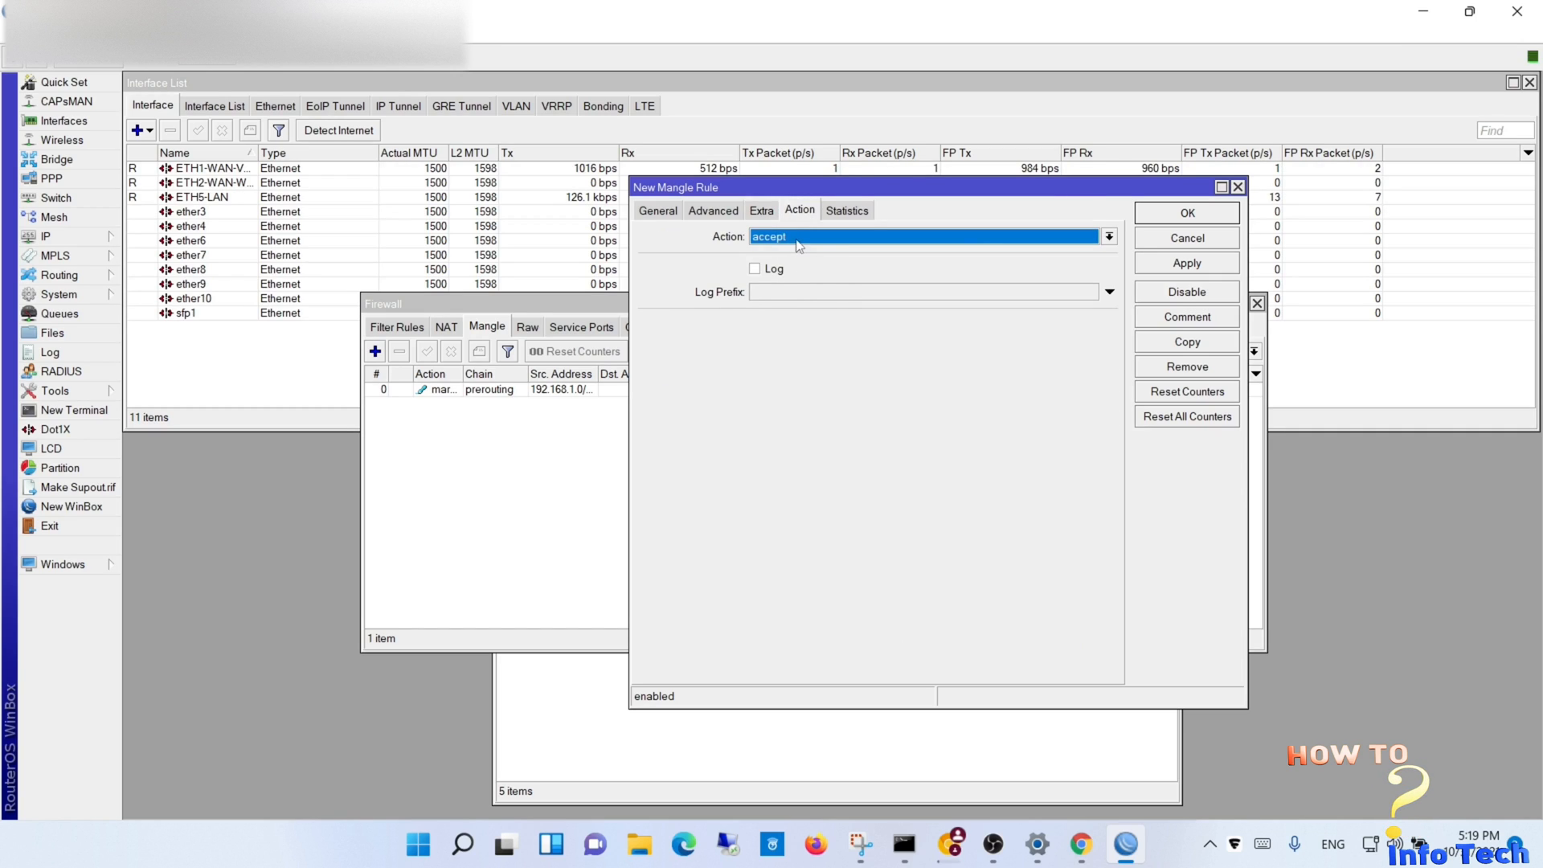
left_click(1108, 236)
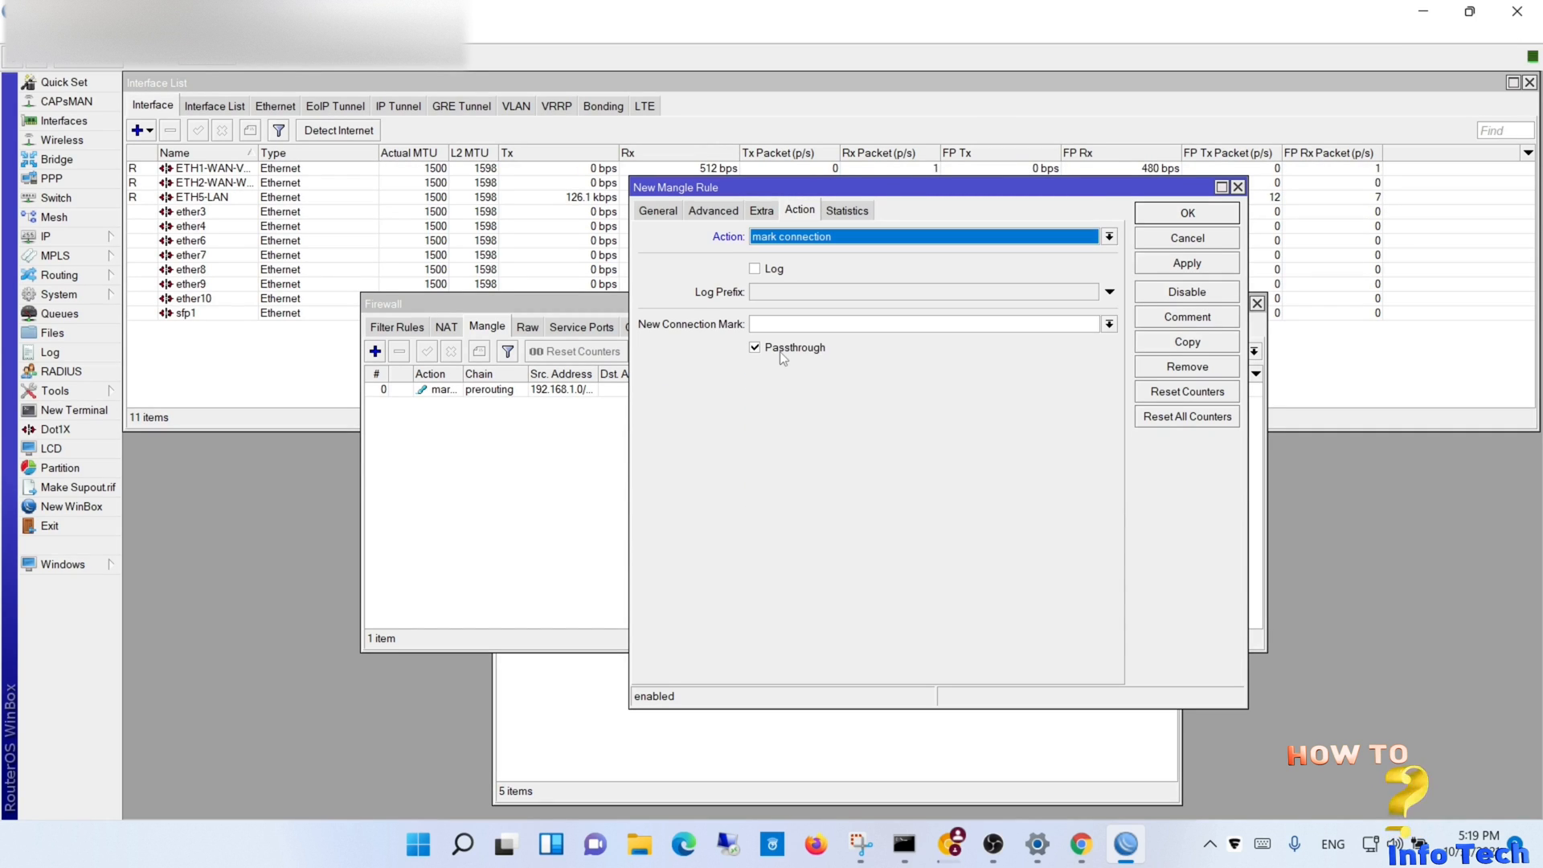
left_click(1187, 262)
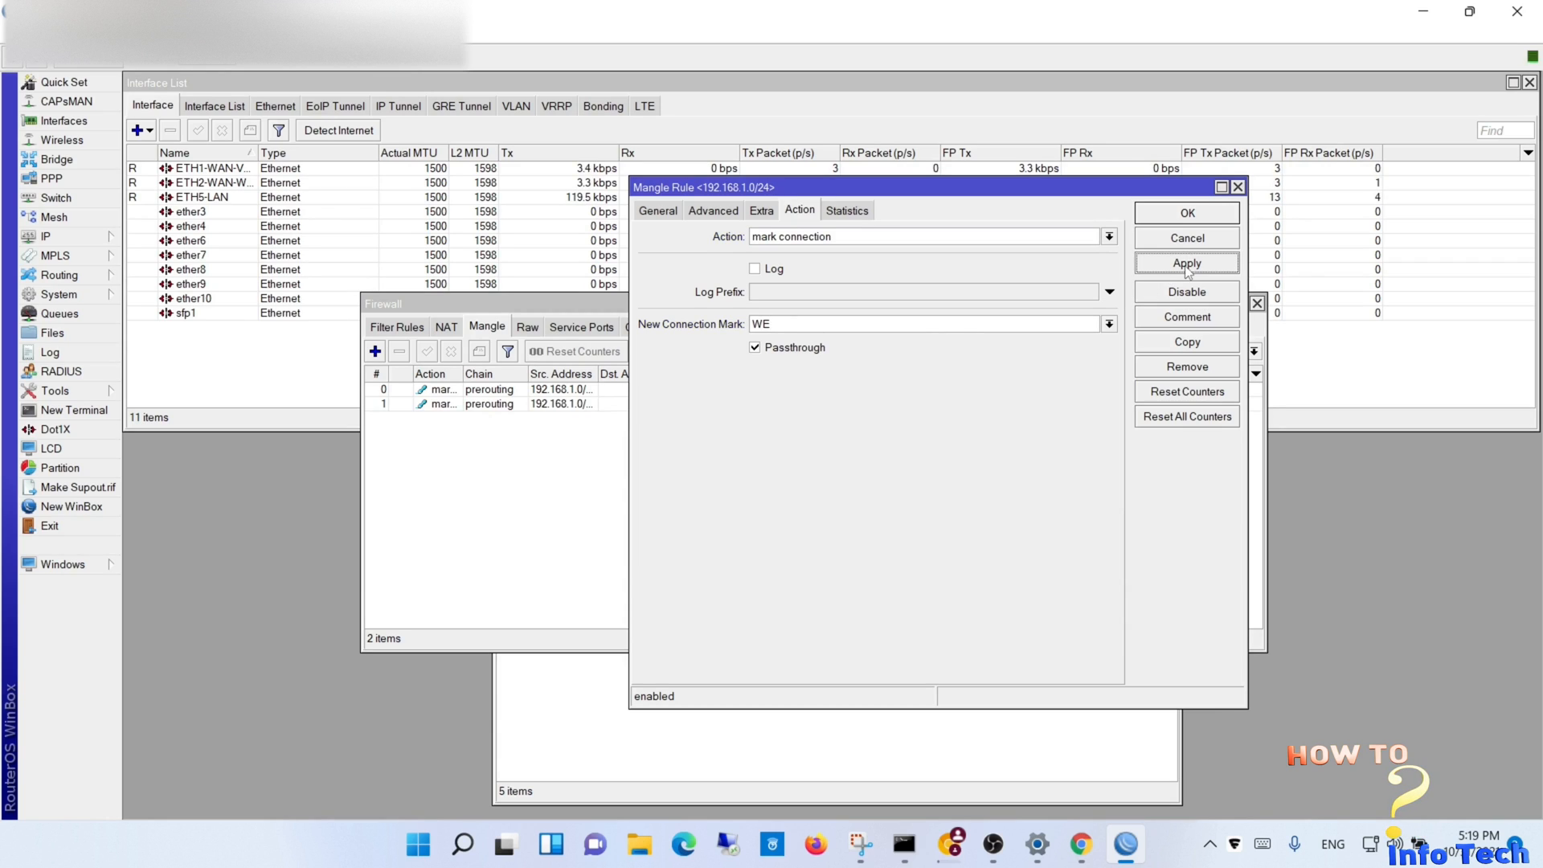
left_click(1186, 213)
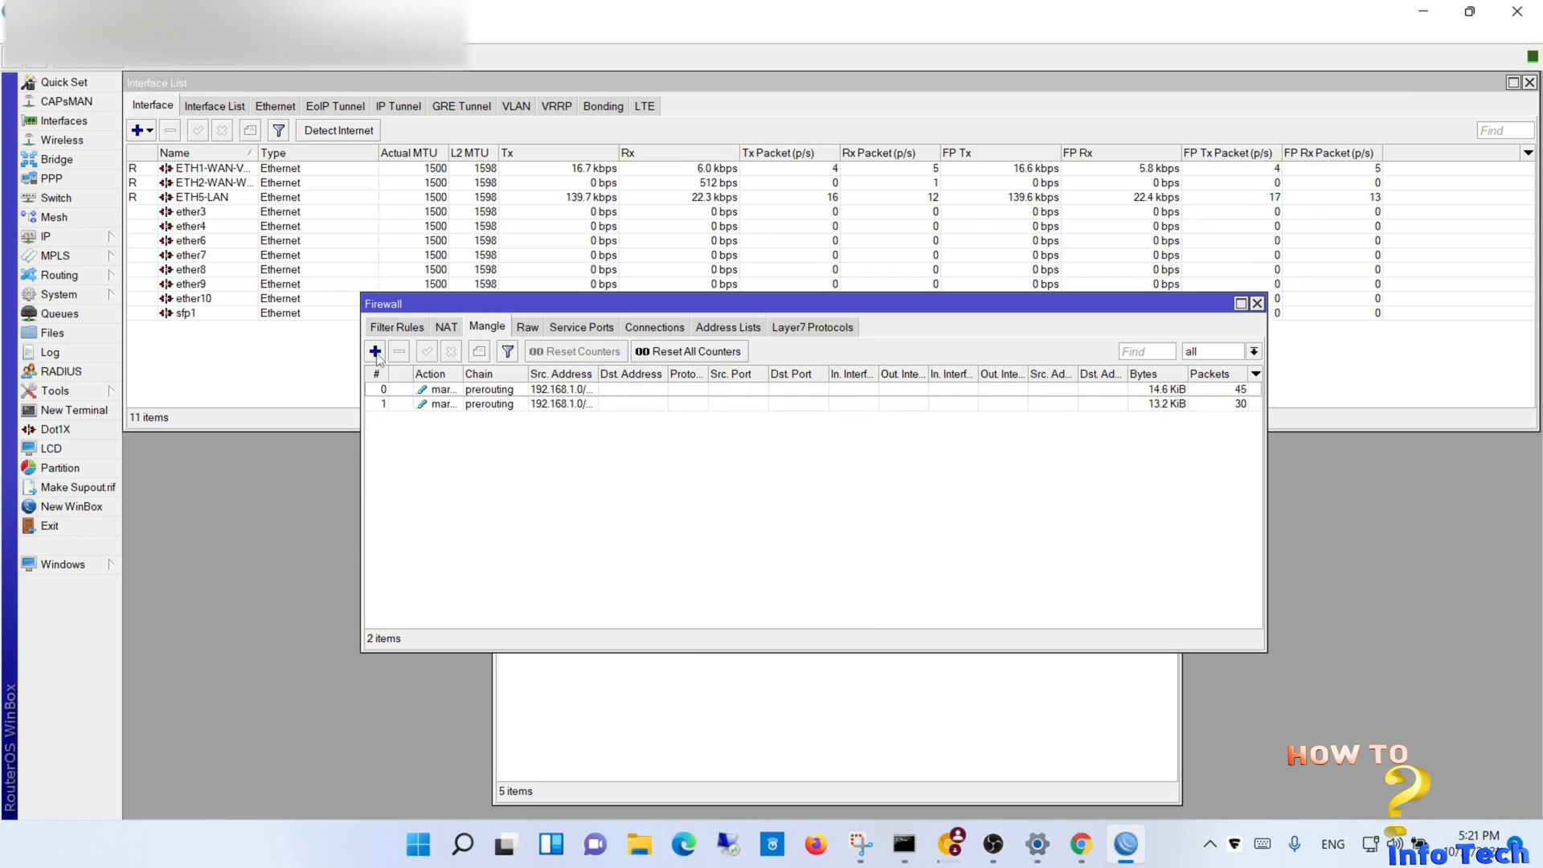
Step: Start a third rule for 192.168.1.0/24 matching connections marked vodafone
left_click(375, 352)
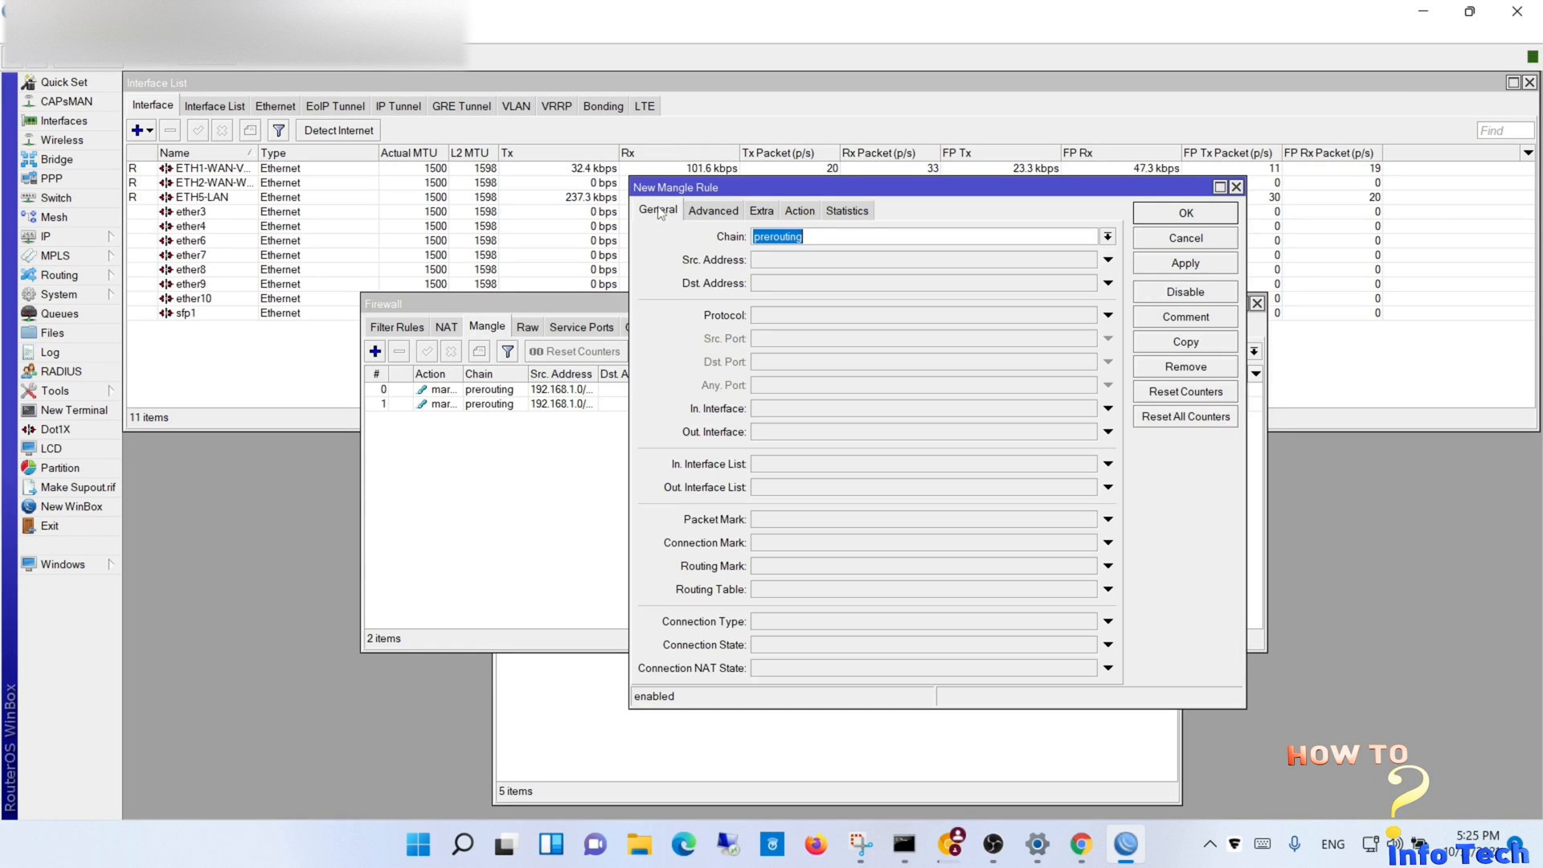
type("192.168")
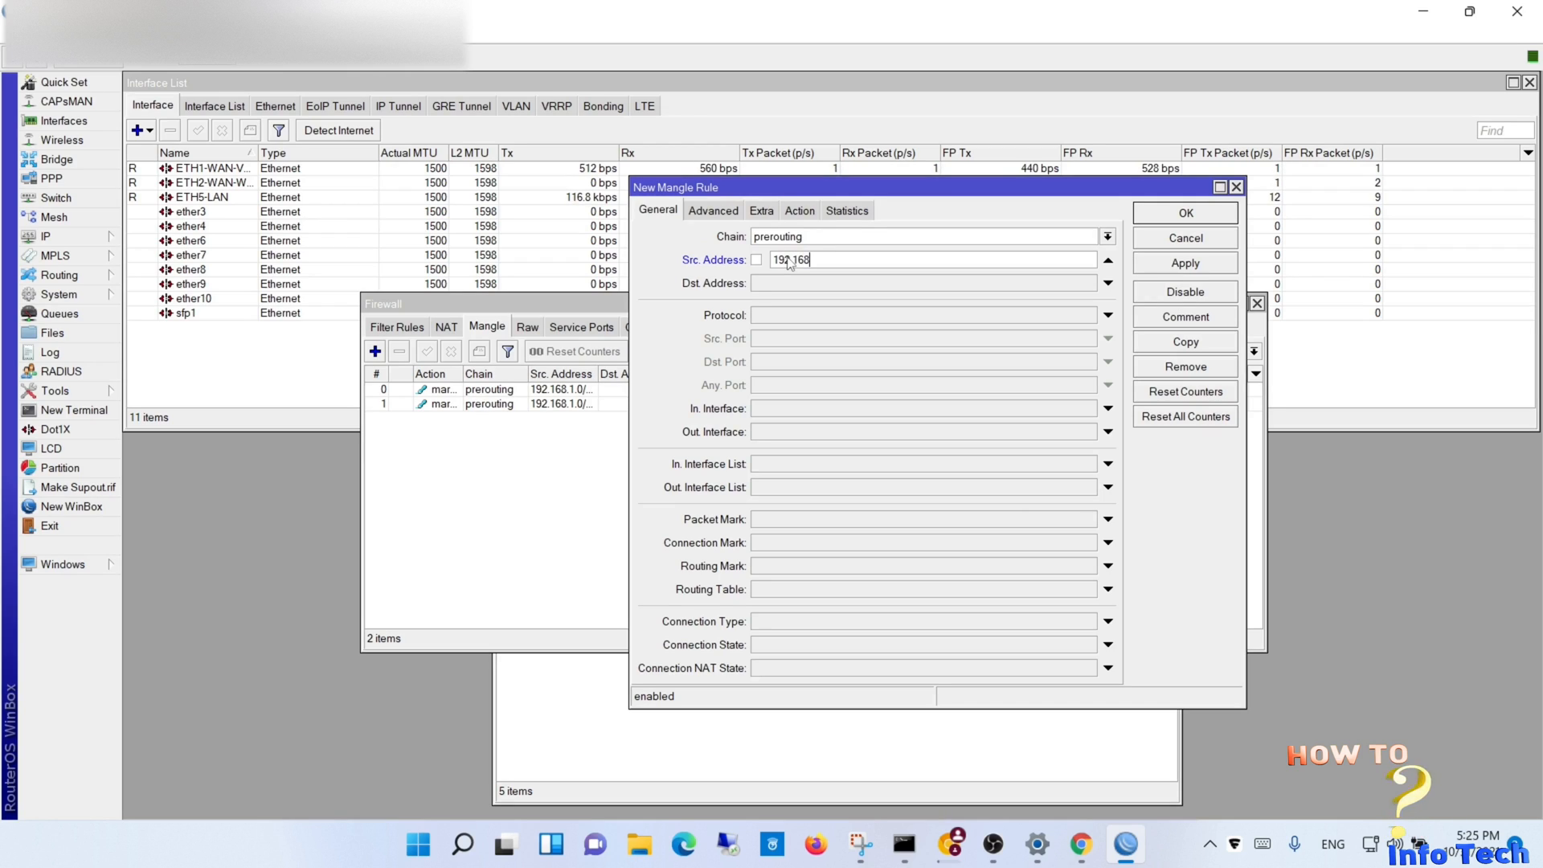
type(".1.0/24")
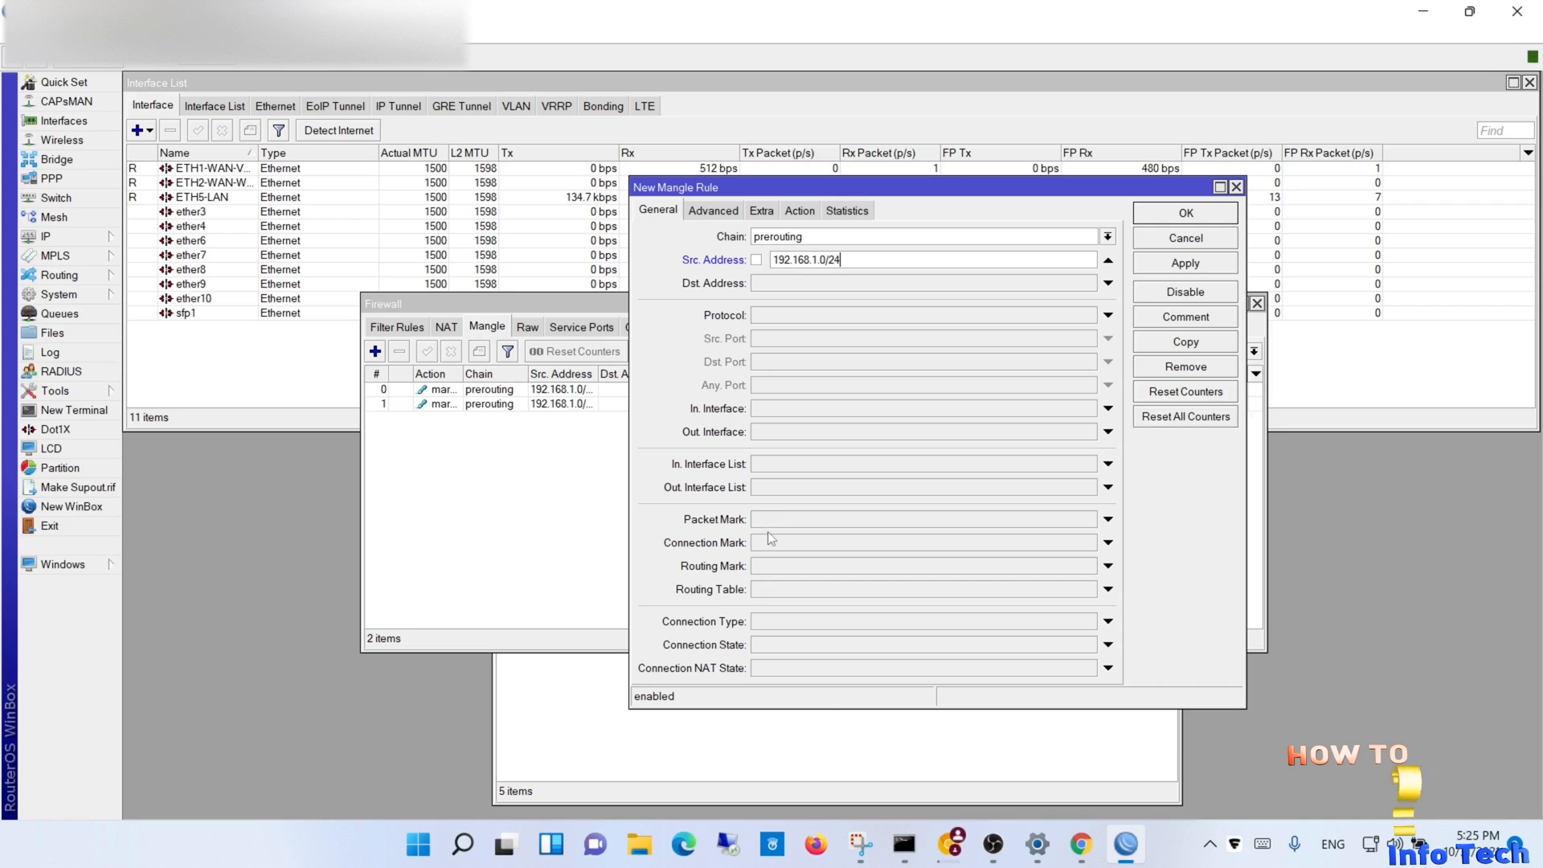
left_click(1106, 542)
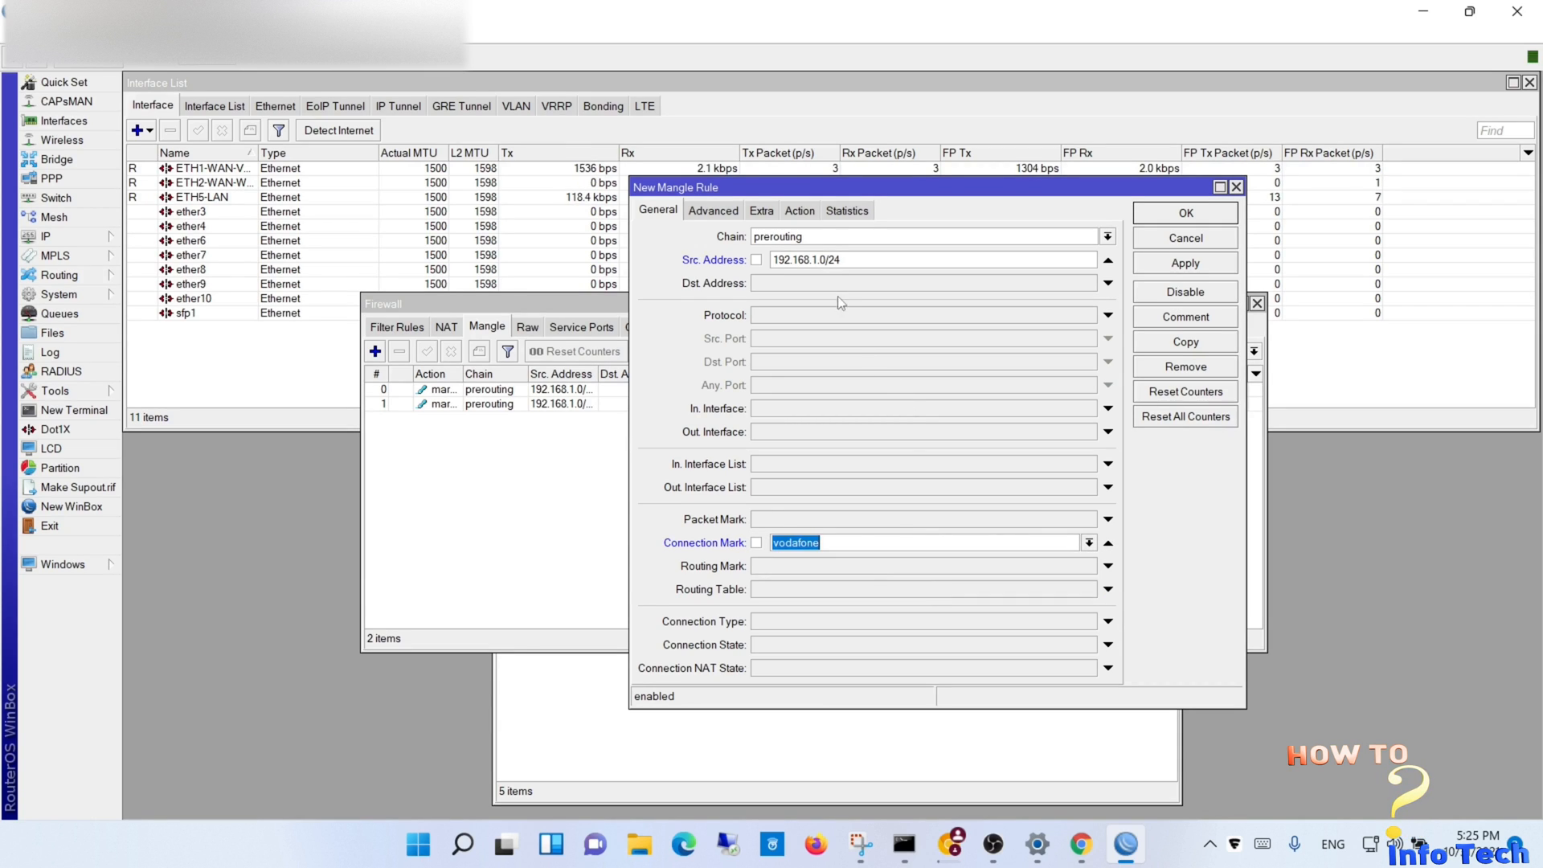
Step: Set its action to mark routing with routing mark vodafone1 and save it
left_click(799, 209)
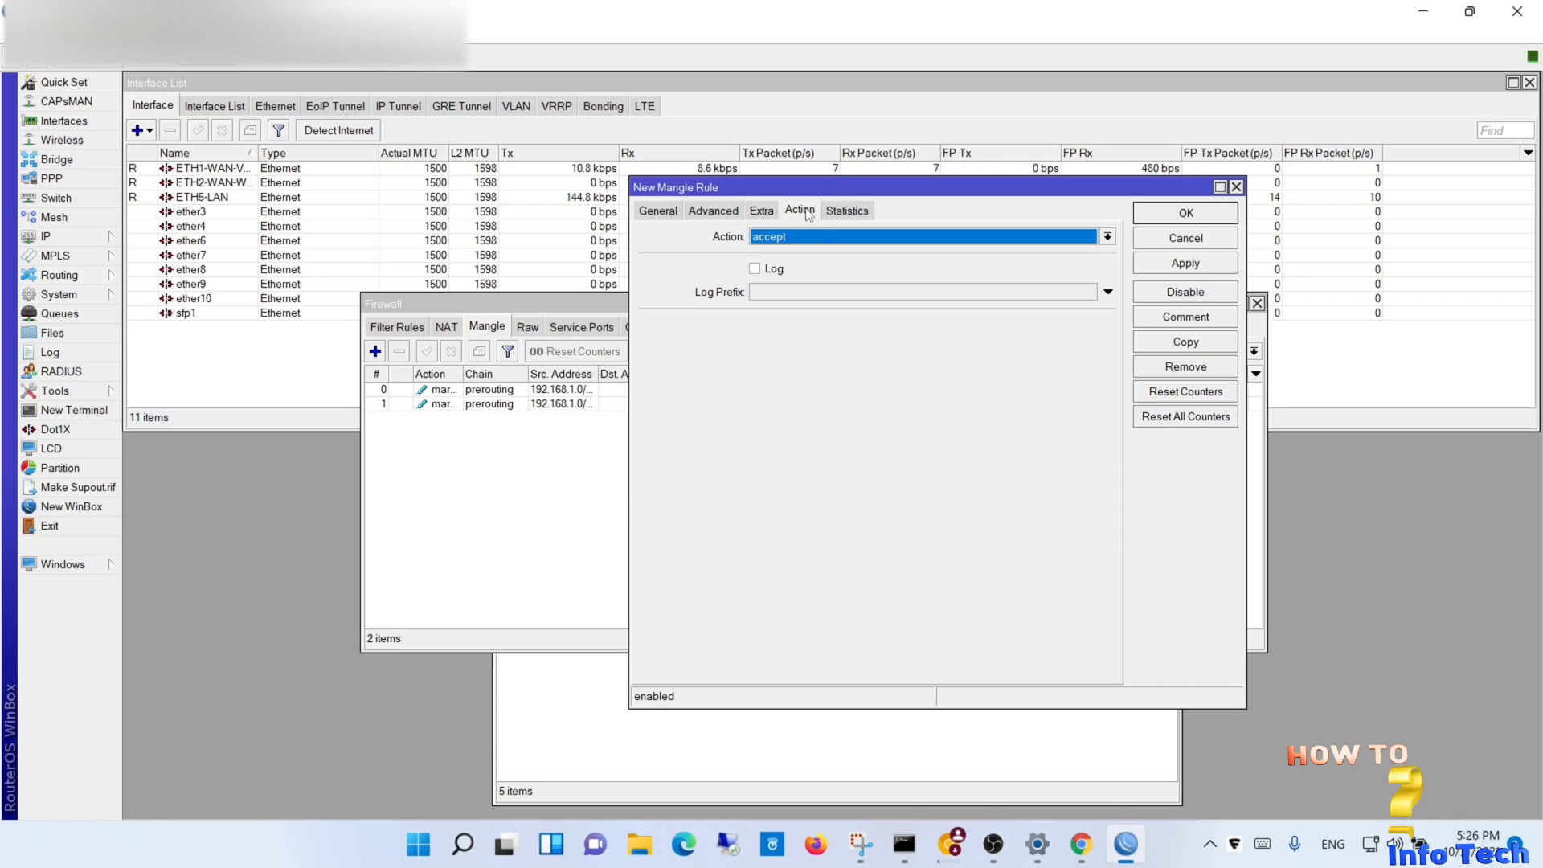
left_click(1106, 236)
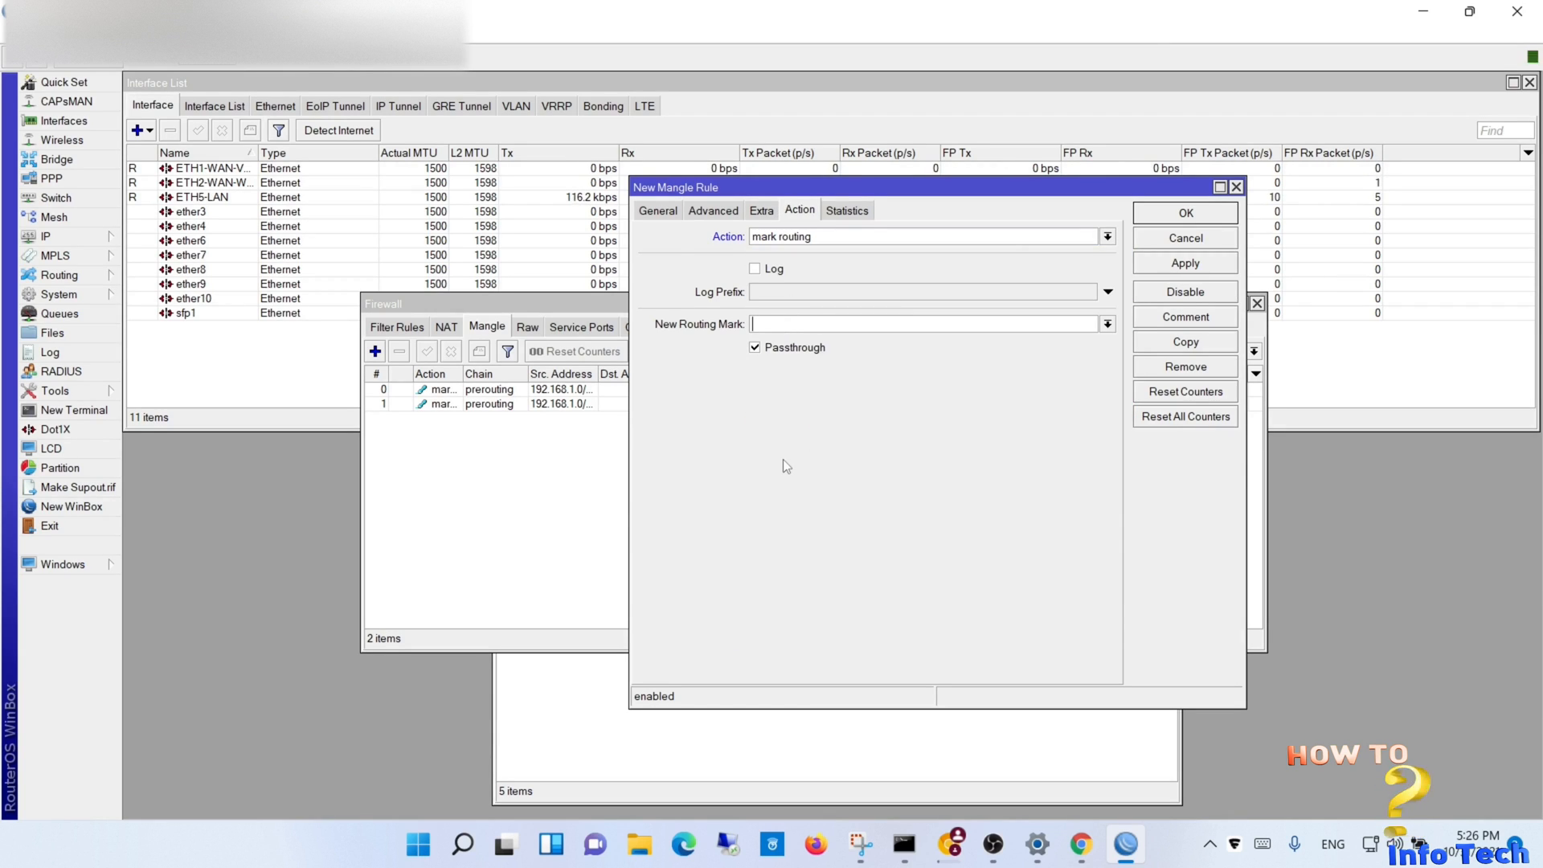
type("vodaf")
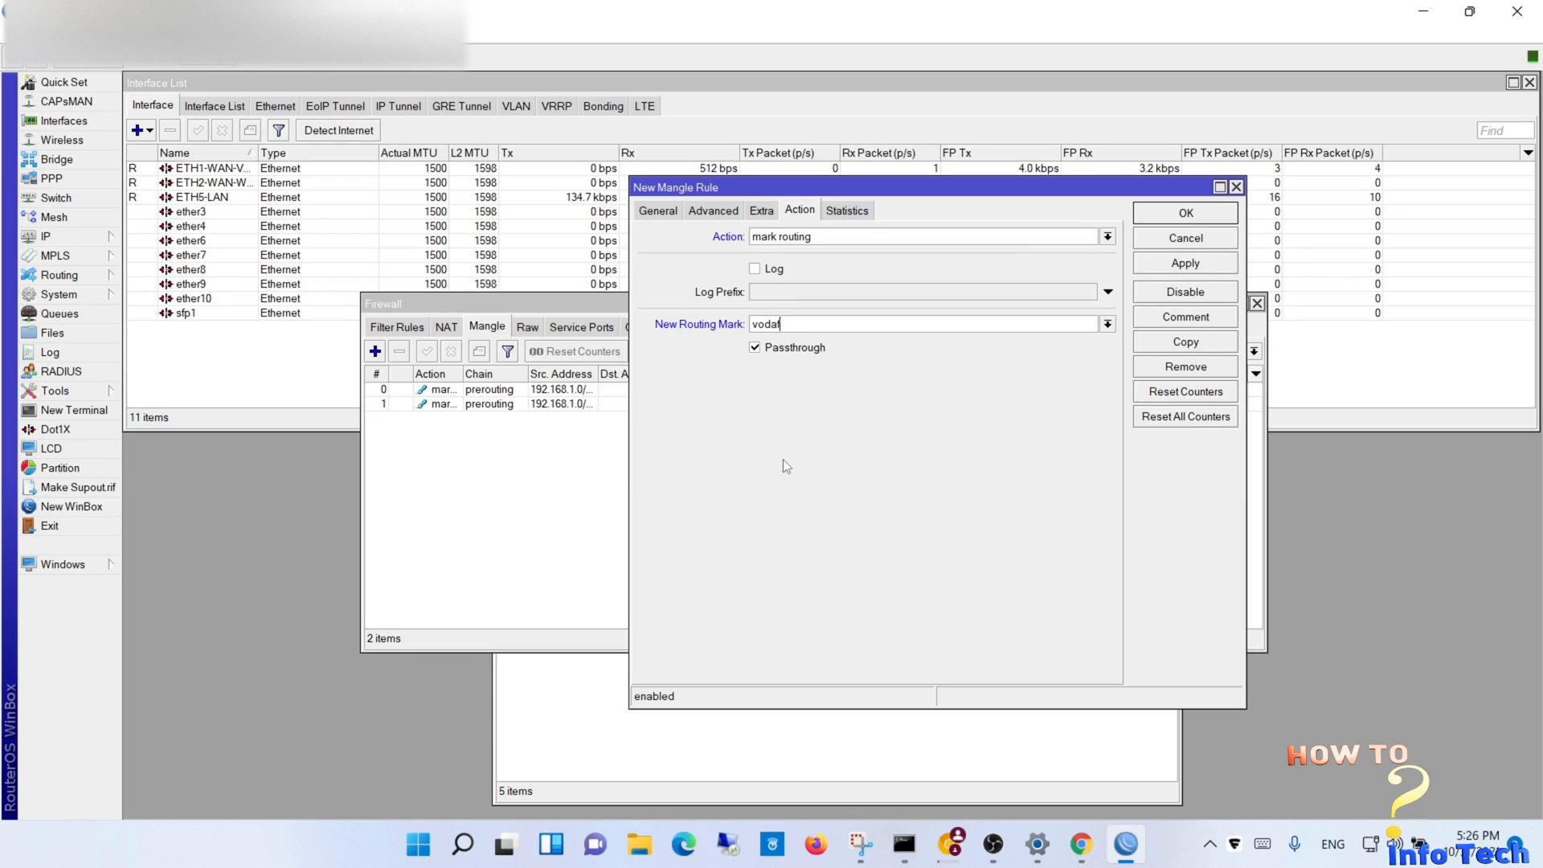
type("fone1")
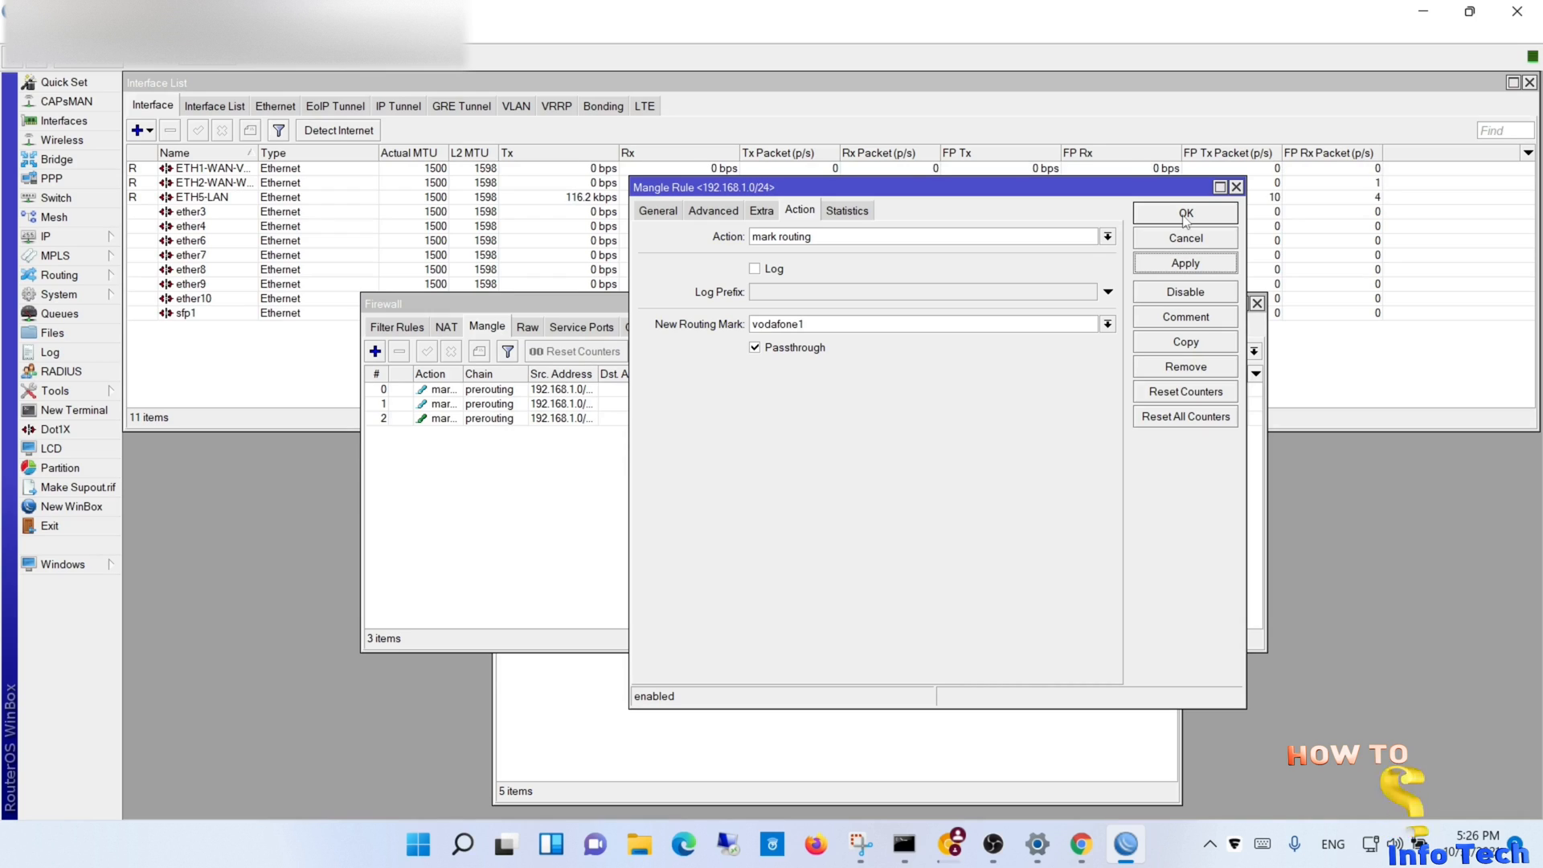
left_click(1184, 212)
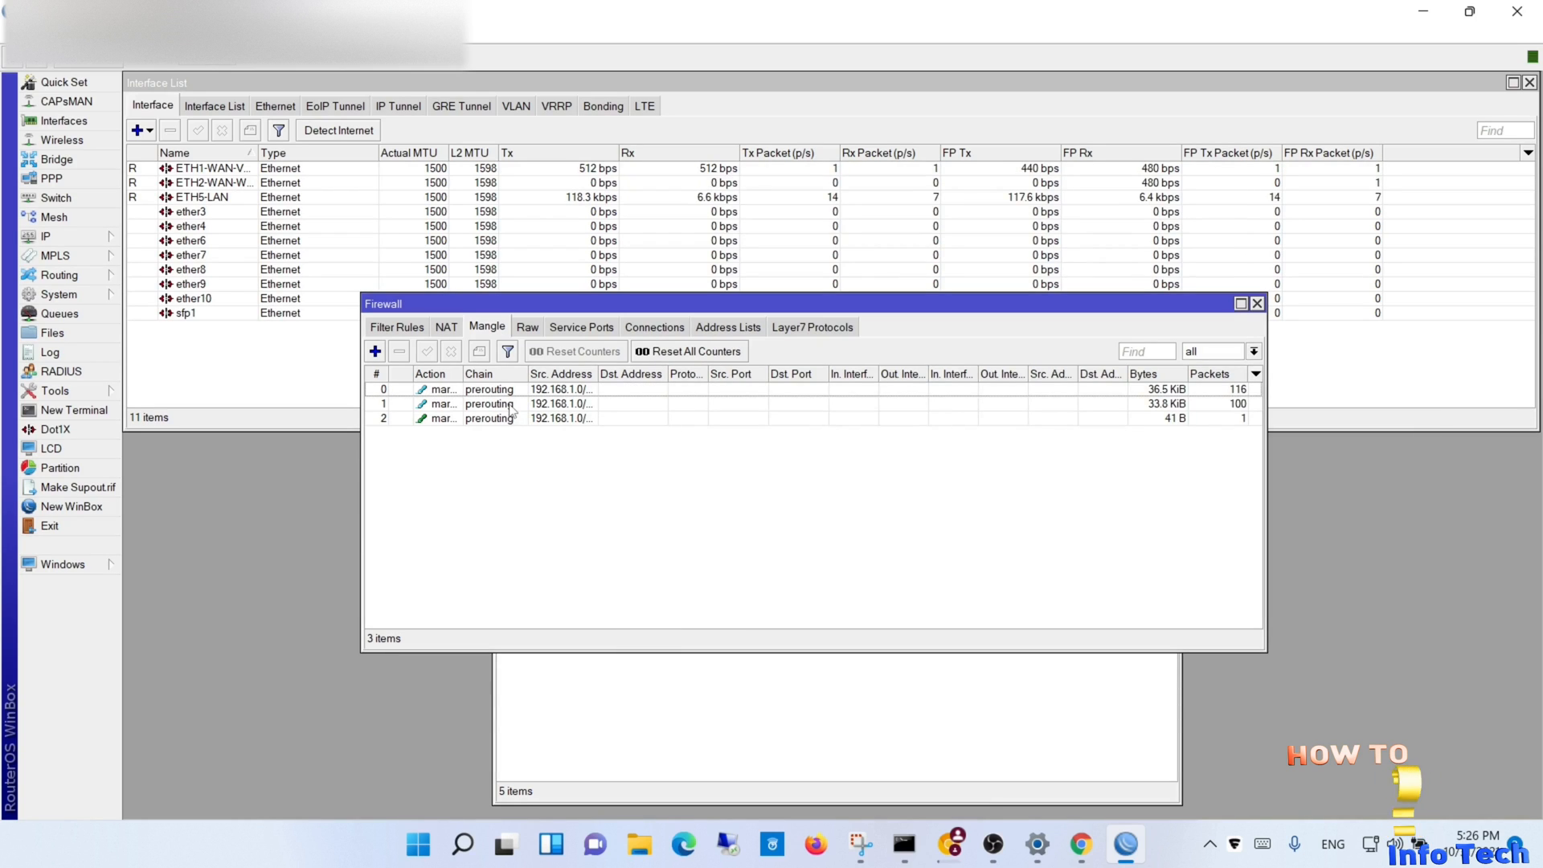
Step: Add a fourth prerouting rule for 192.168.1.0/24 marking routing WE2 and save it
left_click(374, 350)
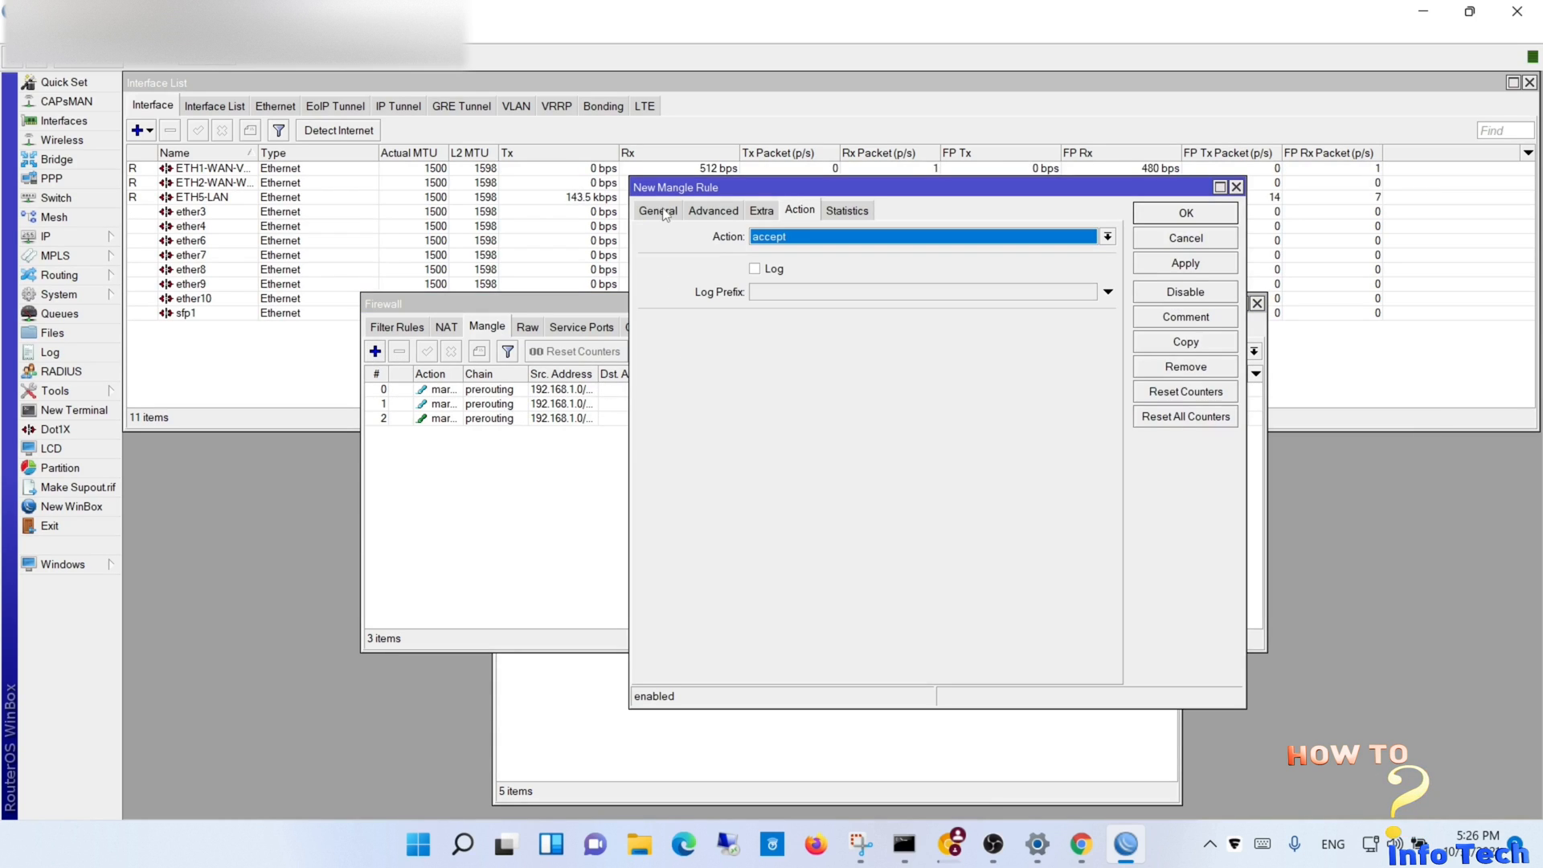
left_click(657, 209)
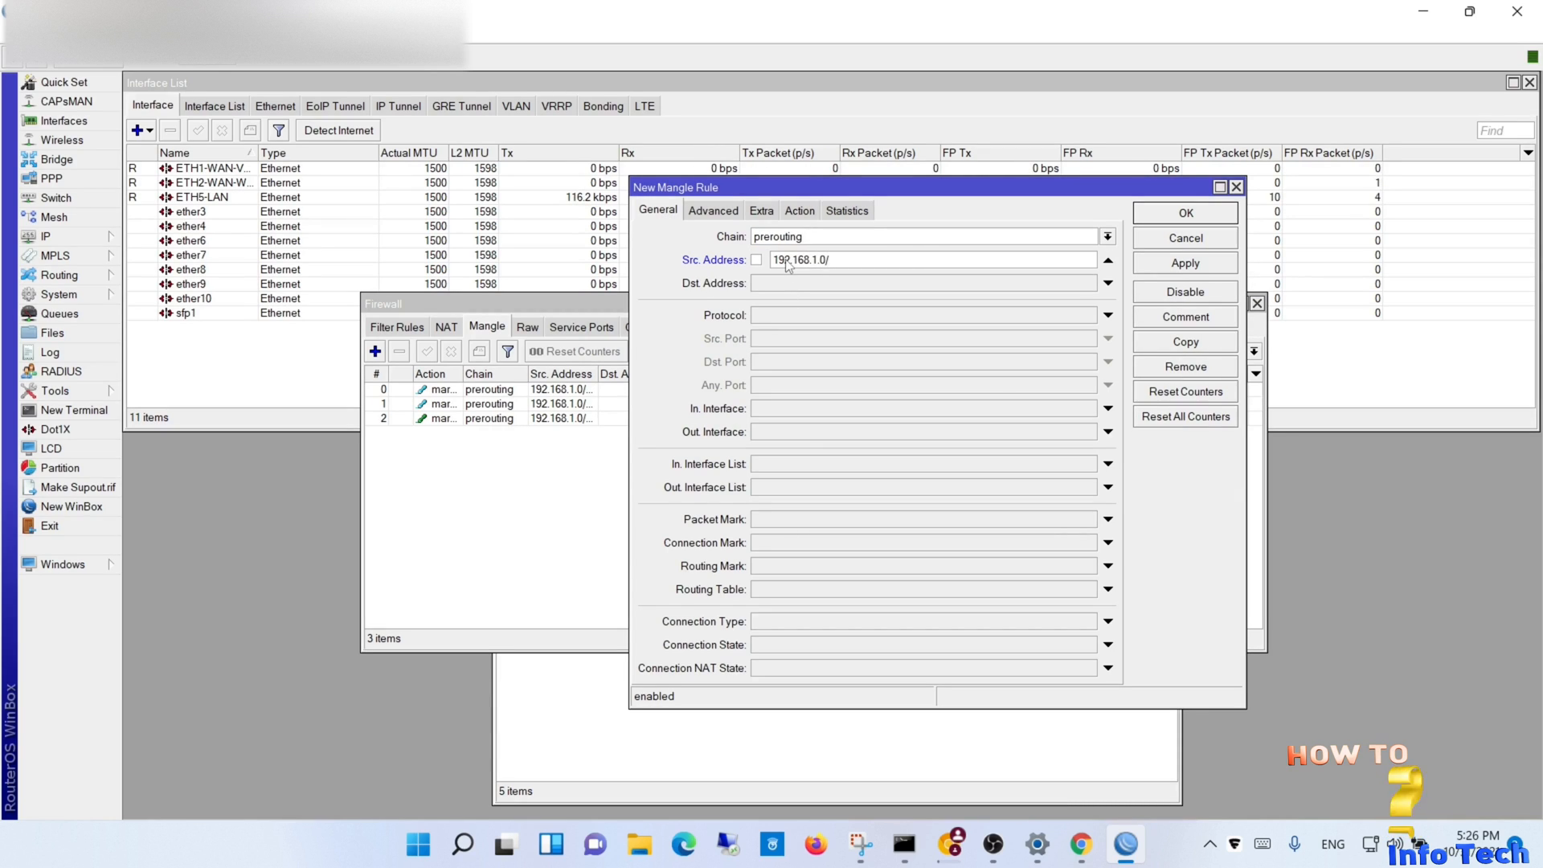
type("24")
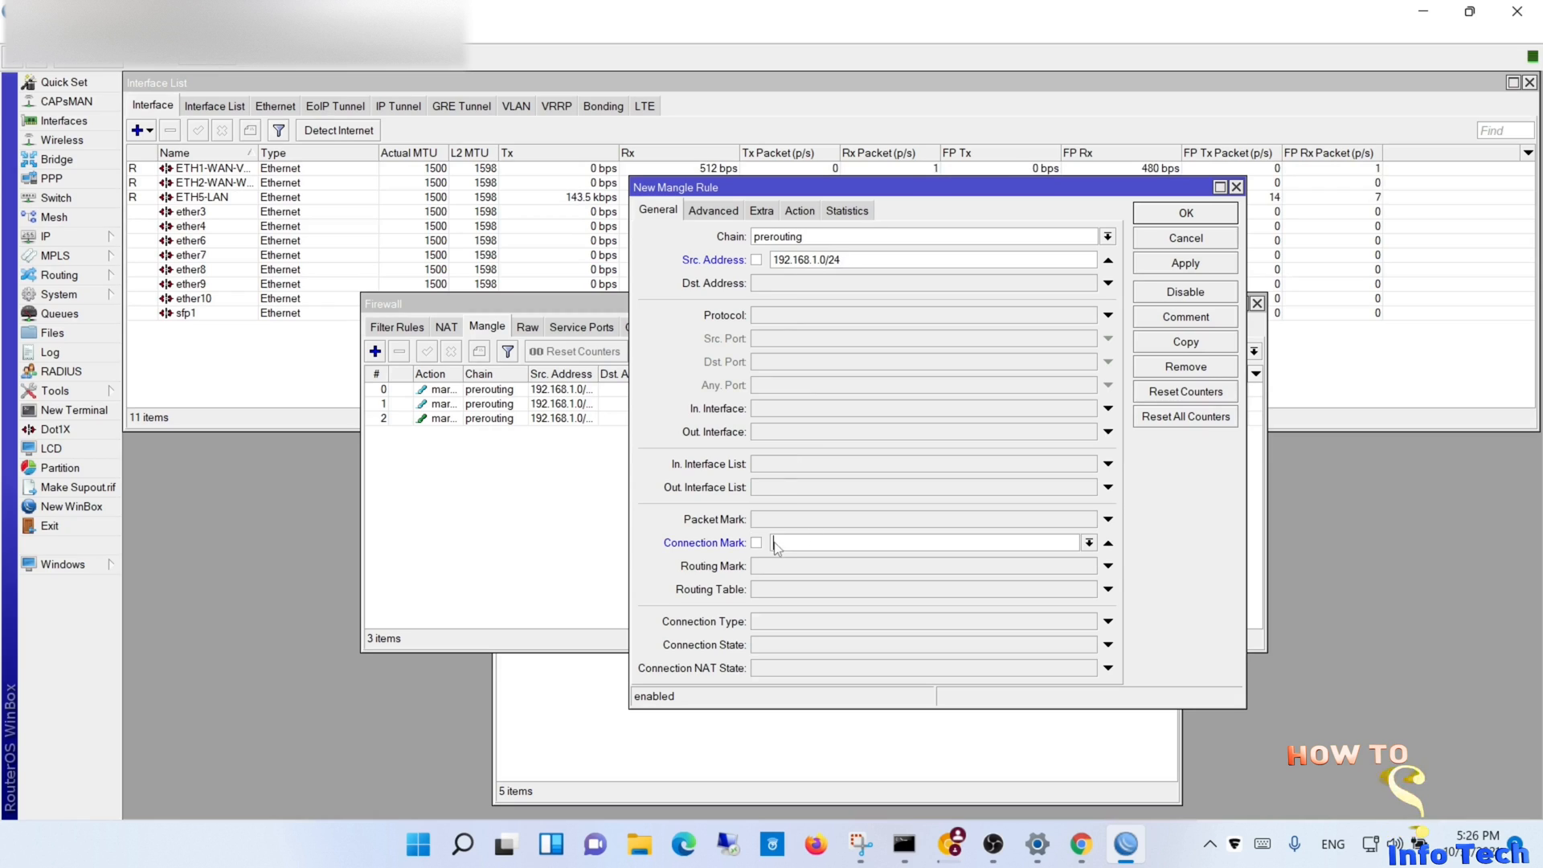
left_click(1090, 541)
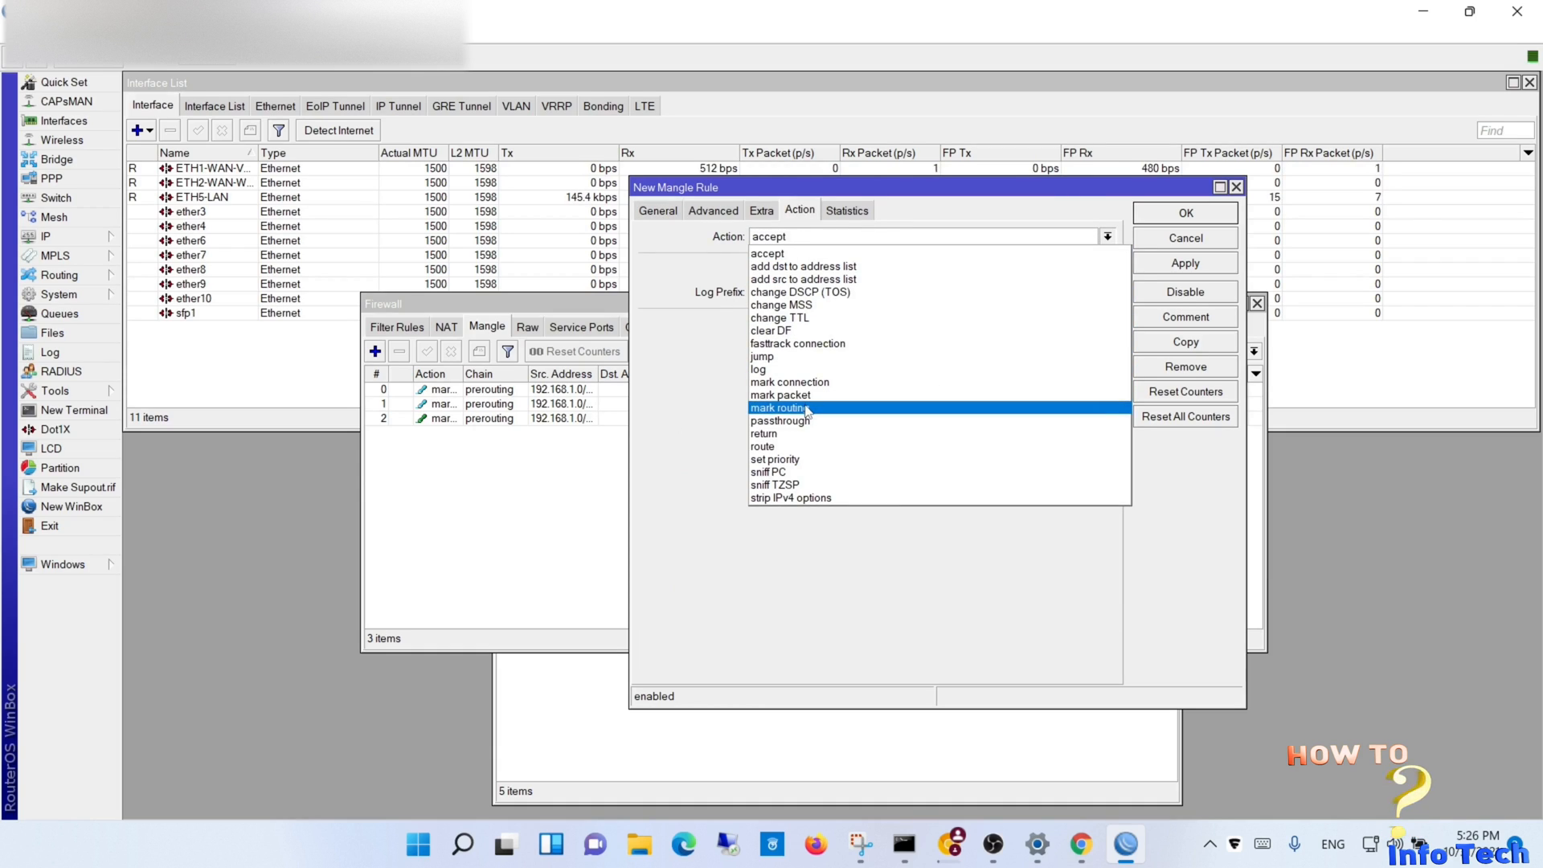
left_click(783, 407)
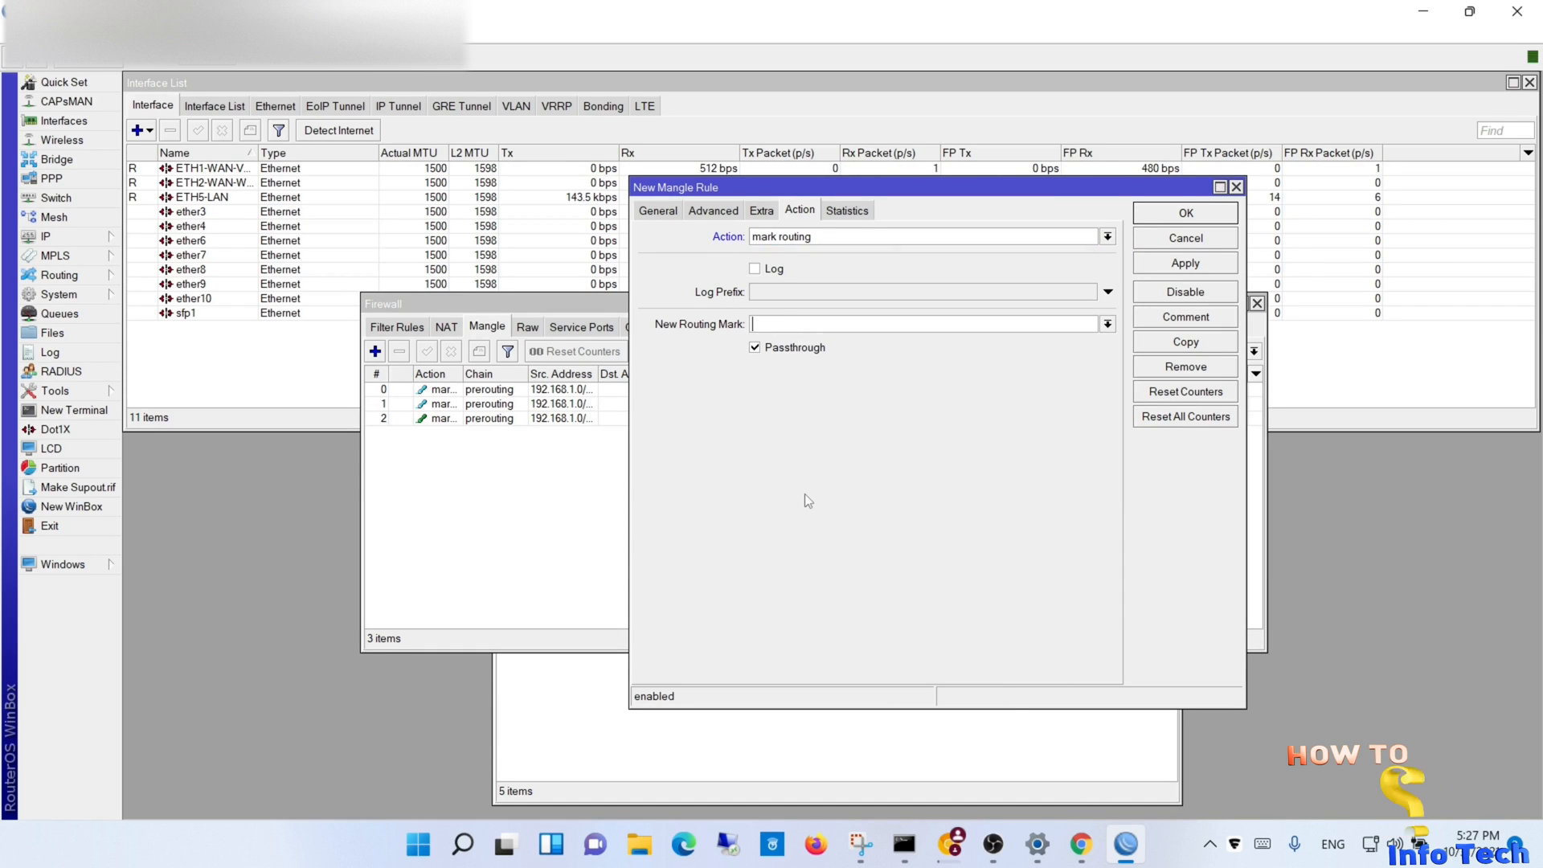
type("WE2")
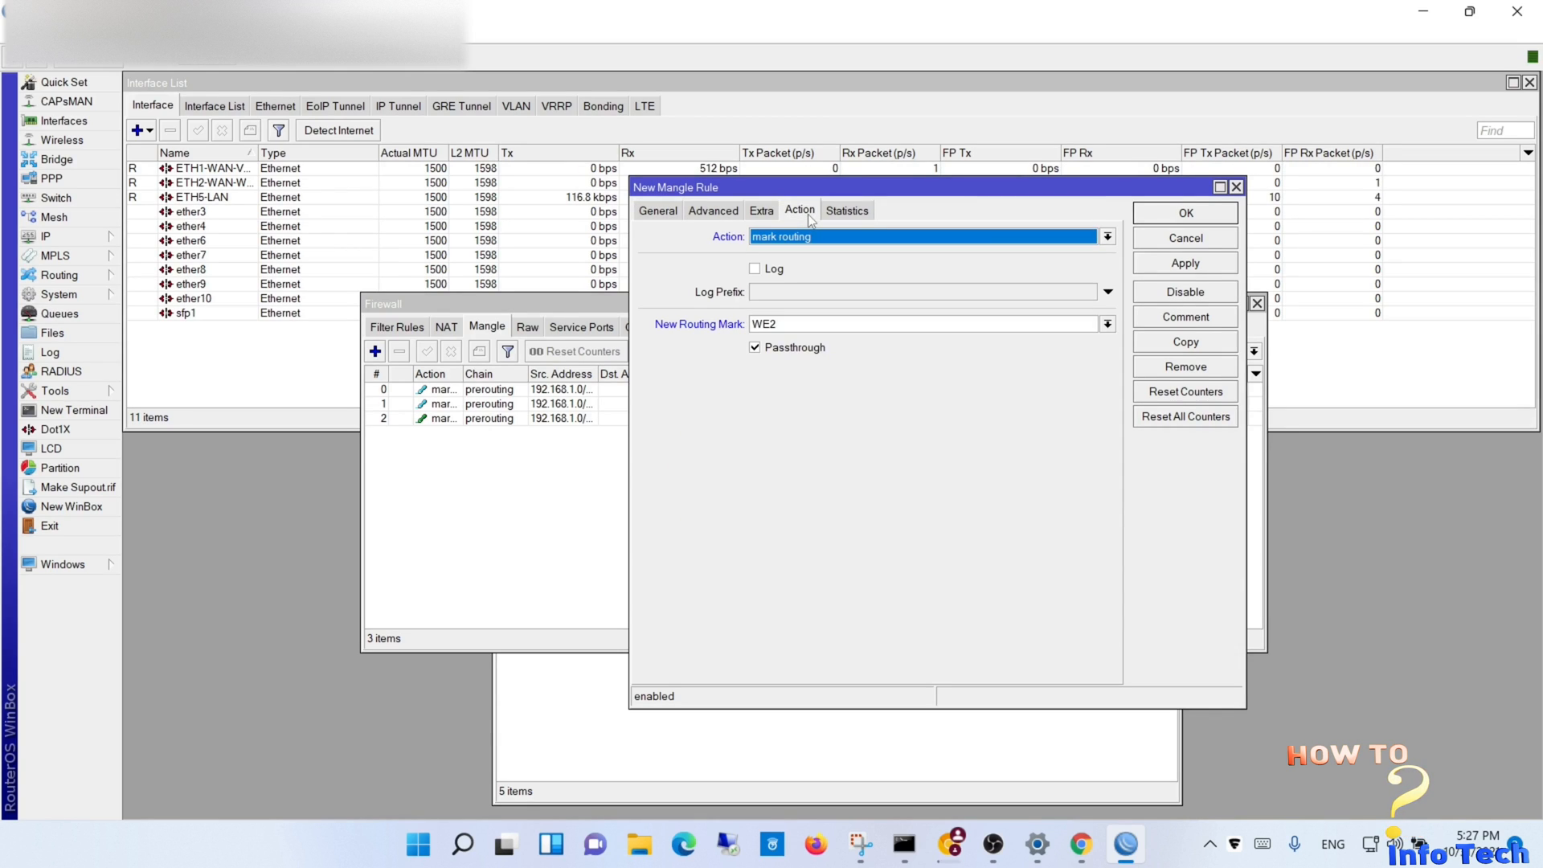
left_click(1185, 212)
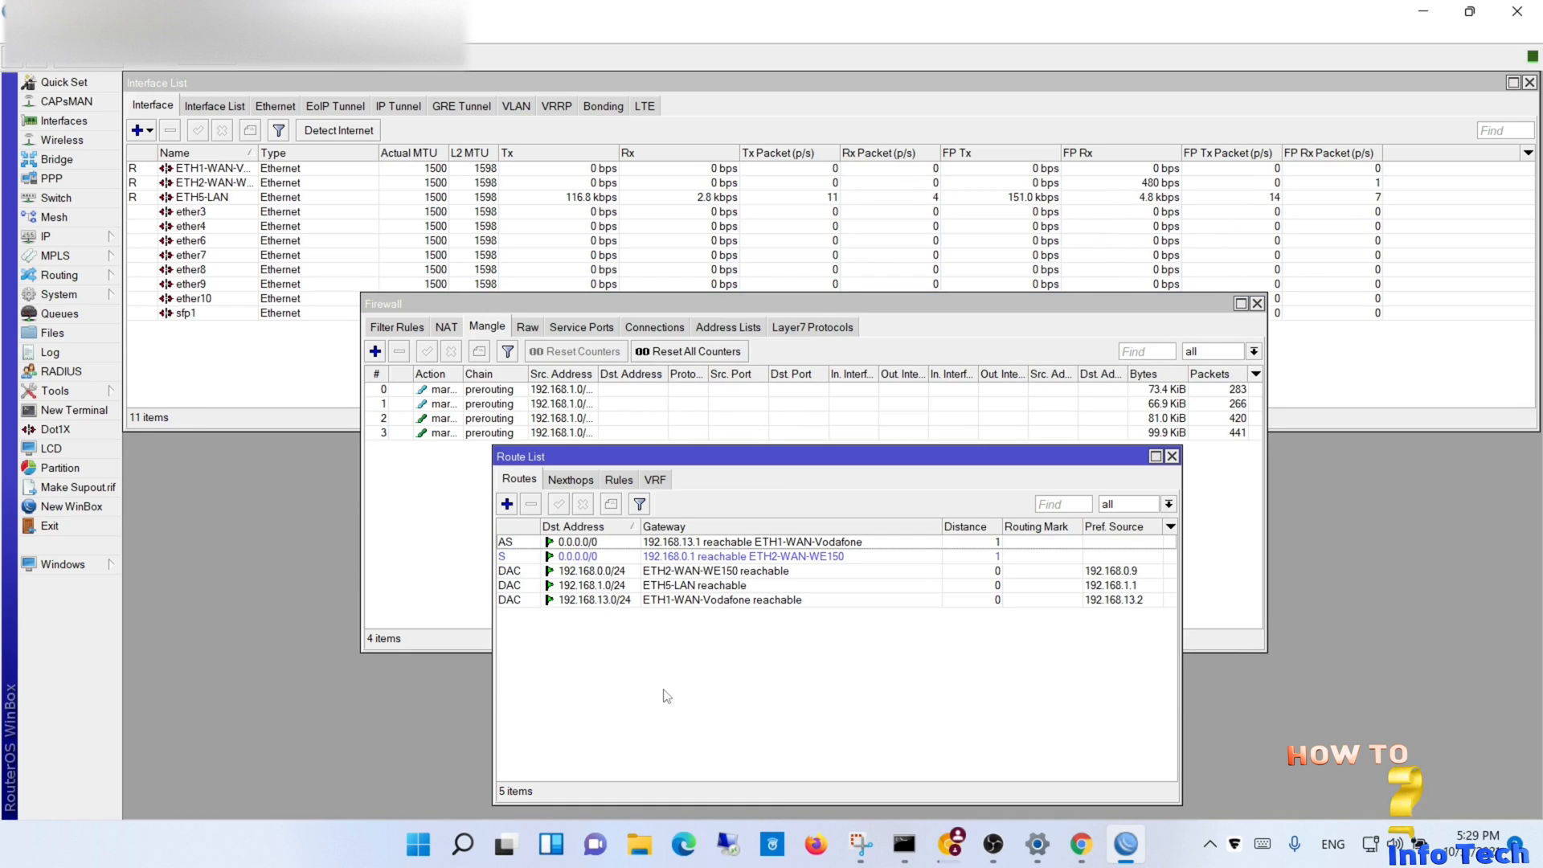
Step: Add a default route via gateway 192.168.13.1 limited to routing mark vodafone1
left_click(507, 503)
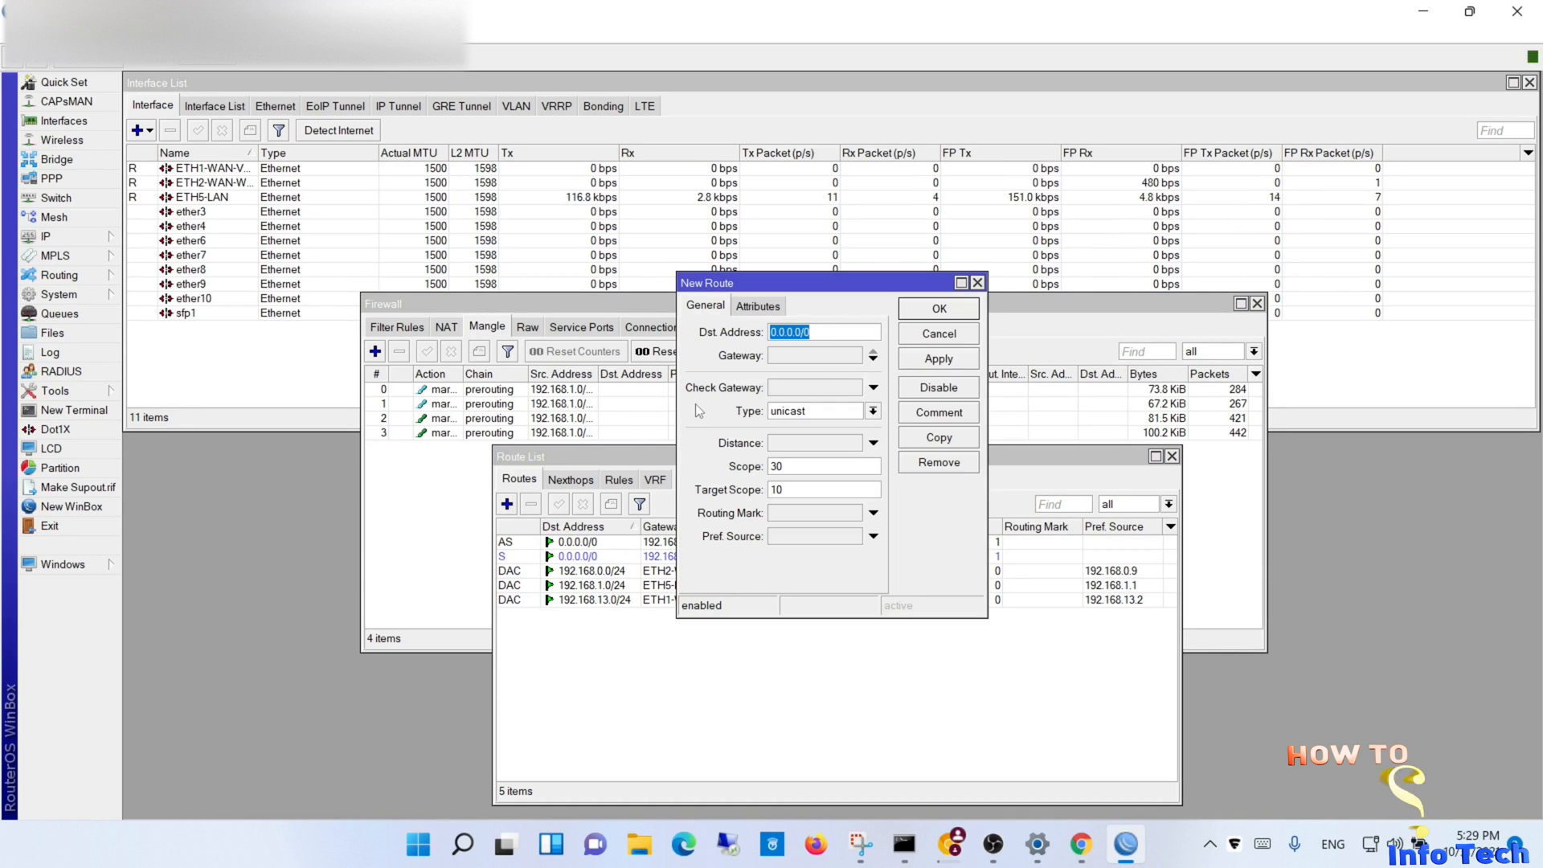
left_click(816, 355)
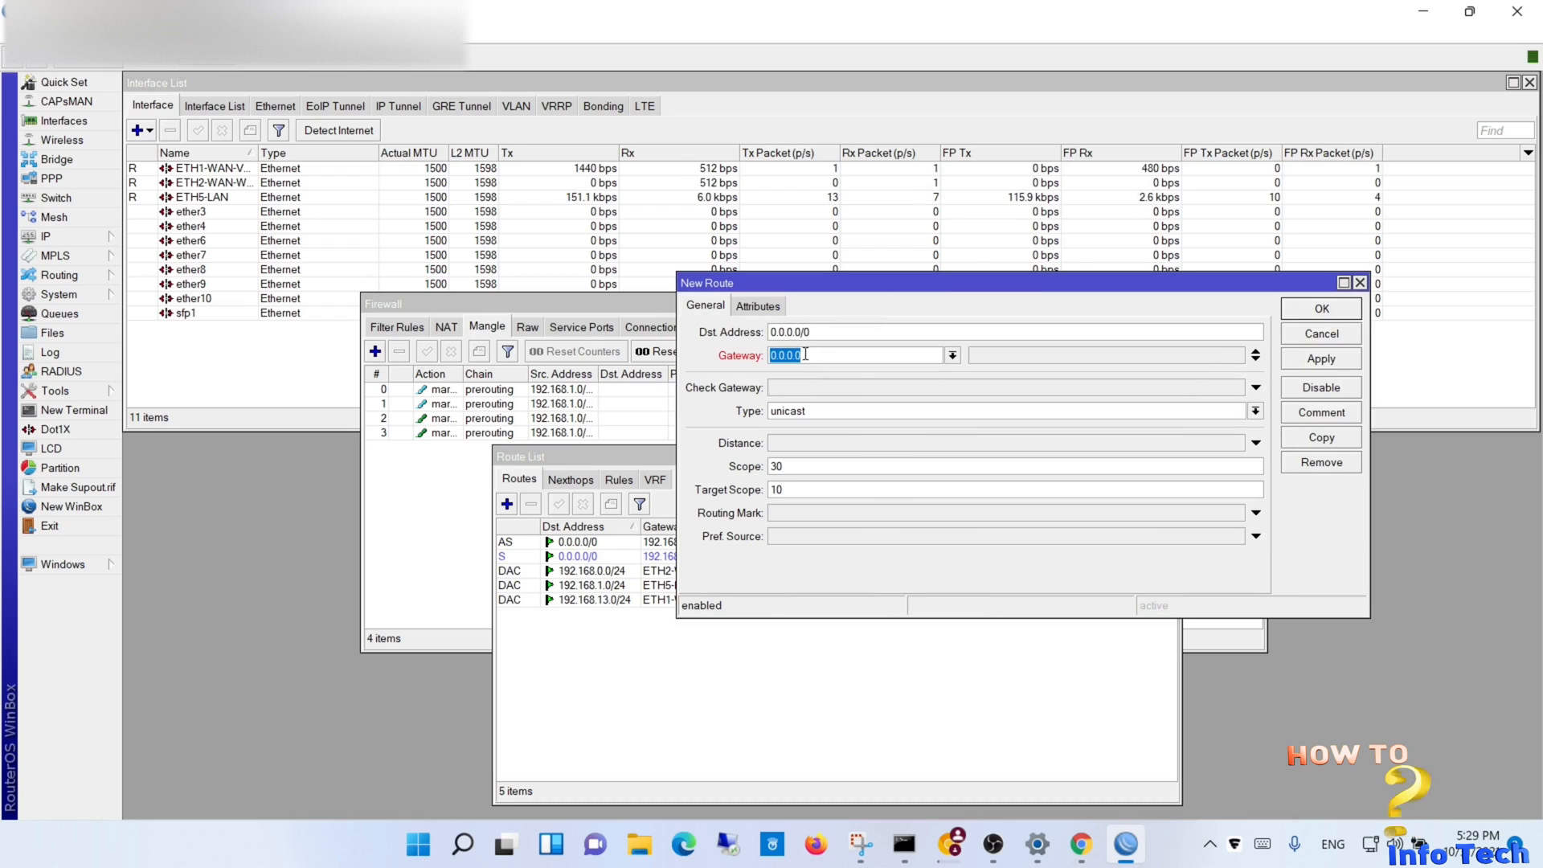
type("192.168")
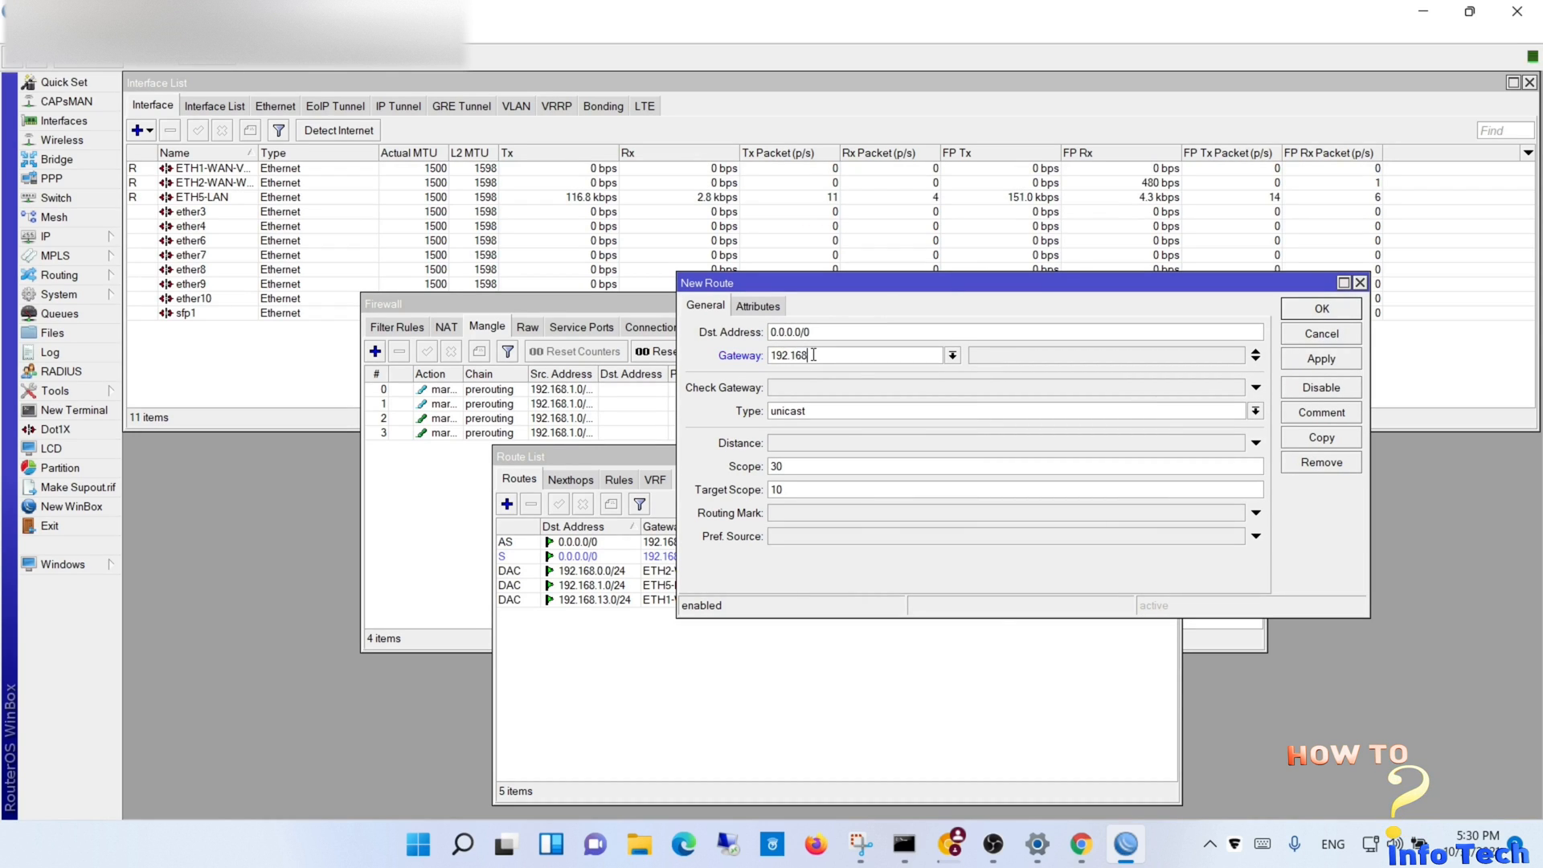
type("13")
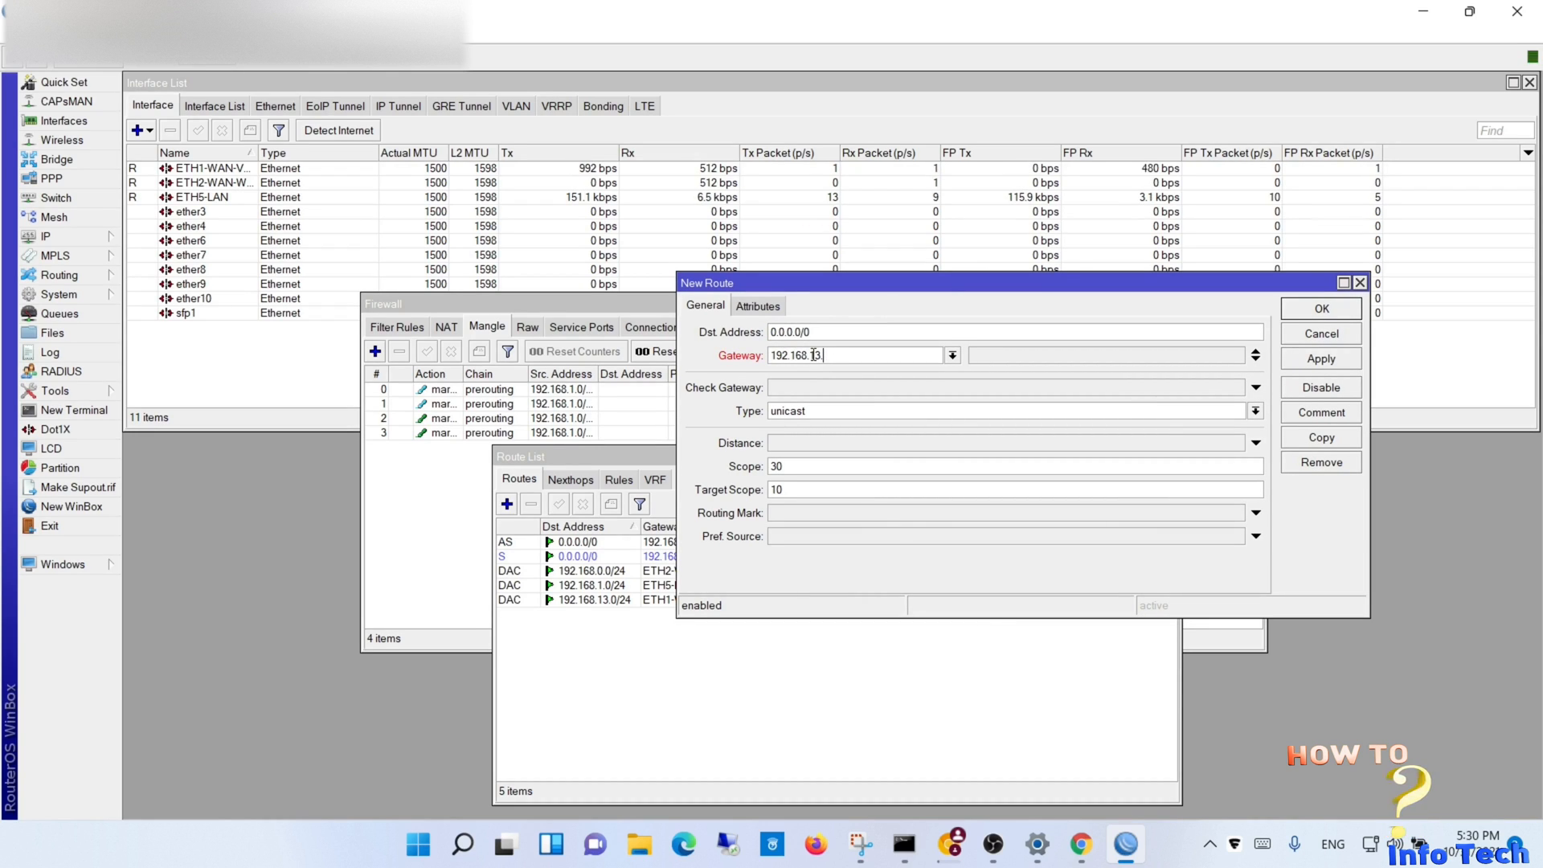
type(".1")
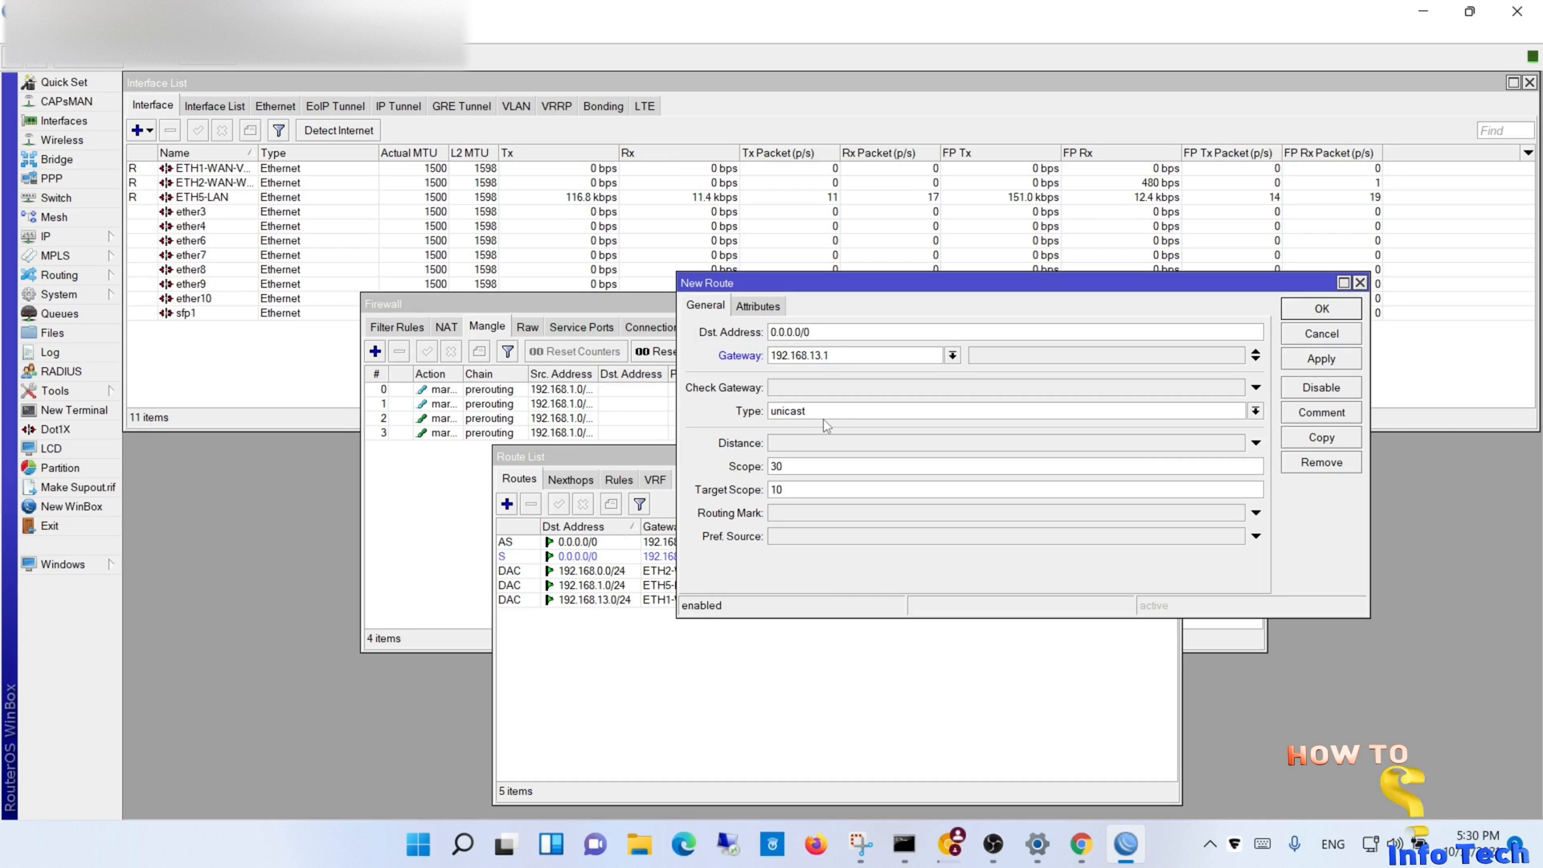
left_click(1238, 513)
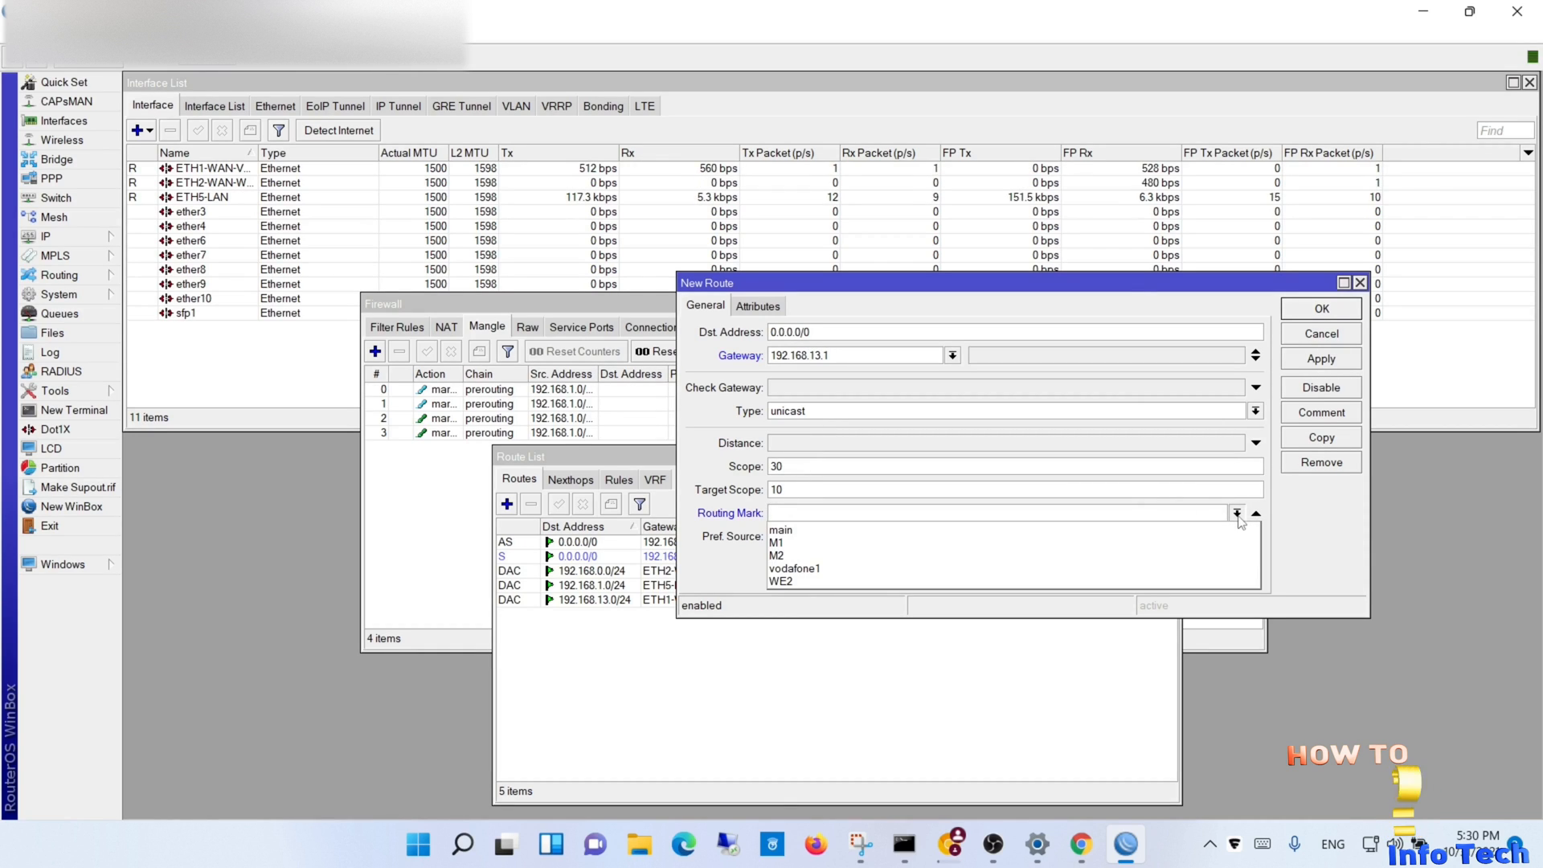
left_click(796, 568)
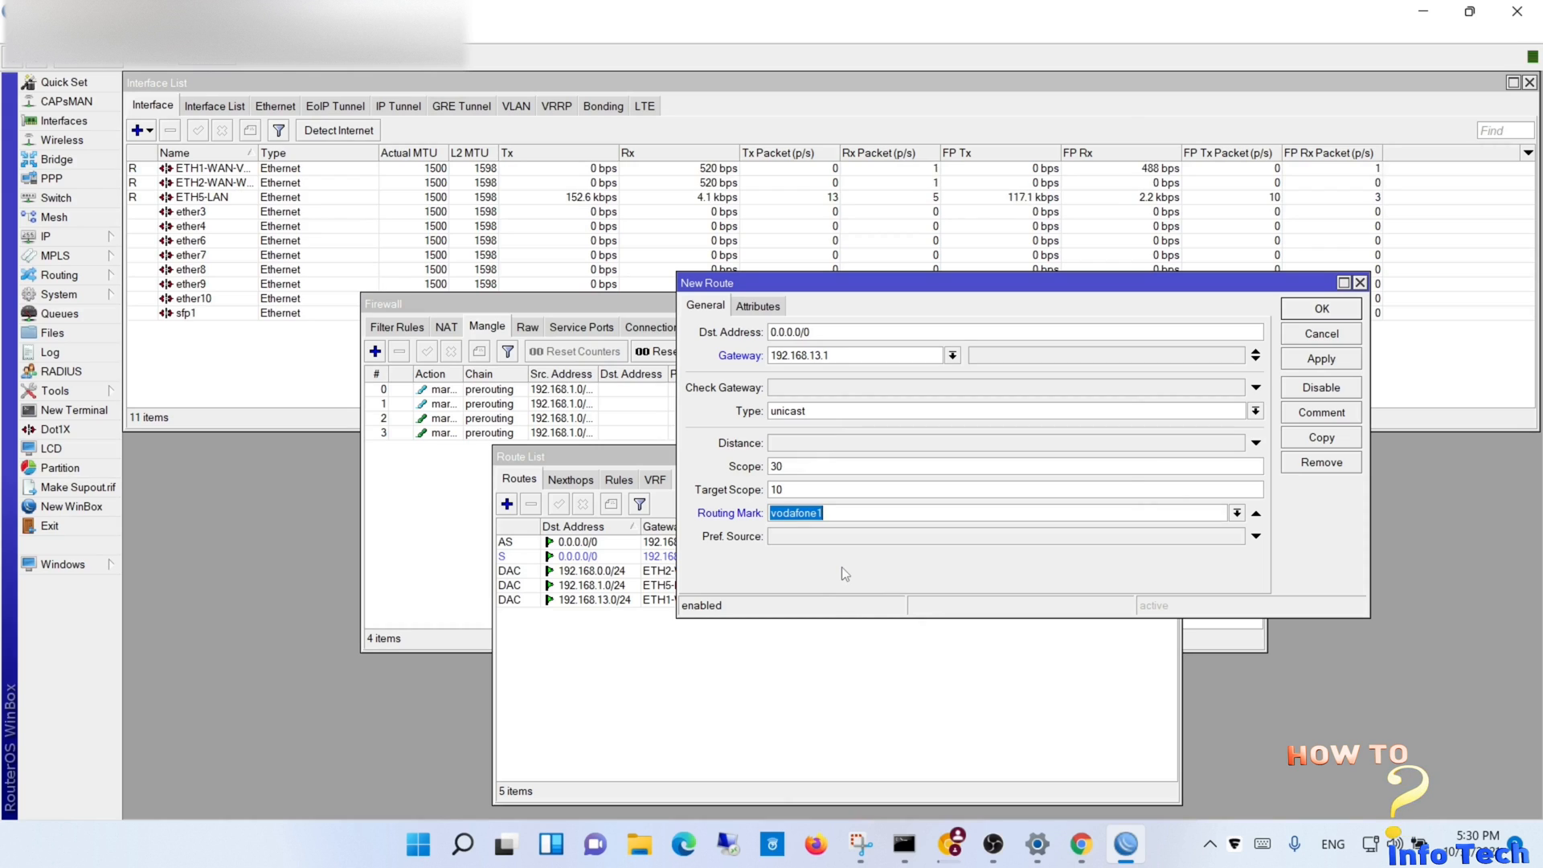
left_click(1320, 308)
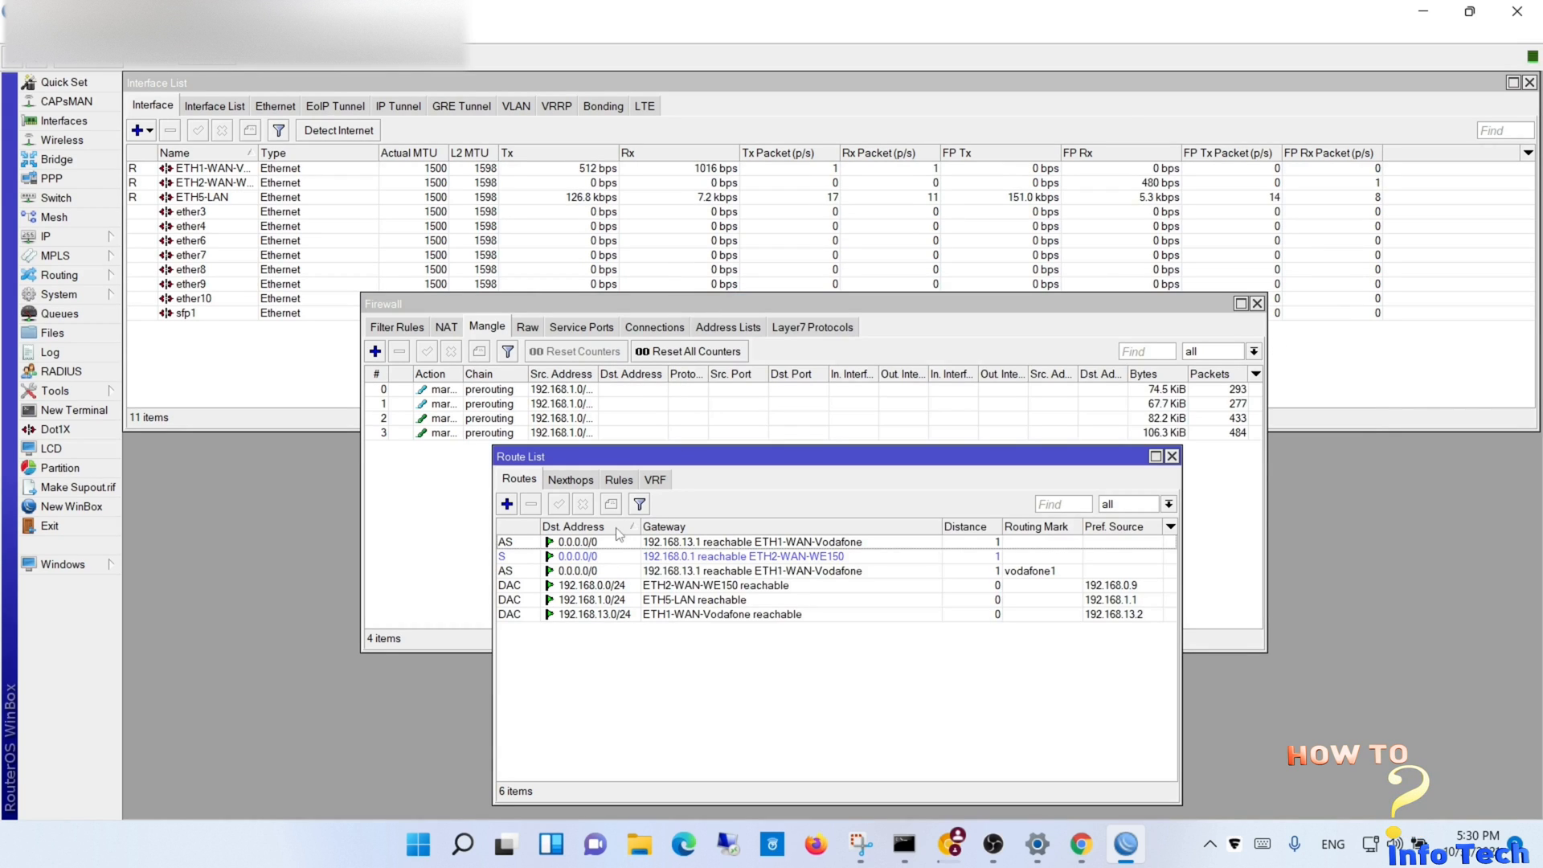
Step: Add a default route via gateway 192.168.0.1 limited to routing mark WE2
left_click(506, 503)
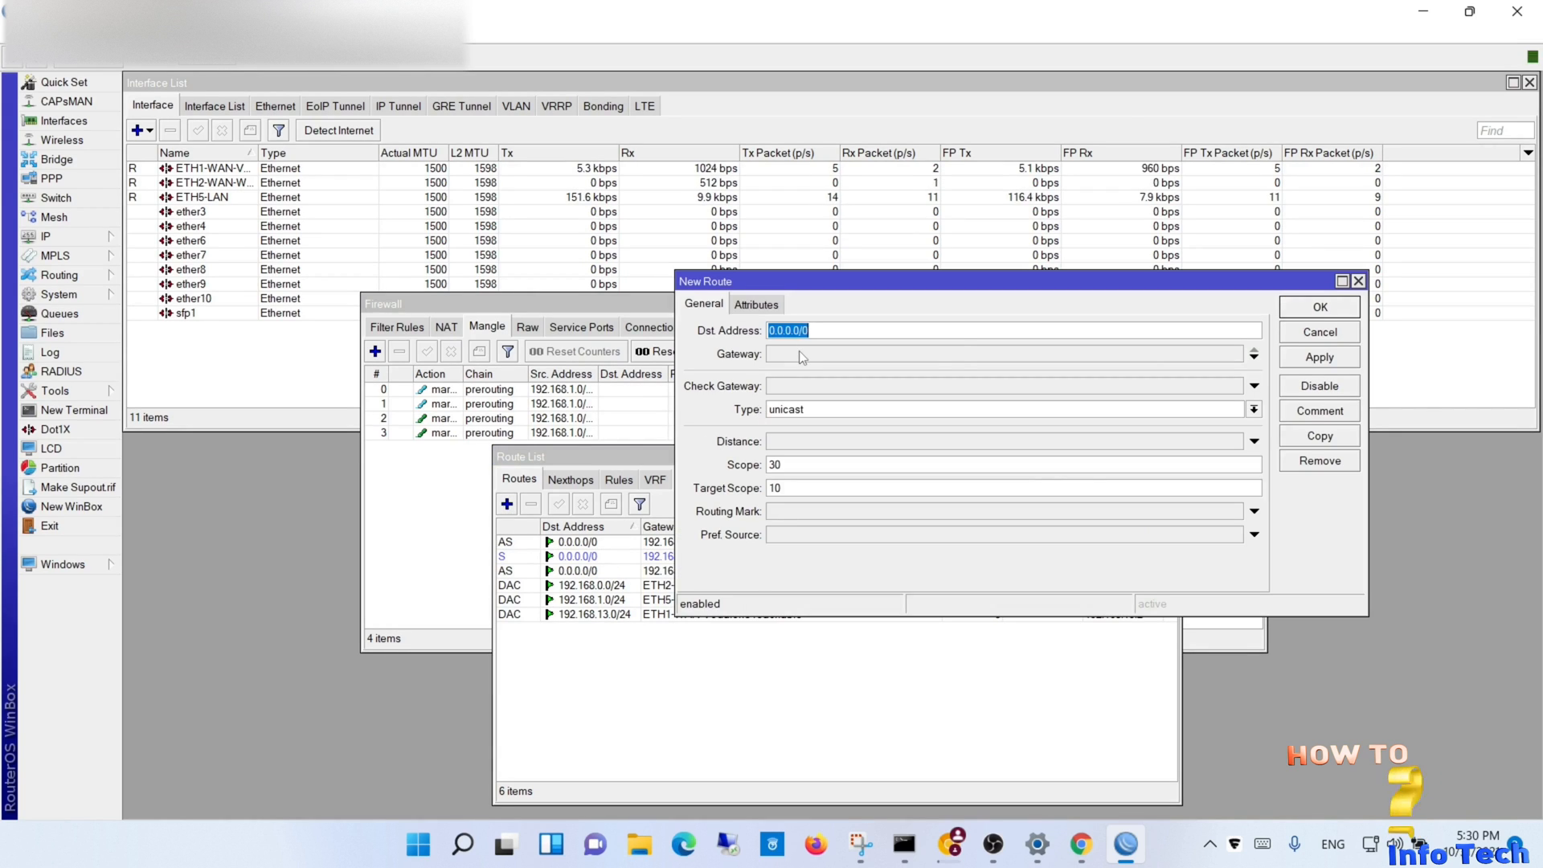
type("192.168")
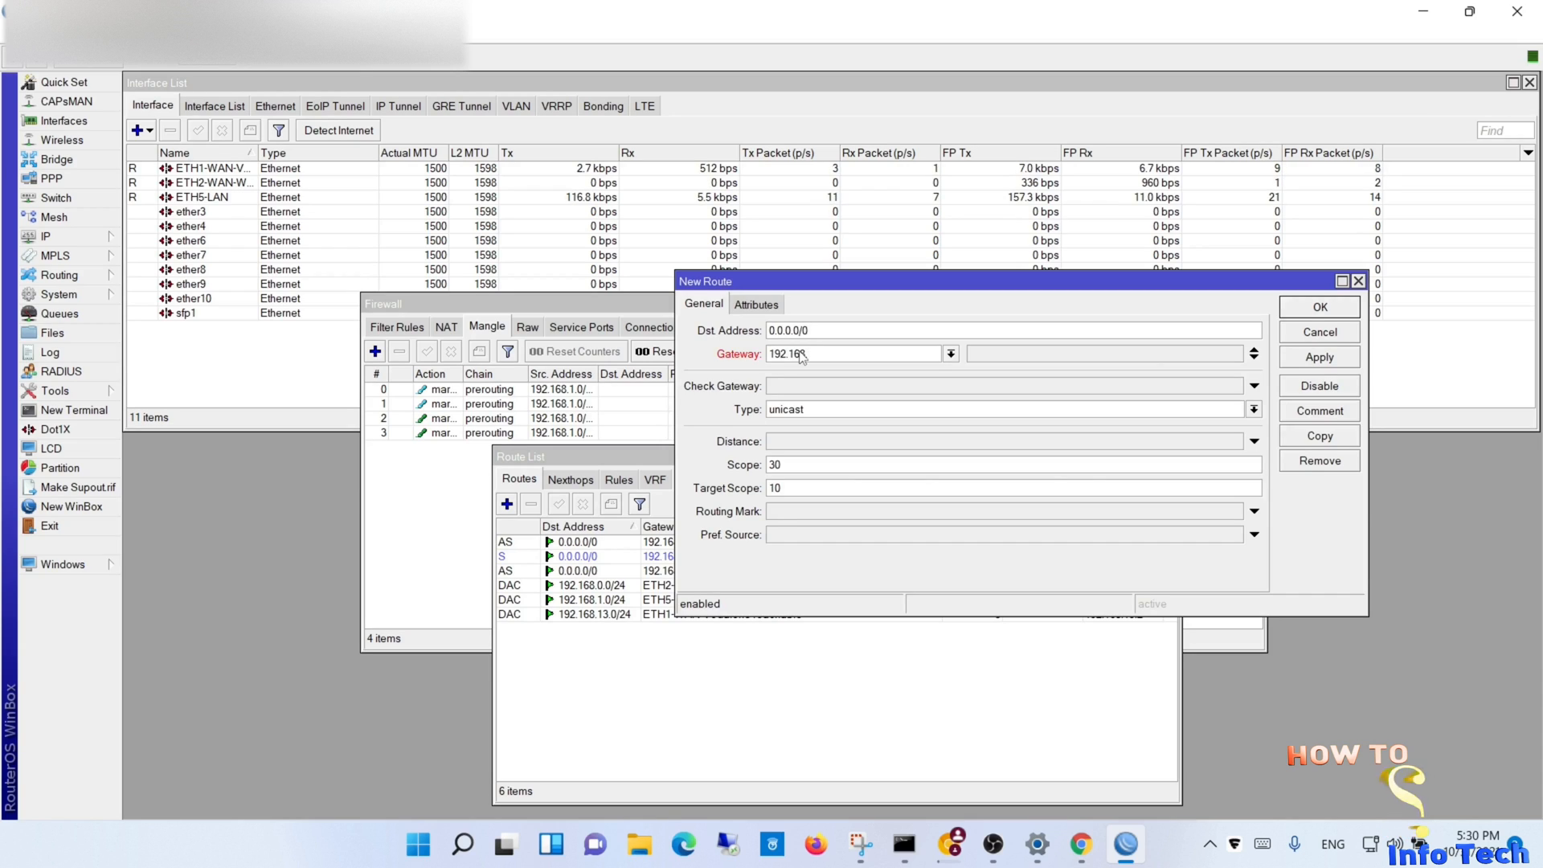
type("8.0.1")
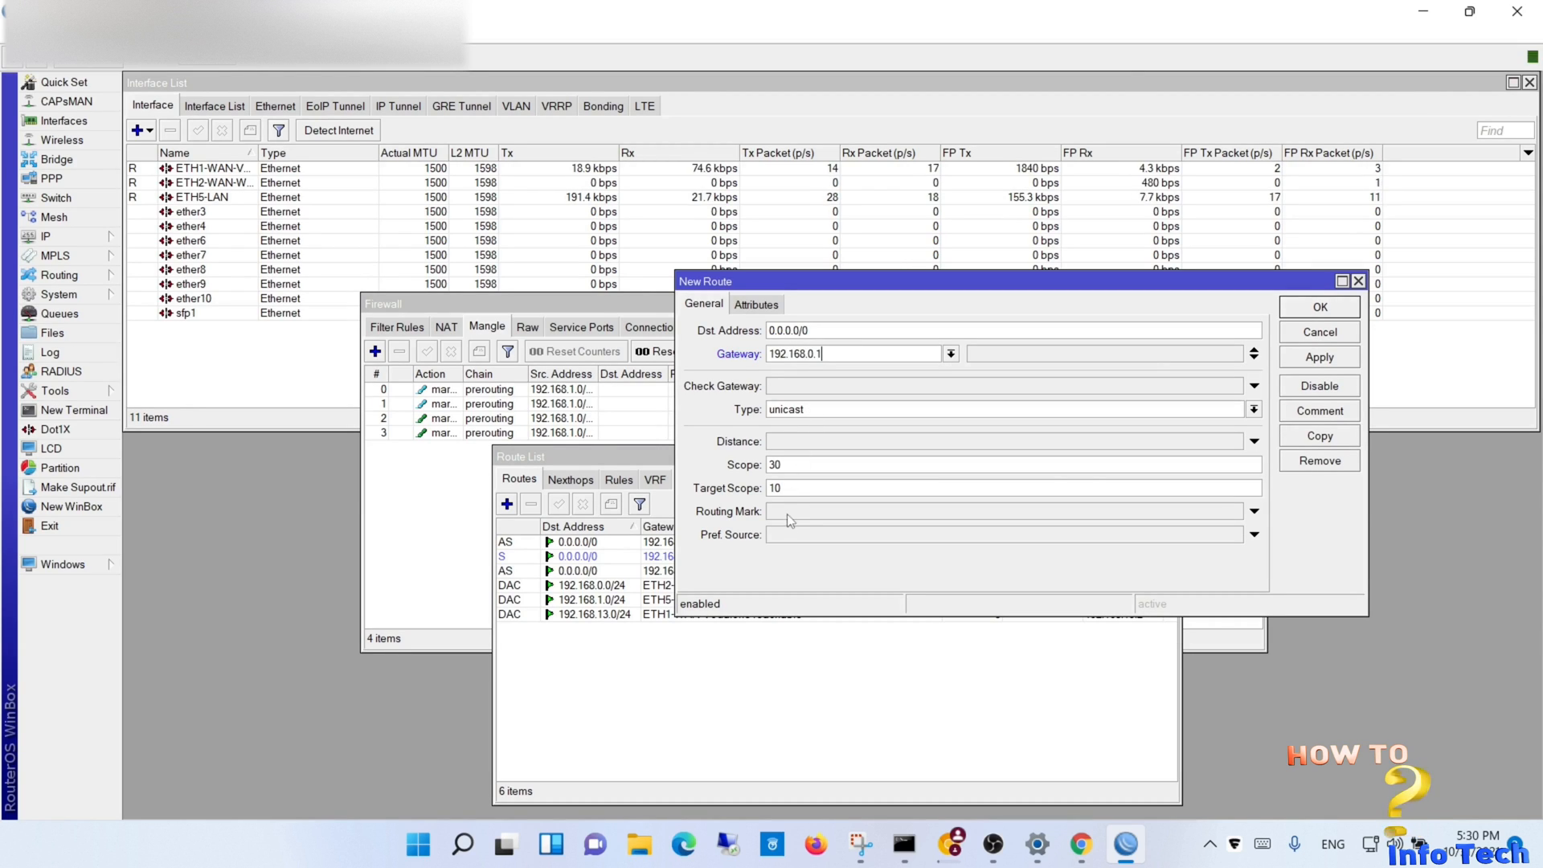
left_click(1252, 511)
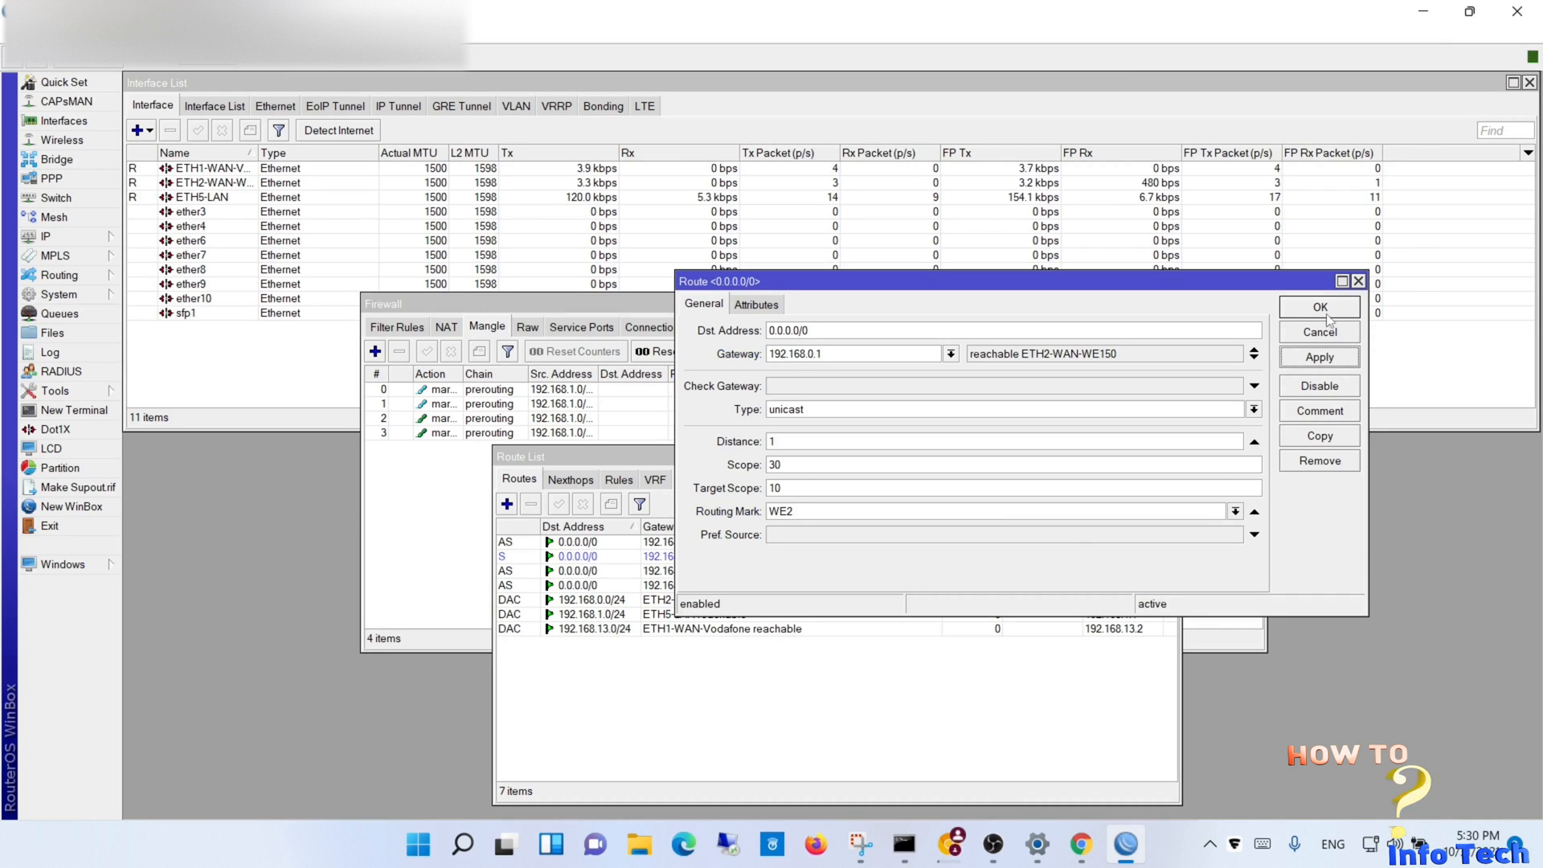
left_click(1319, 306)
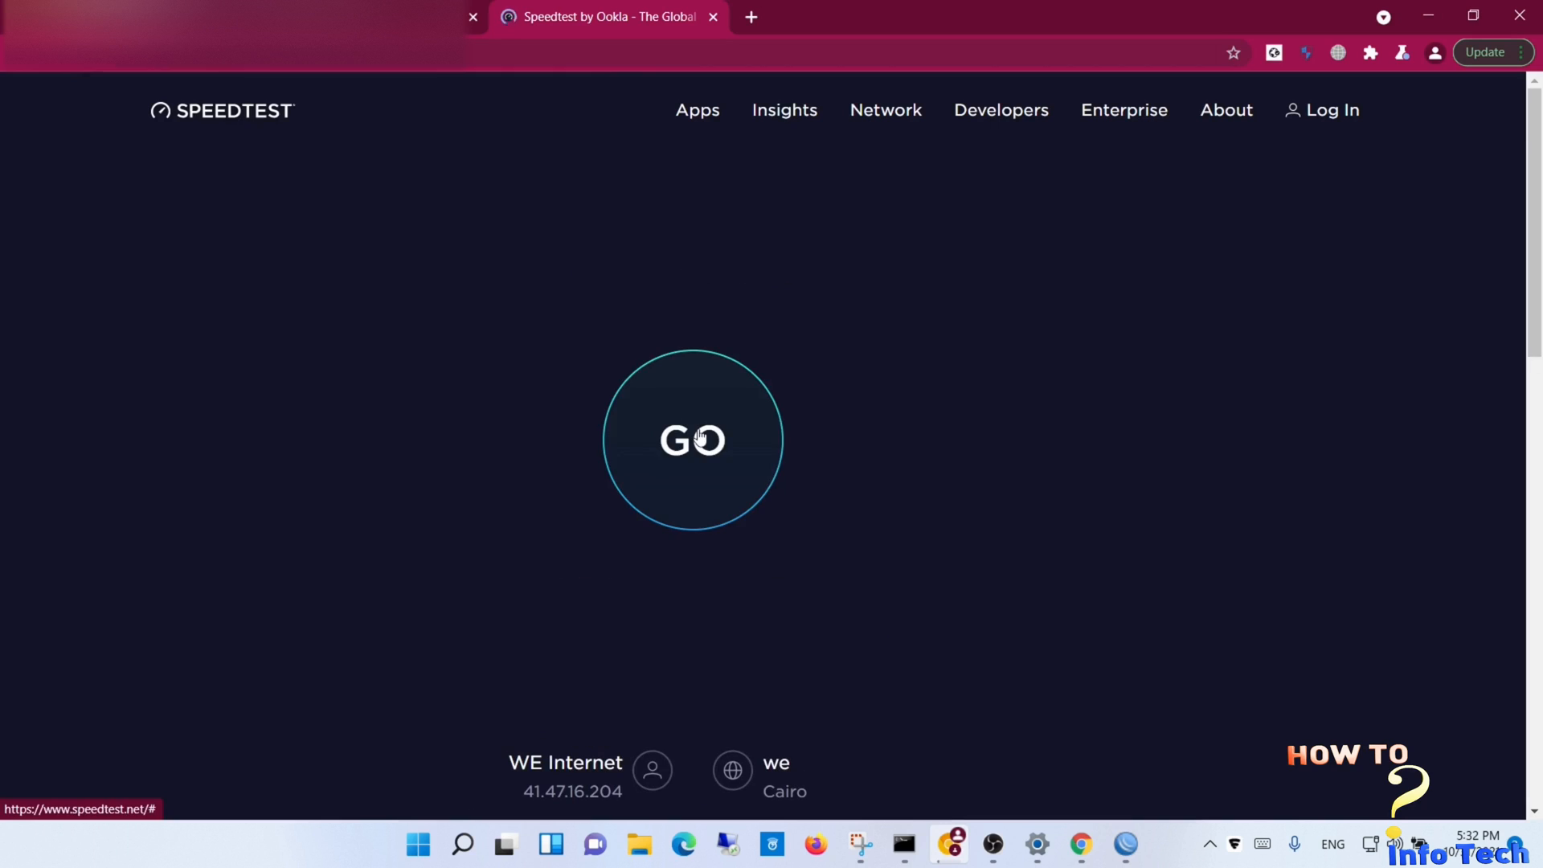
Step: Start the Speedtest, reaching 146.12 Mbps download over WE Internet with 8 ms ping
left_click(693, 439)
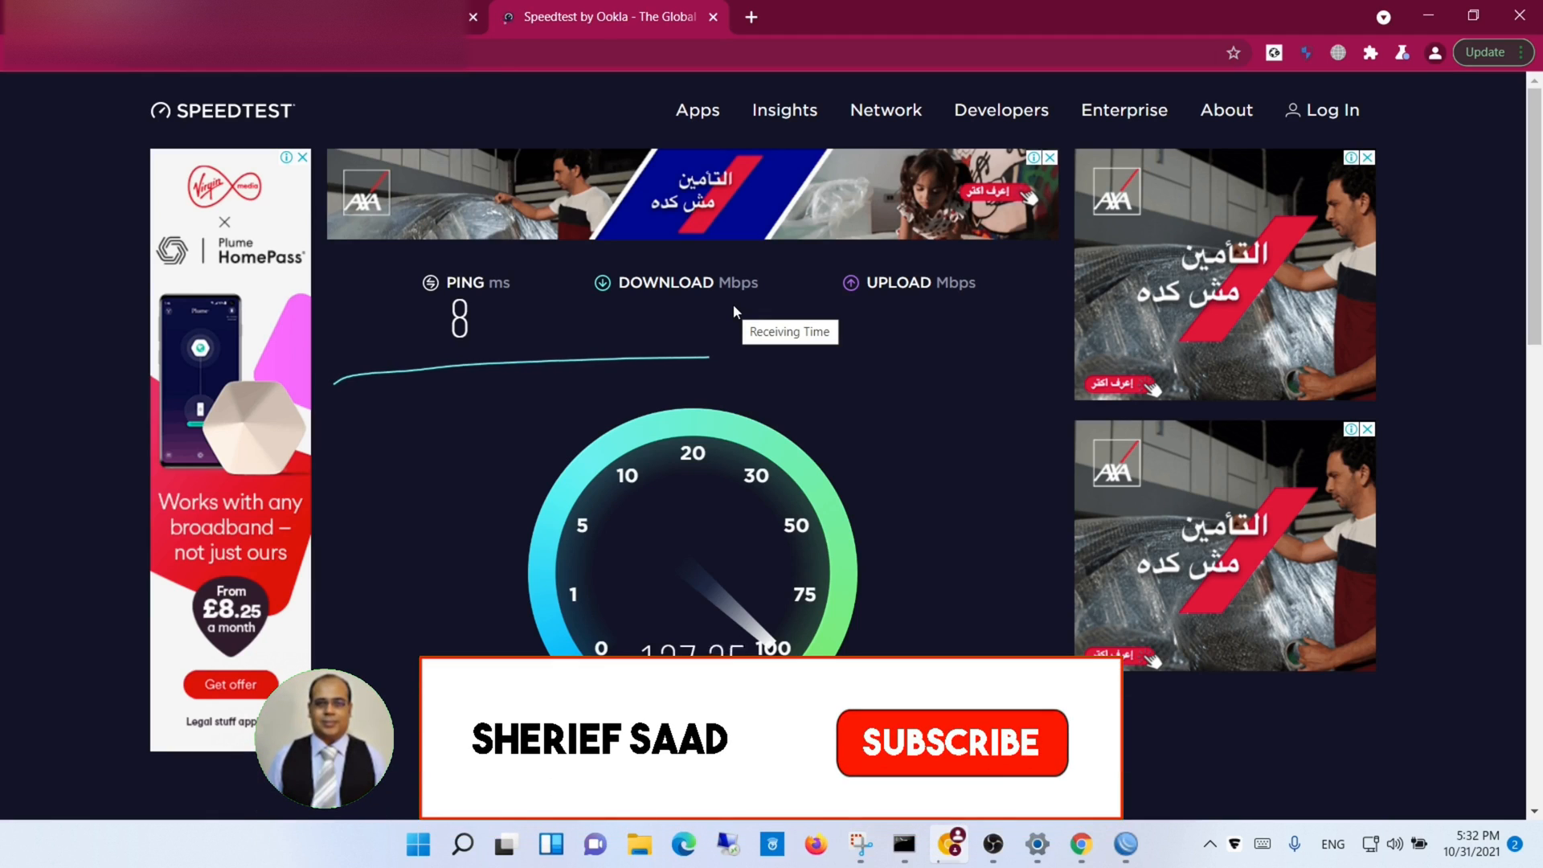
left_click(950, 743)
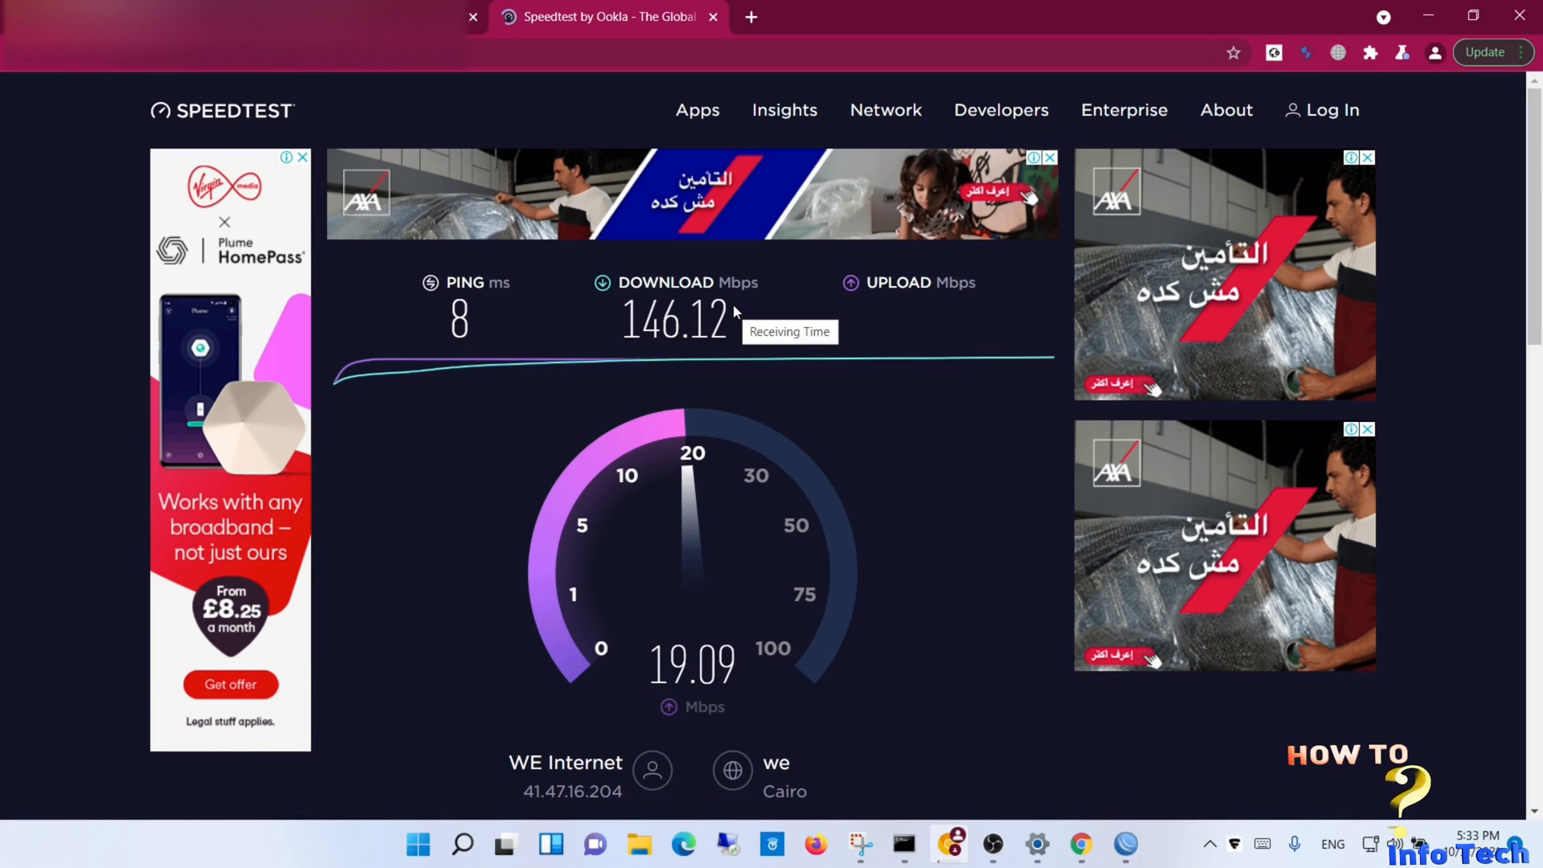
Step: Check the link options on the Windows 11 English 64-bit download, then dismiss the menu
right_click(286, 238)
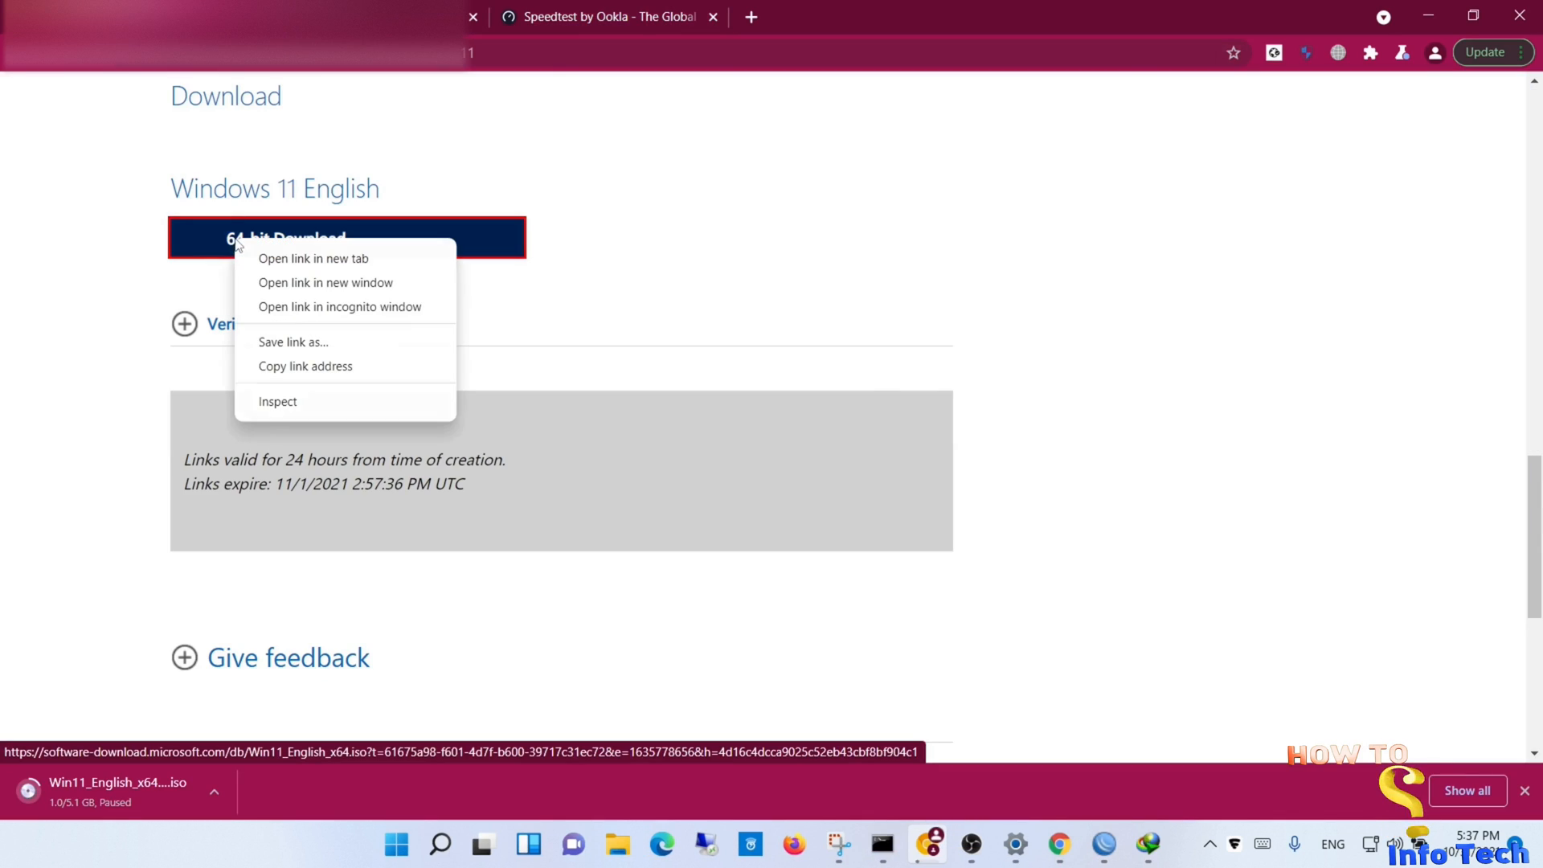
left_click(715, 371)
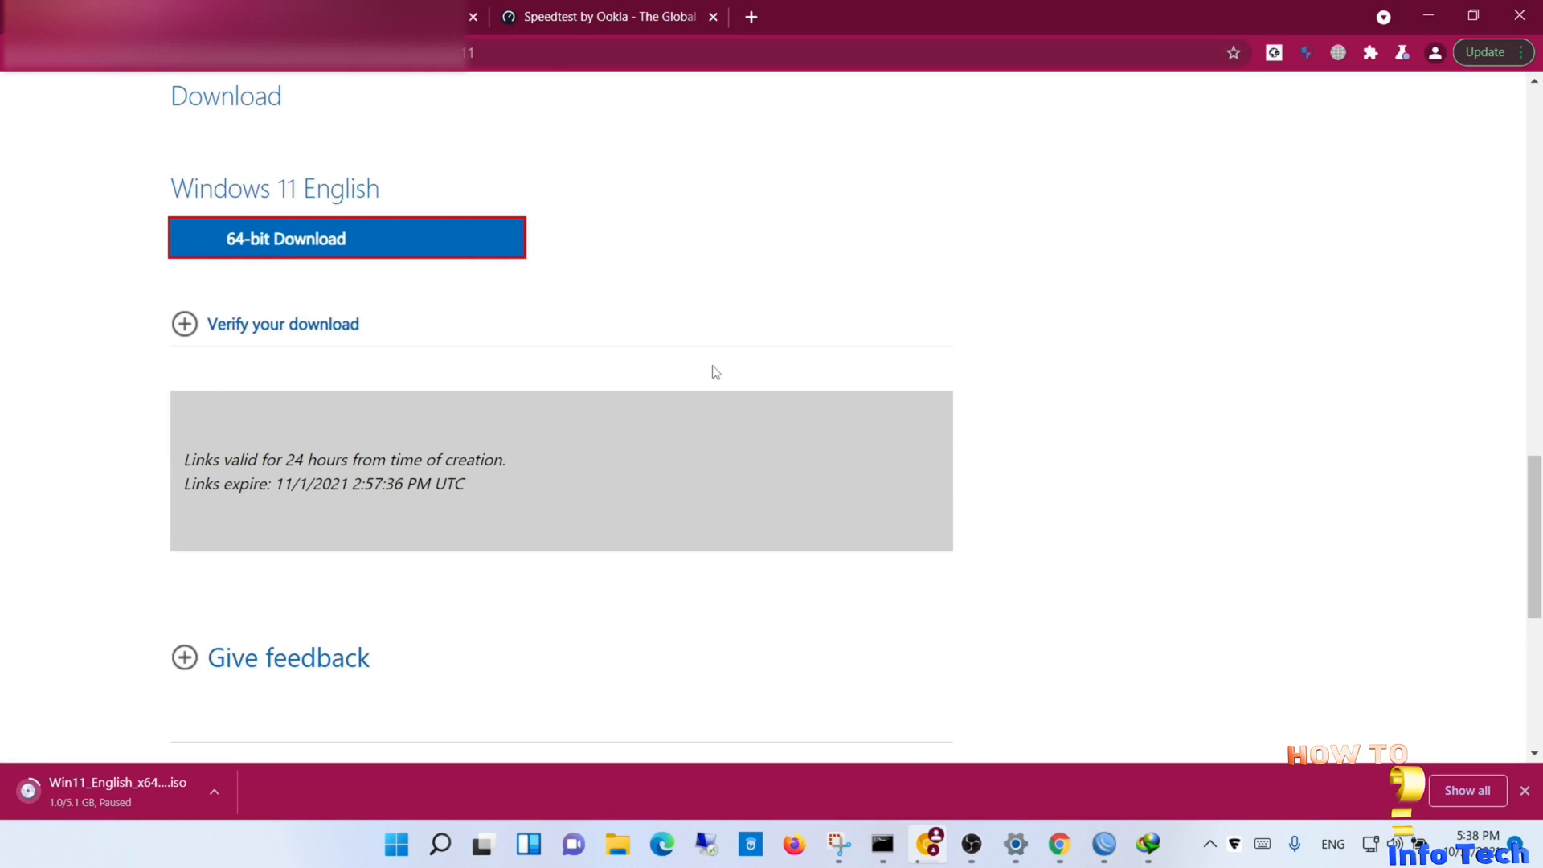